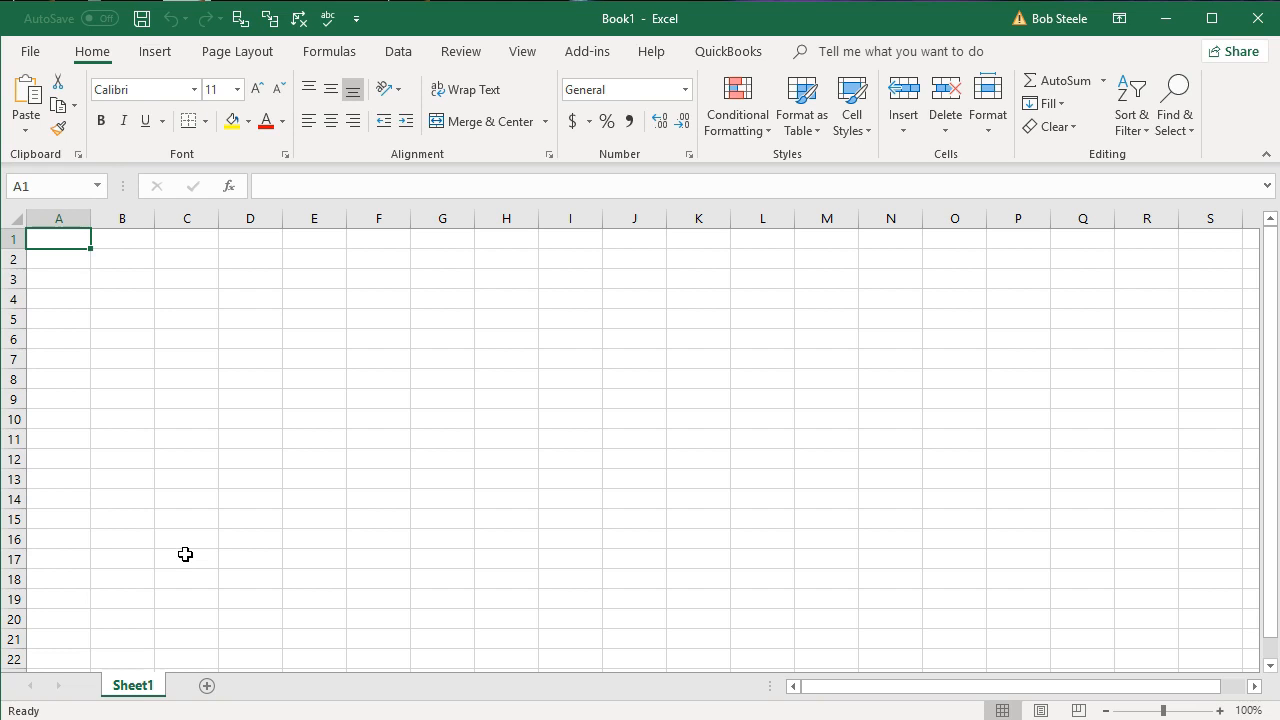
mouse_move(232, 468)
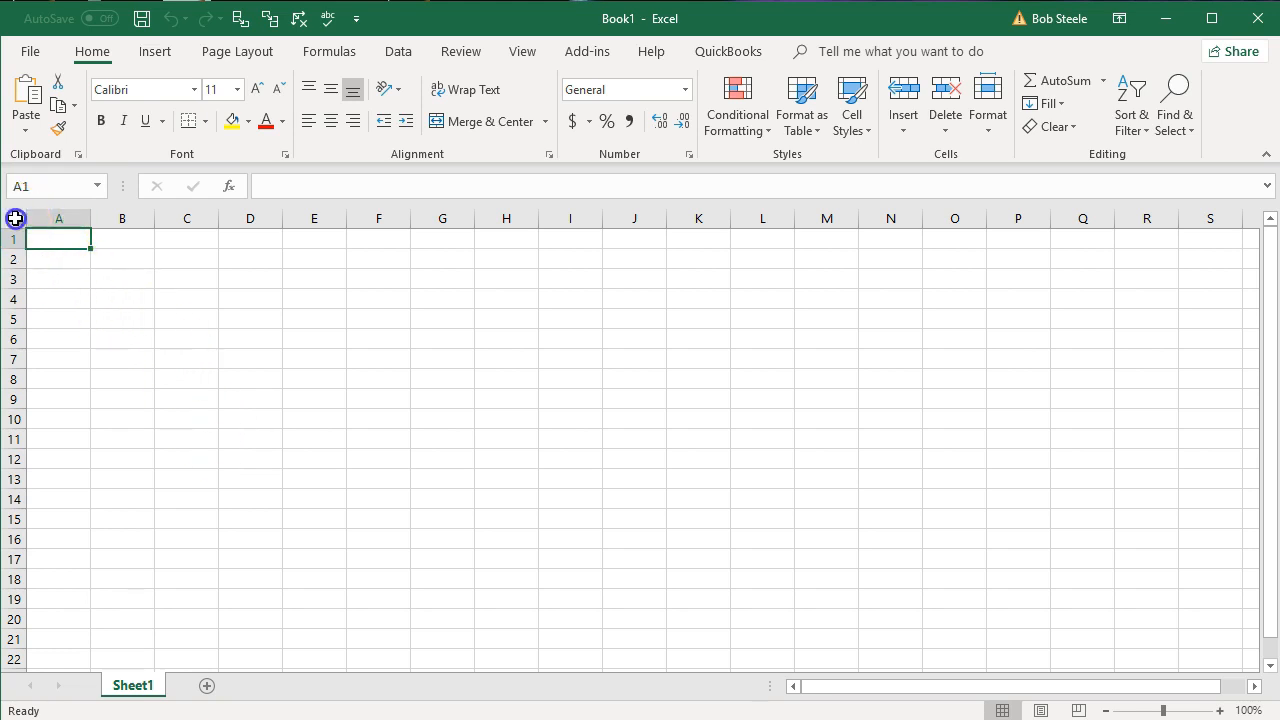
Format all cells as numbers with 2 decimals, no currency symbol, and red parenthesized negatives
click(16, 218)
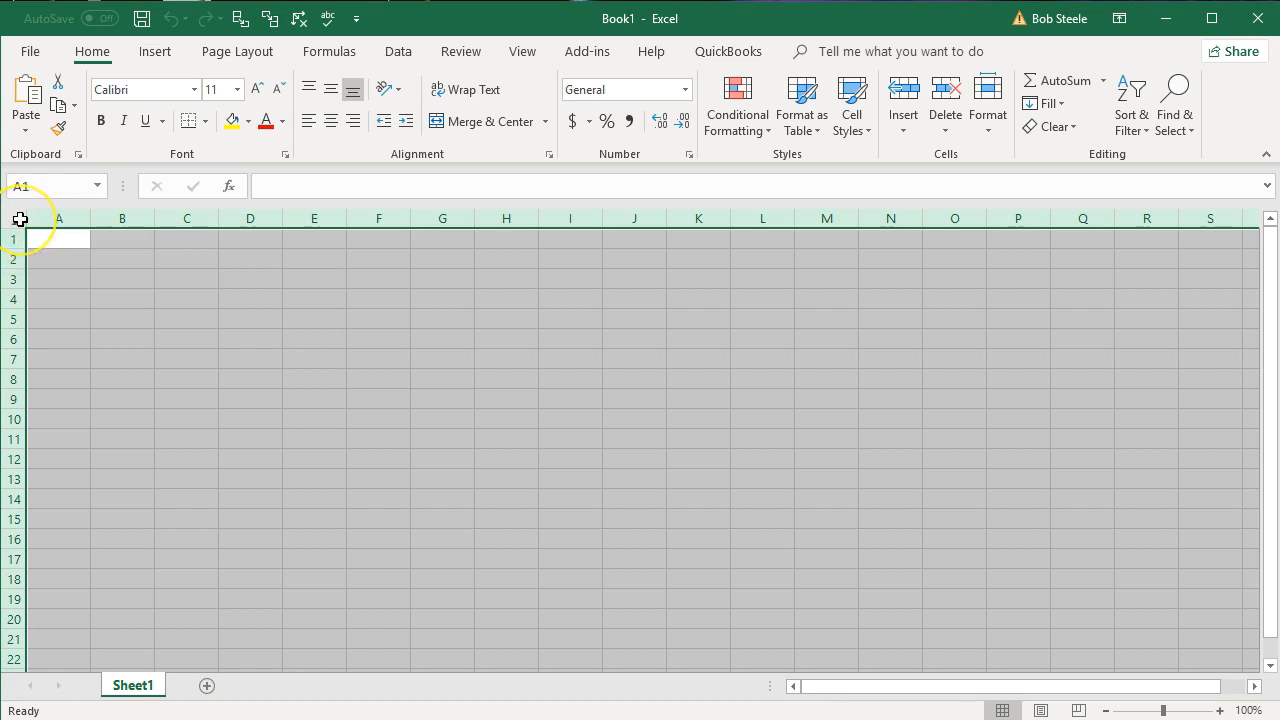
right_click(187, 330)
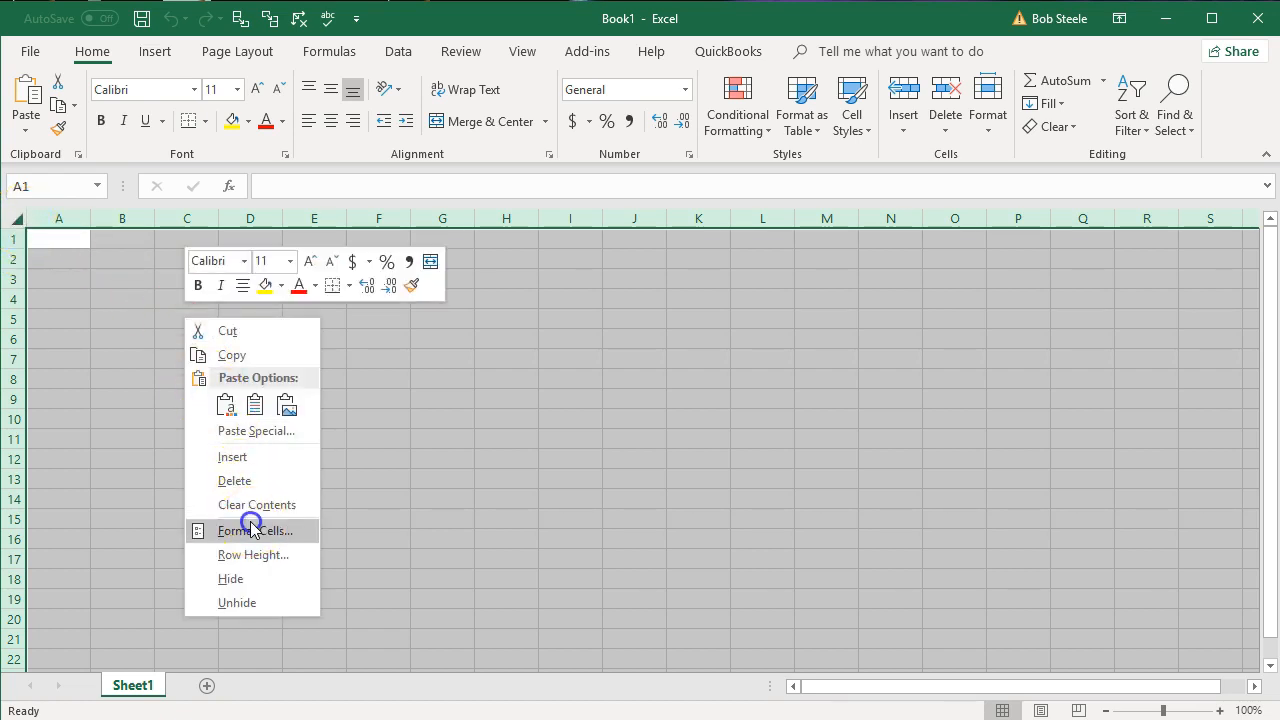
click(254, 530)
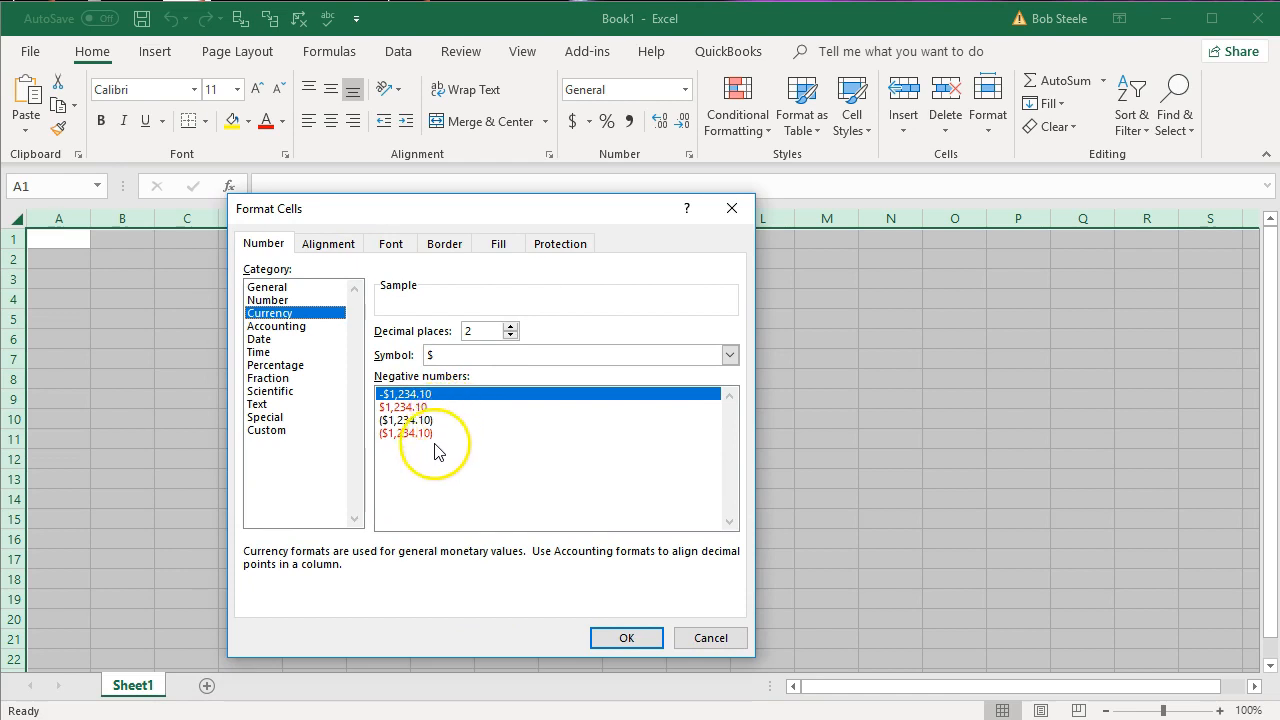
click(405, 433)
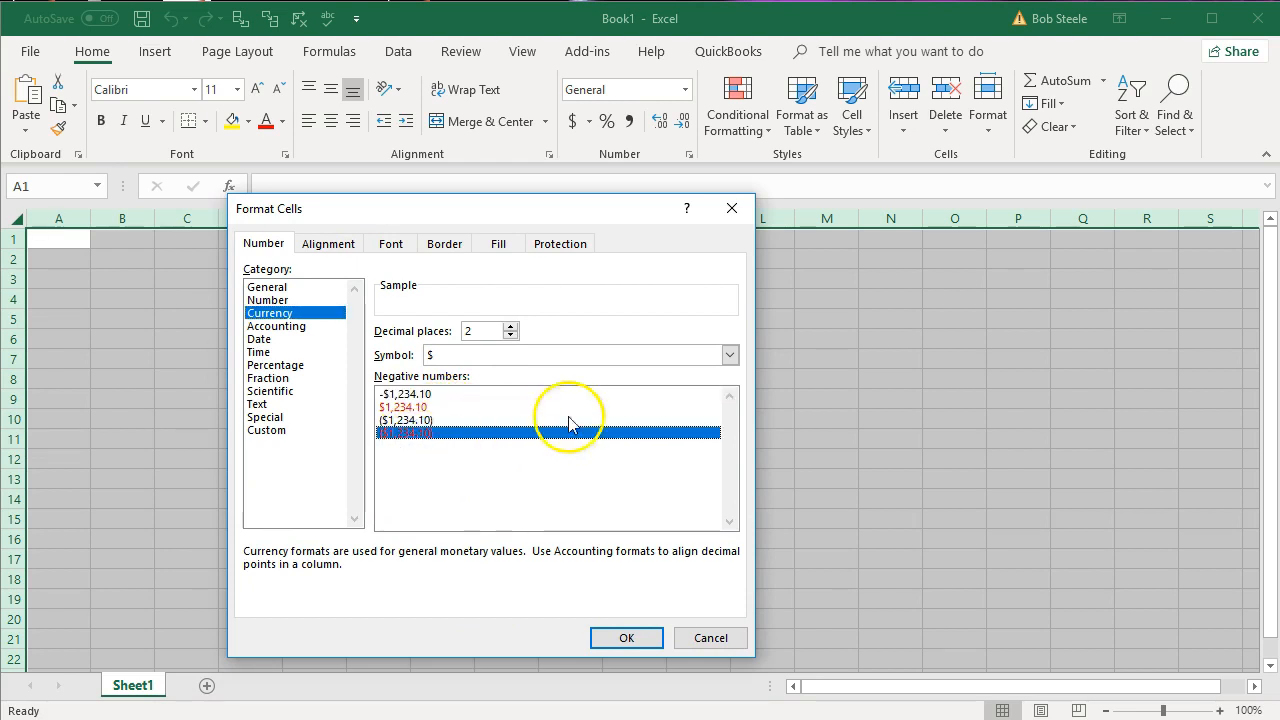
click(729, 355)
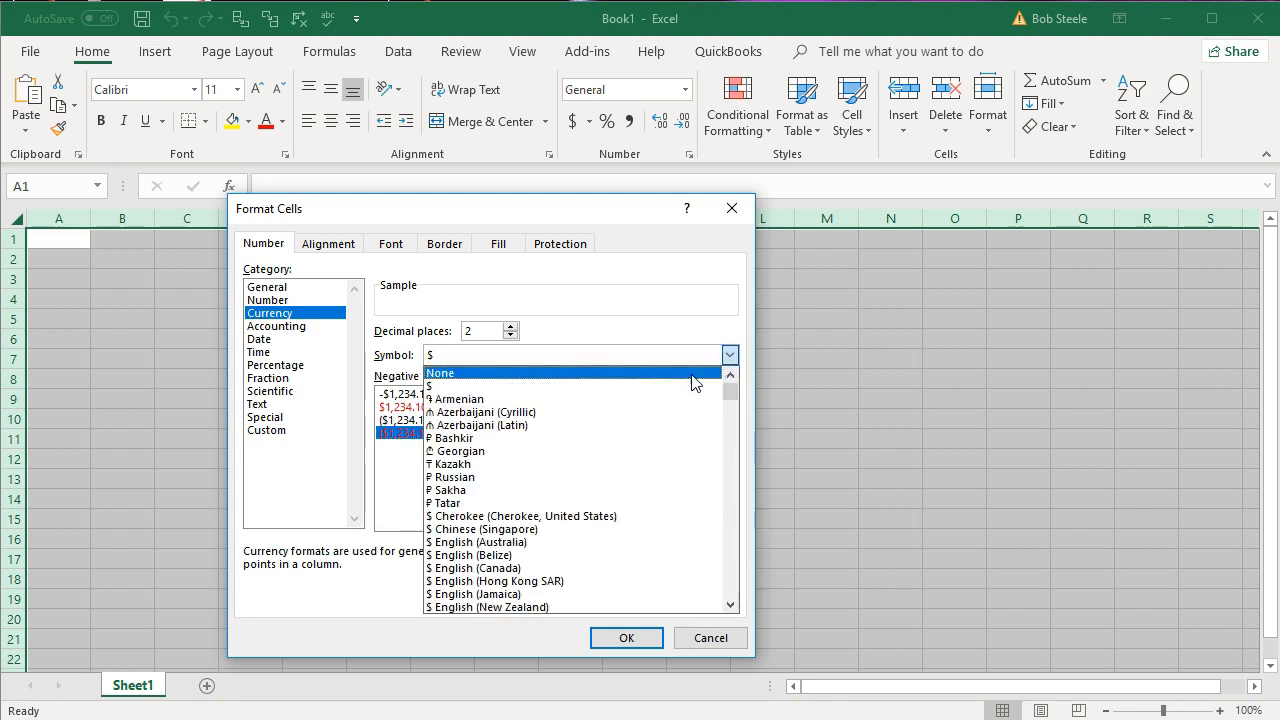
click(440, 372)
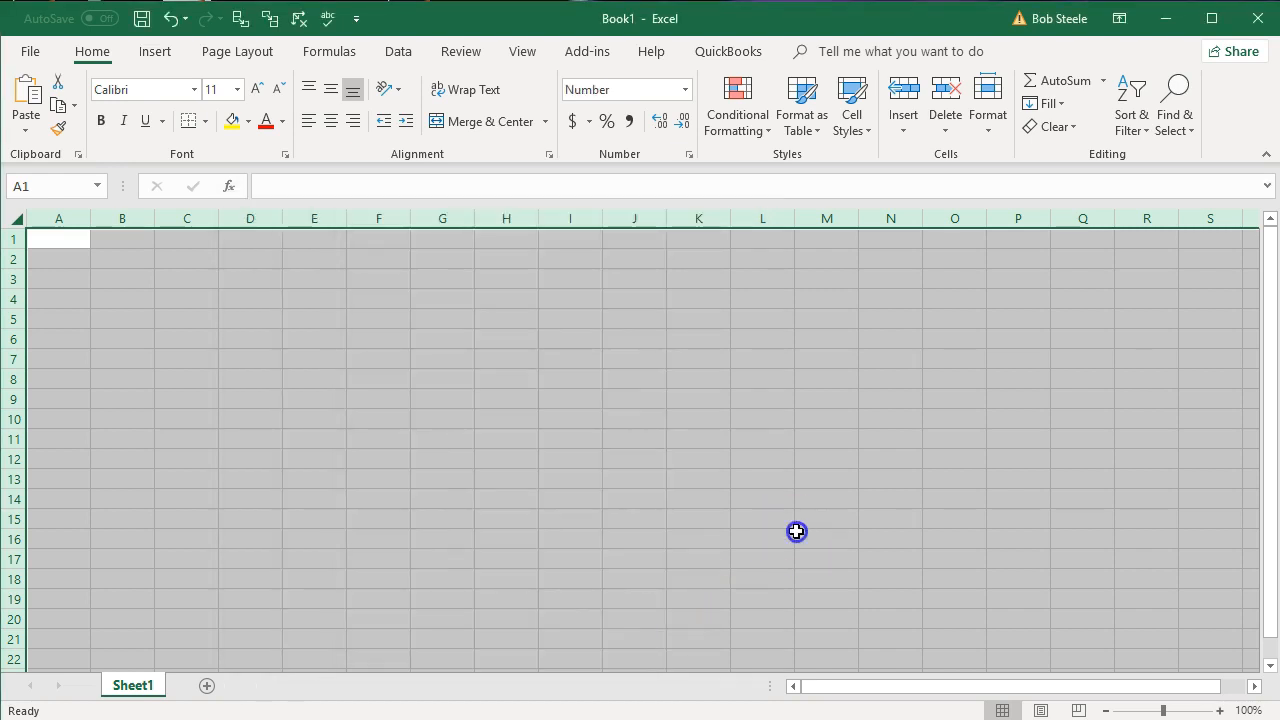
click(826, 538)
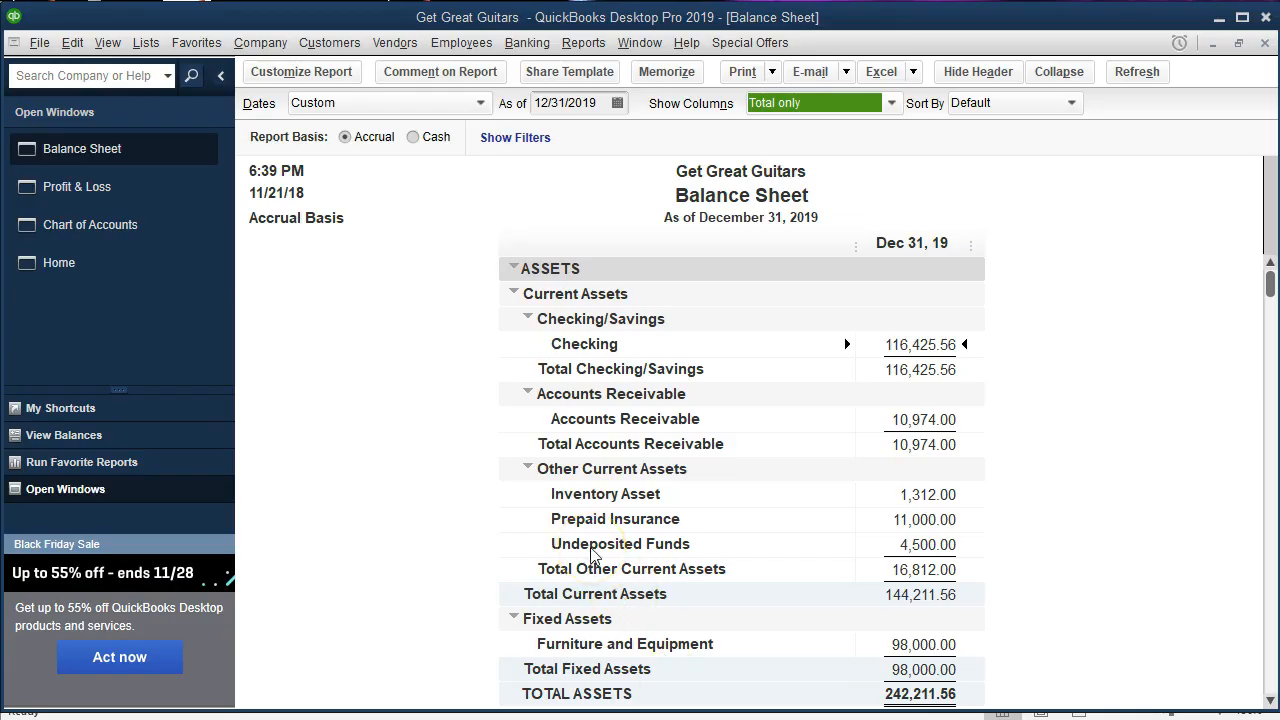
mouse_move(622, 428)
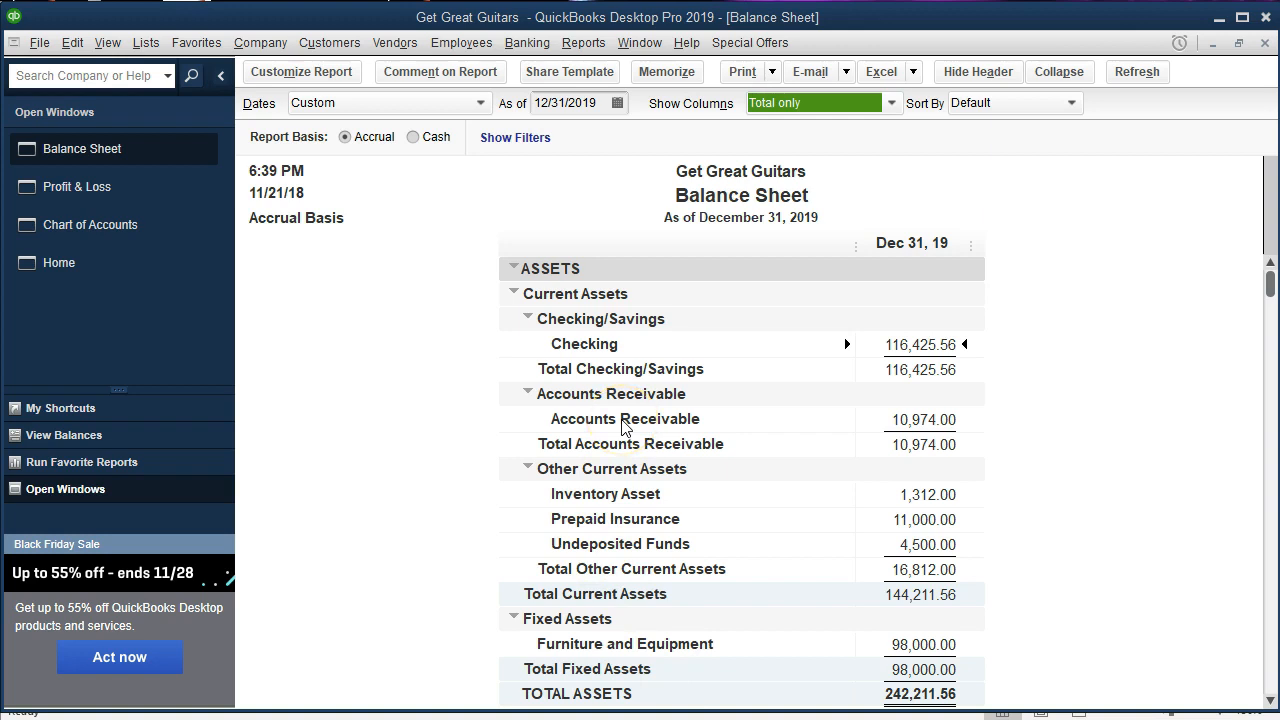
mouse_move(255, 172)
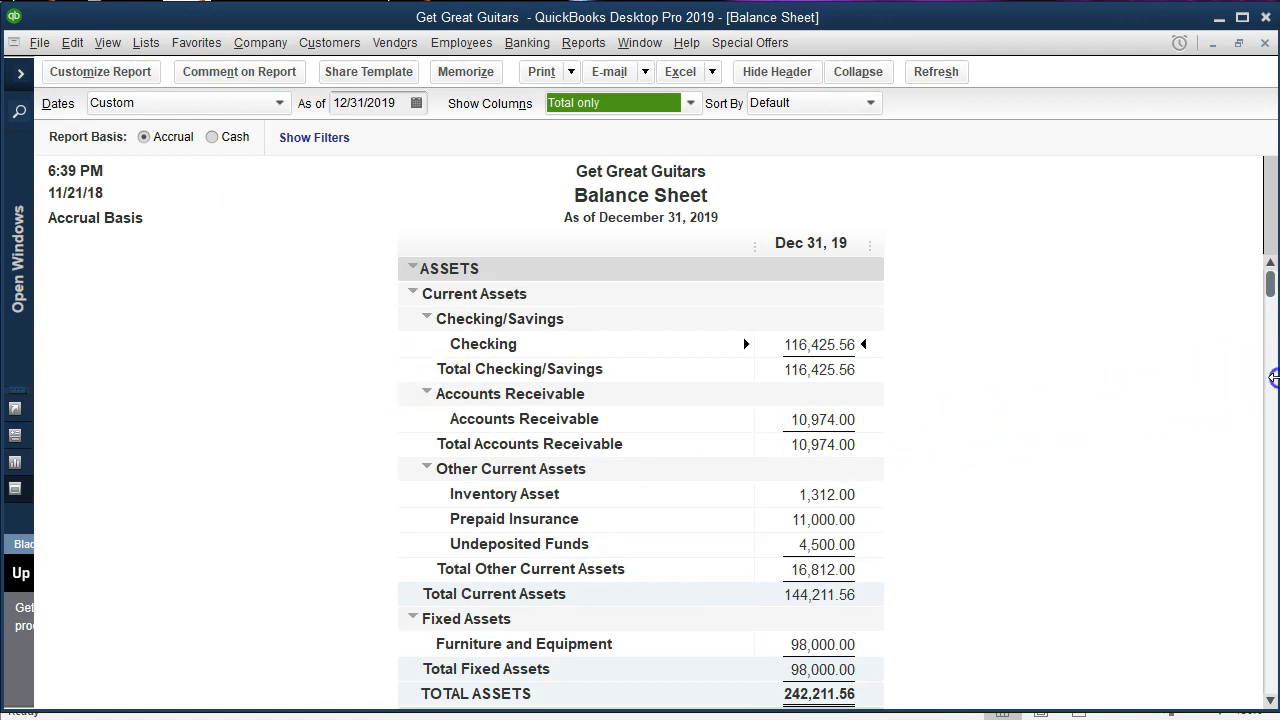
Place Excel beside QuickBooks, widen column B for account names, and select B5
click(680, 71)
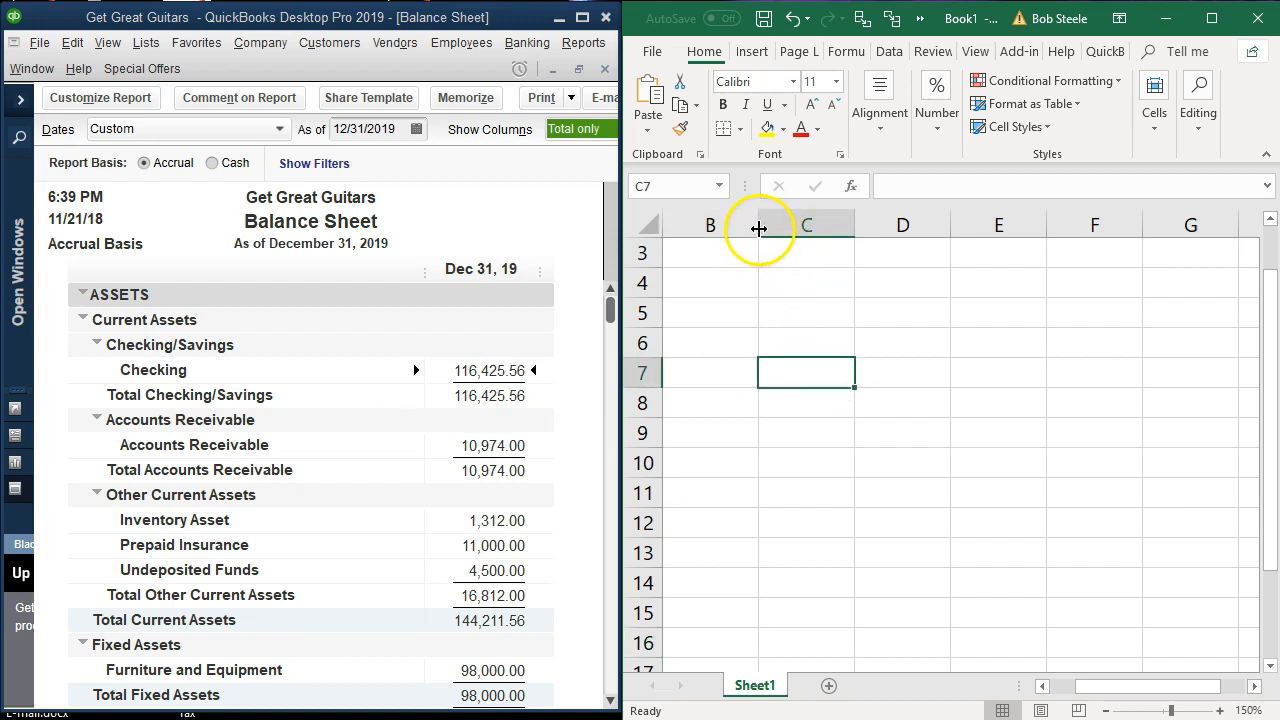
drag(758, 223, 901, 214)
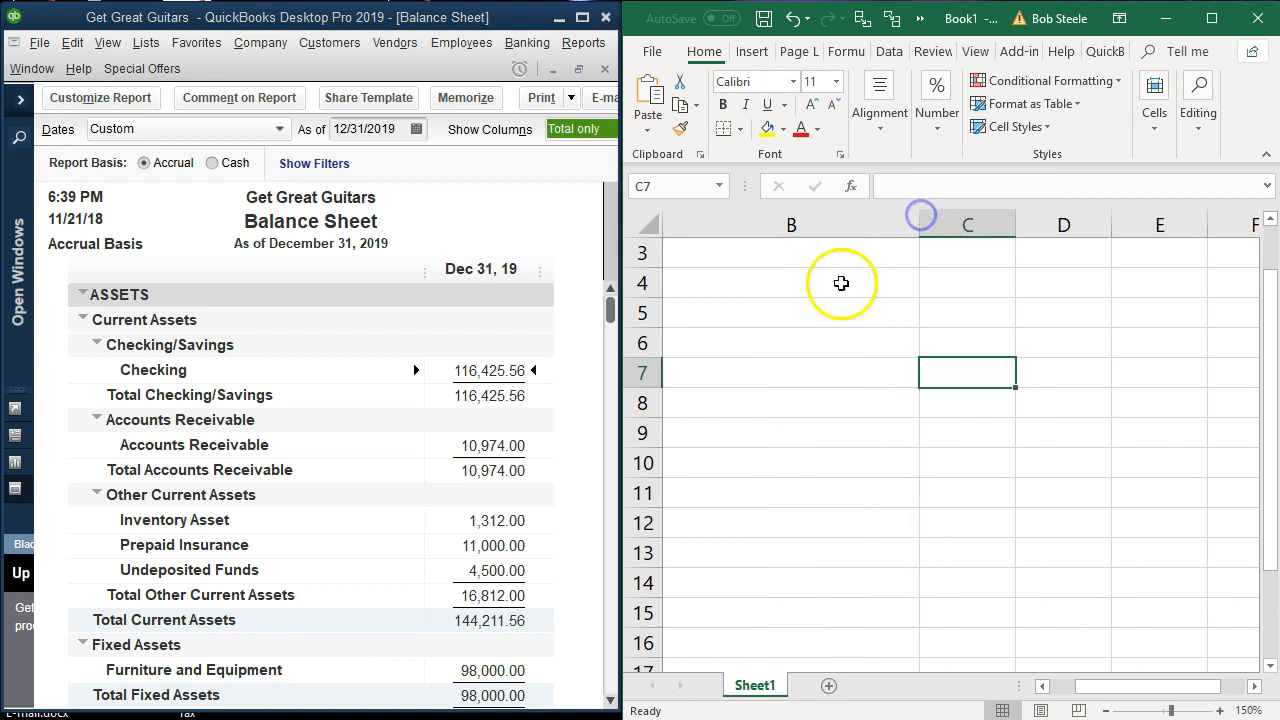
click(790, 312)
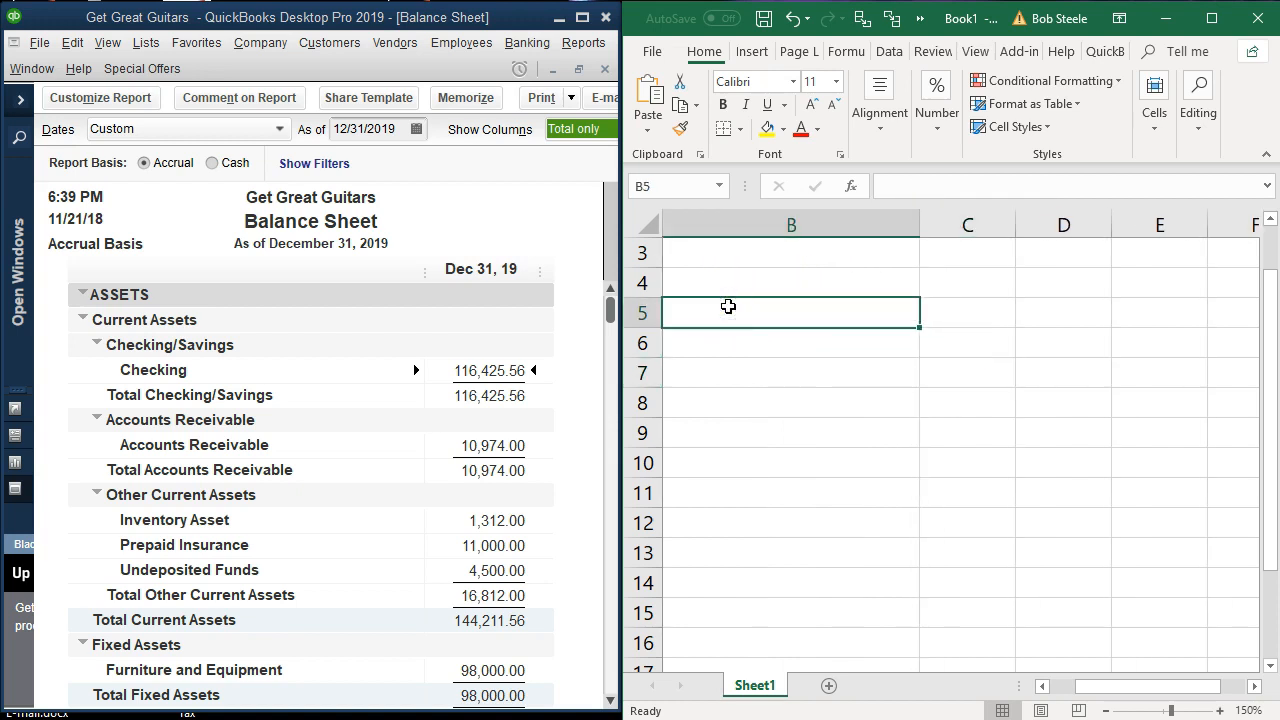
mouse_move(322, 398)
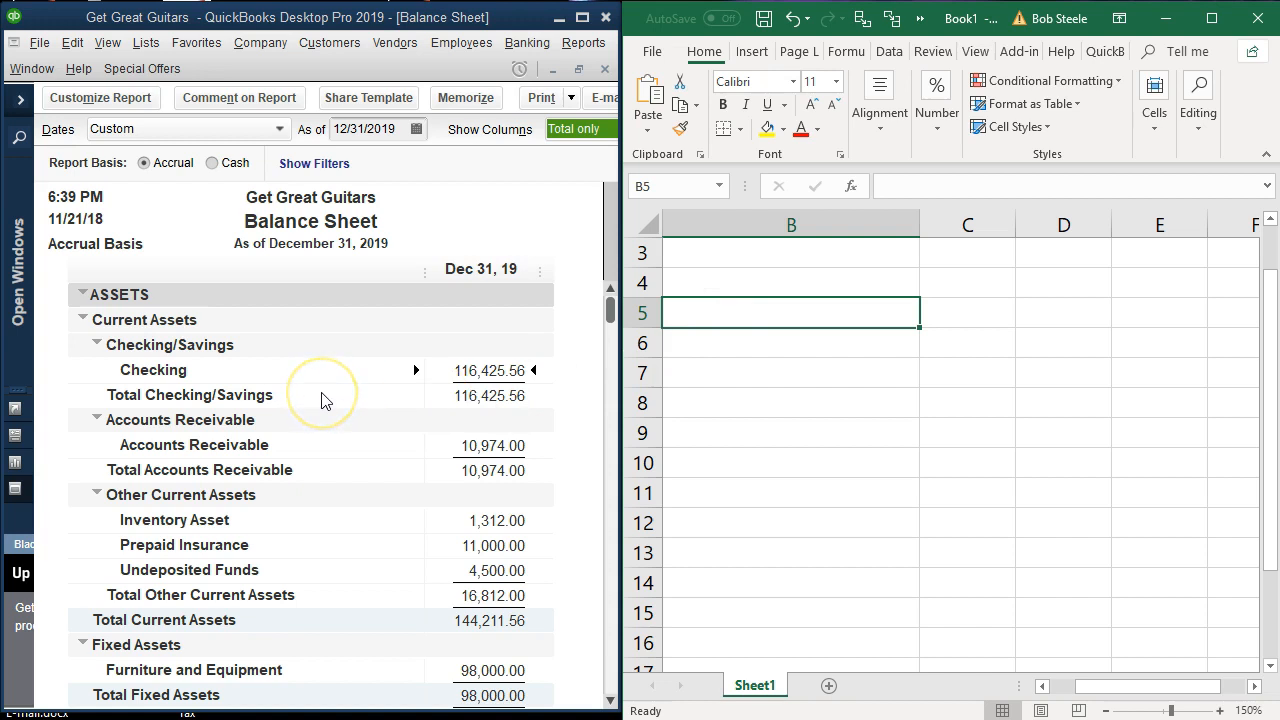
Enter Checking at 116,425.50, Accounts Receivable, Inventory Asset through Undeposited Funds with balances
text(Checking)
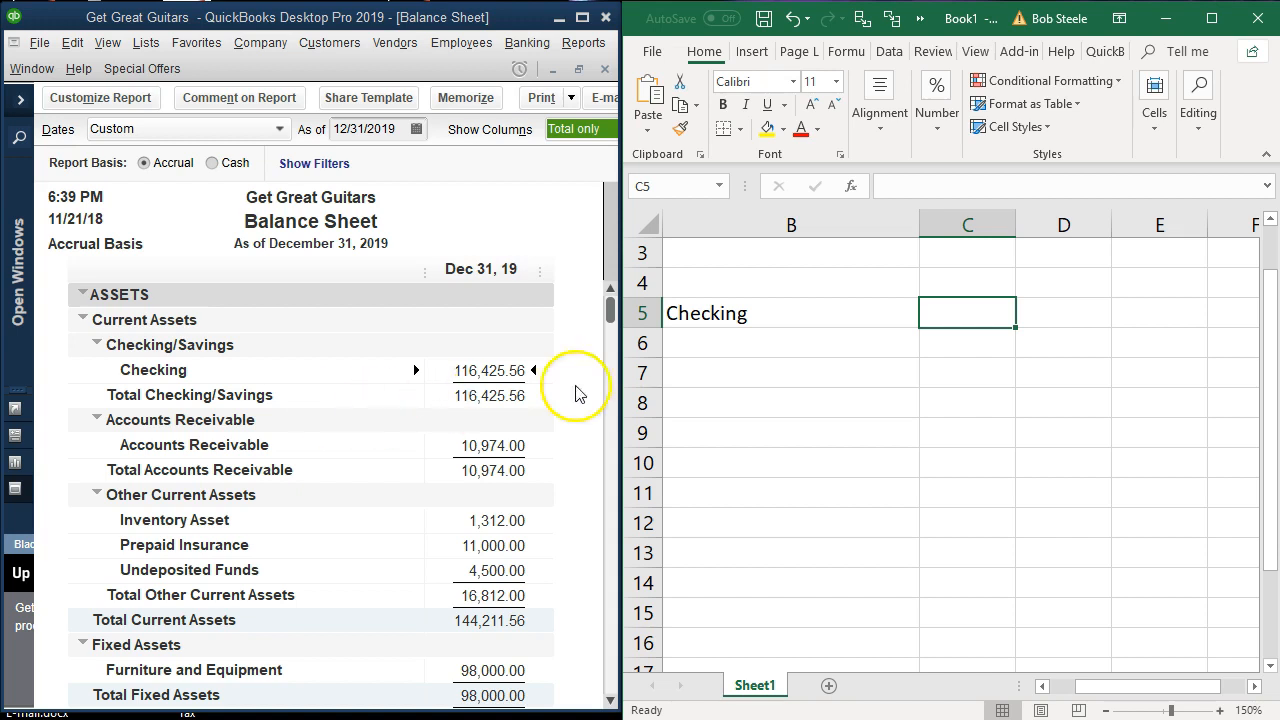
mouse_move(590, 402)
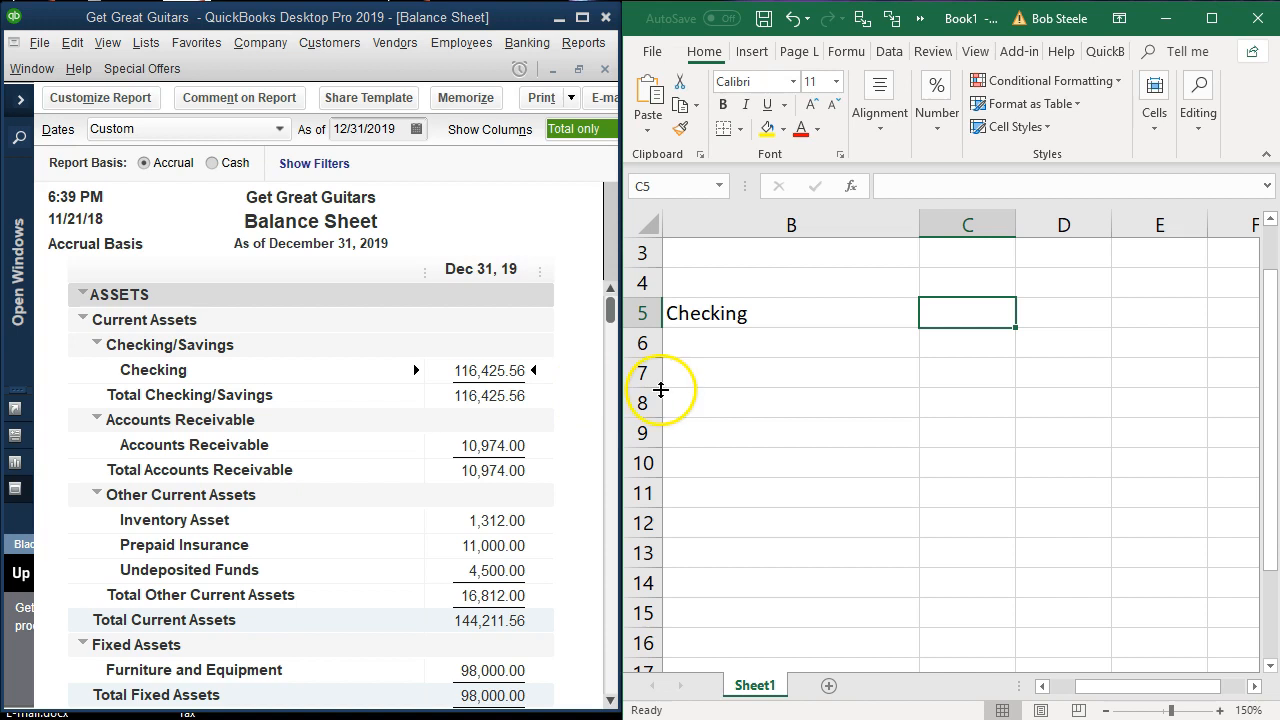
mouse_move(779, 374)
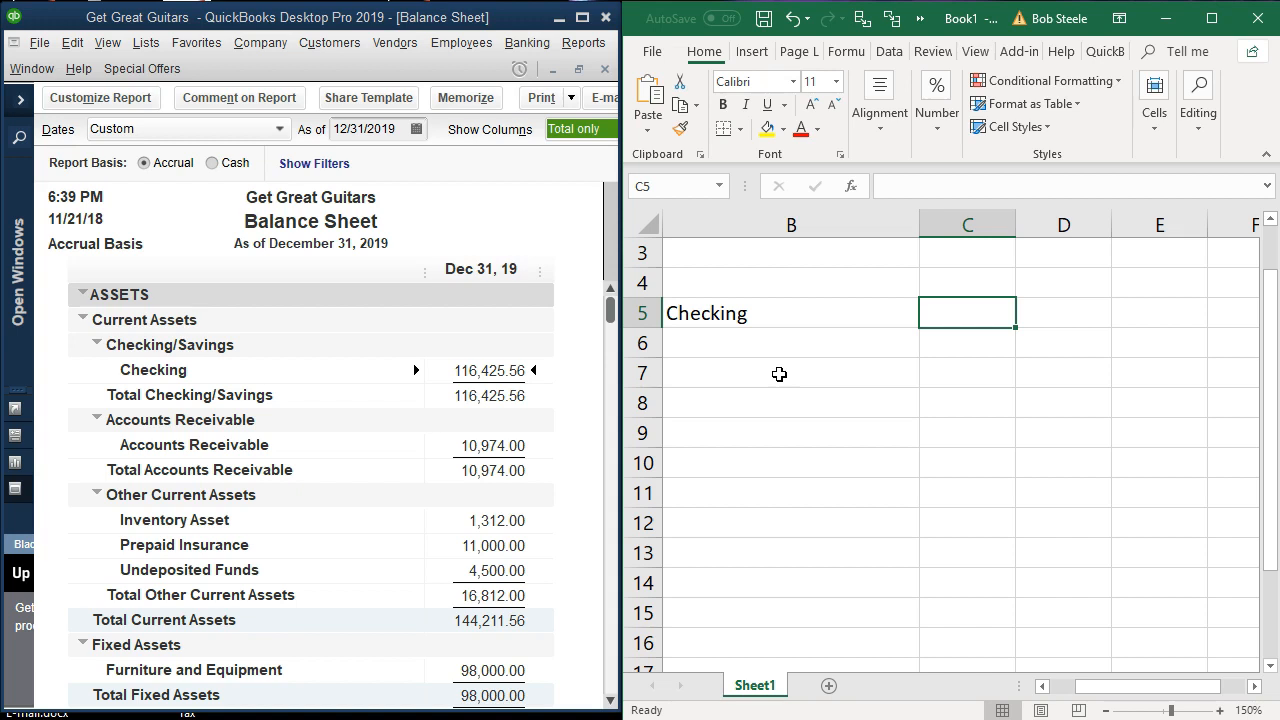
text(116425.56)
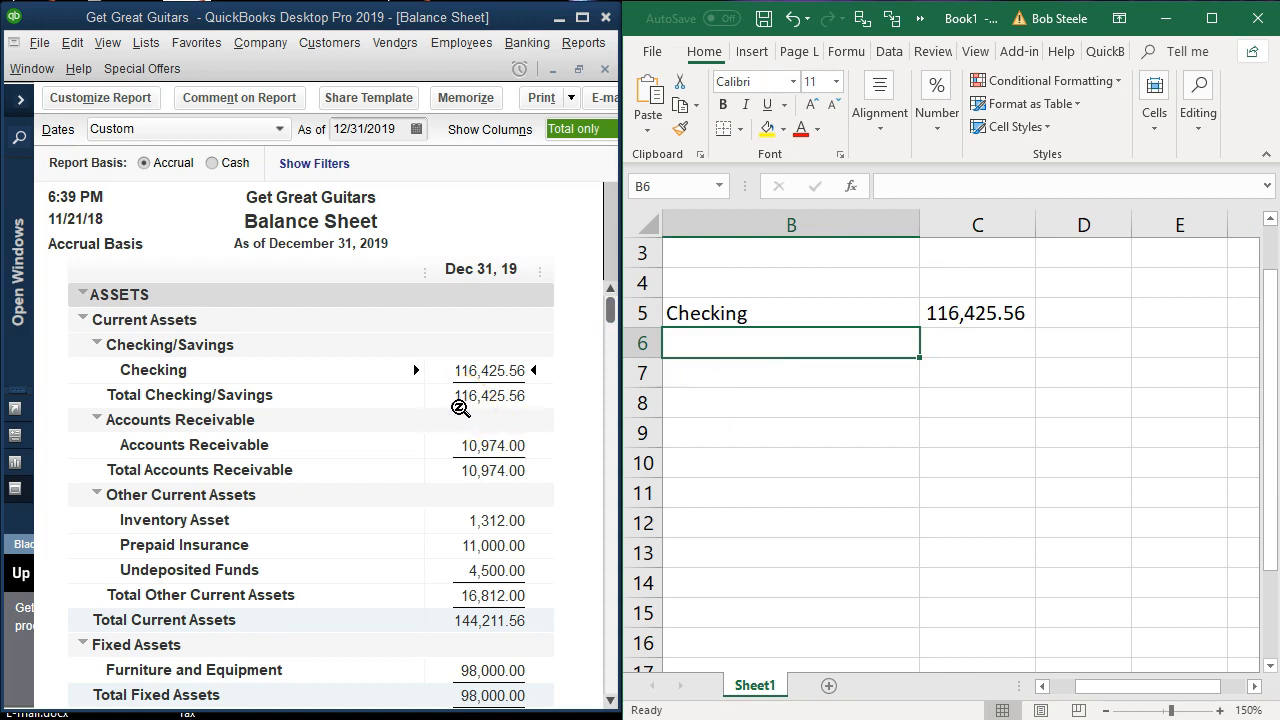
scroll(down, 3)
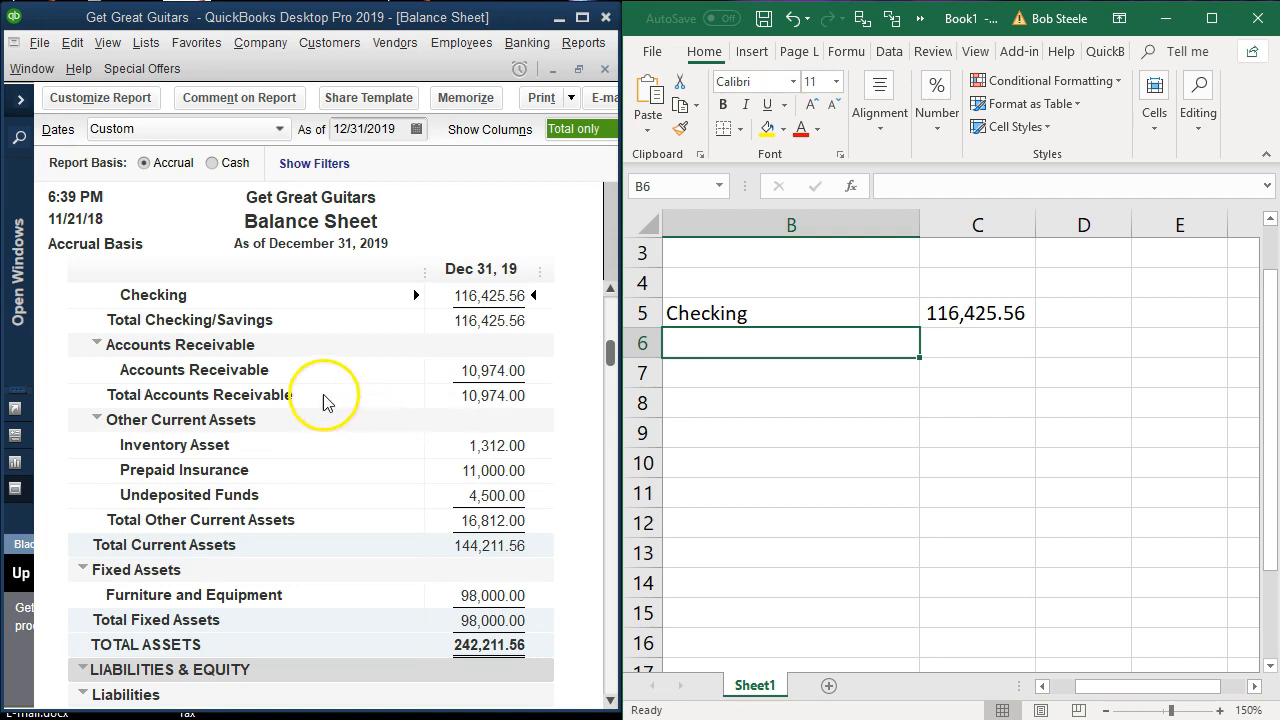
mouse_move(283, 398)
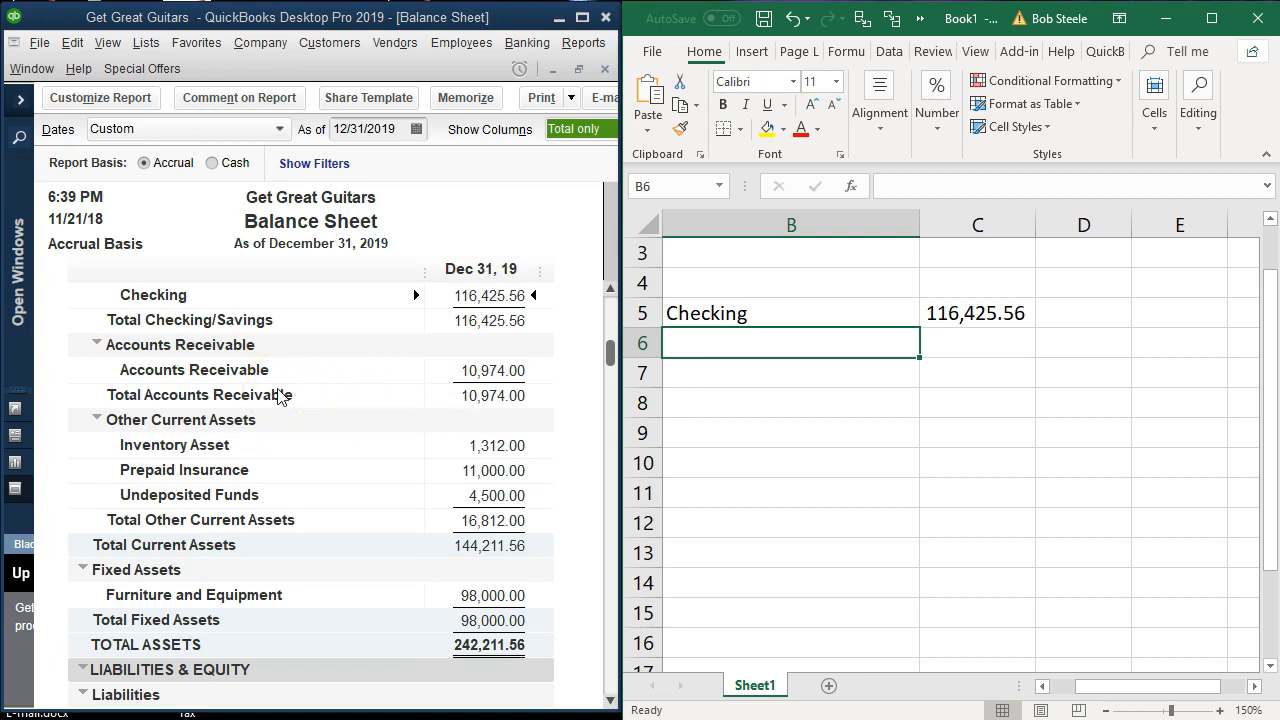
text(Accounts Receivable)
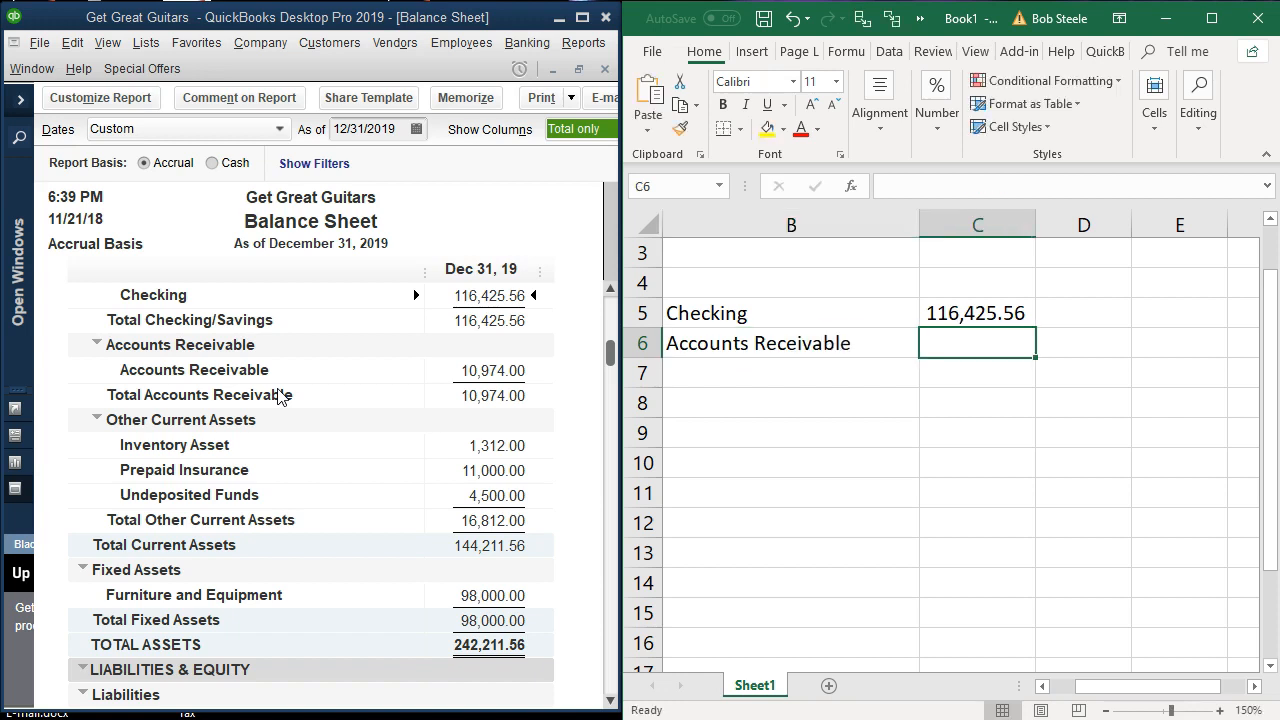
text(10,974.00)
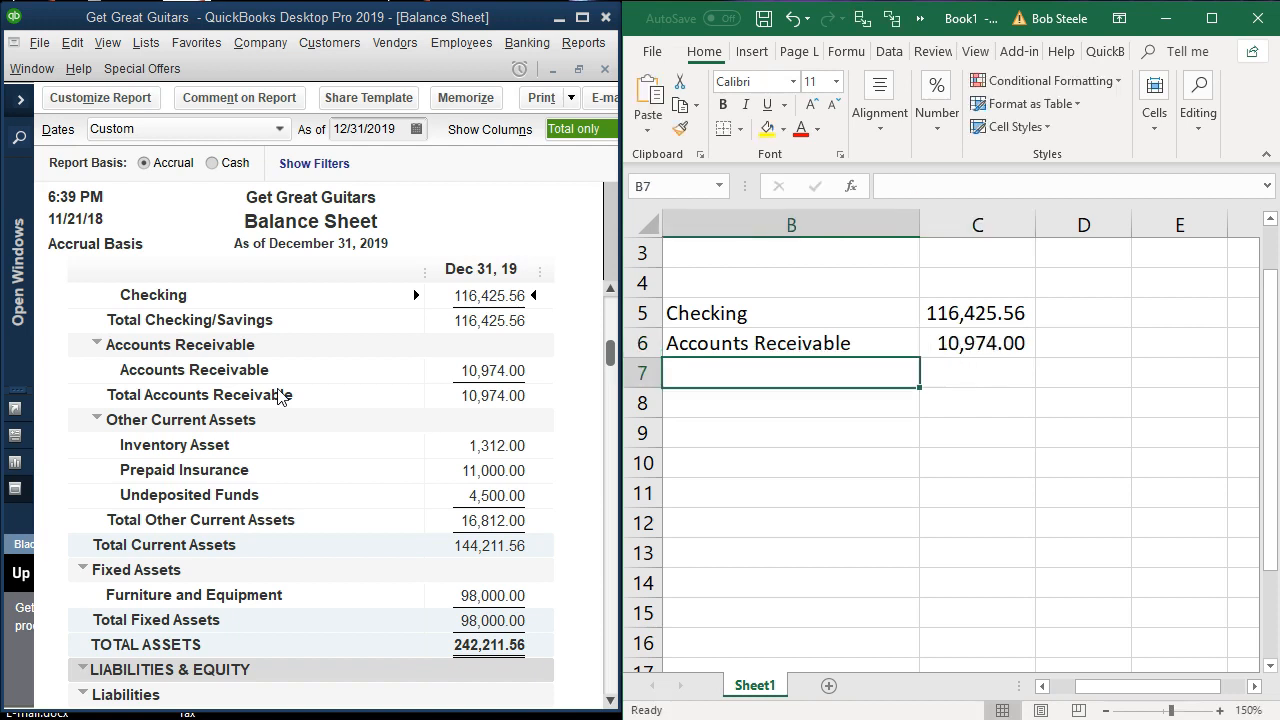
scroll(down, 3)
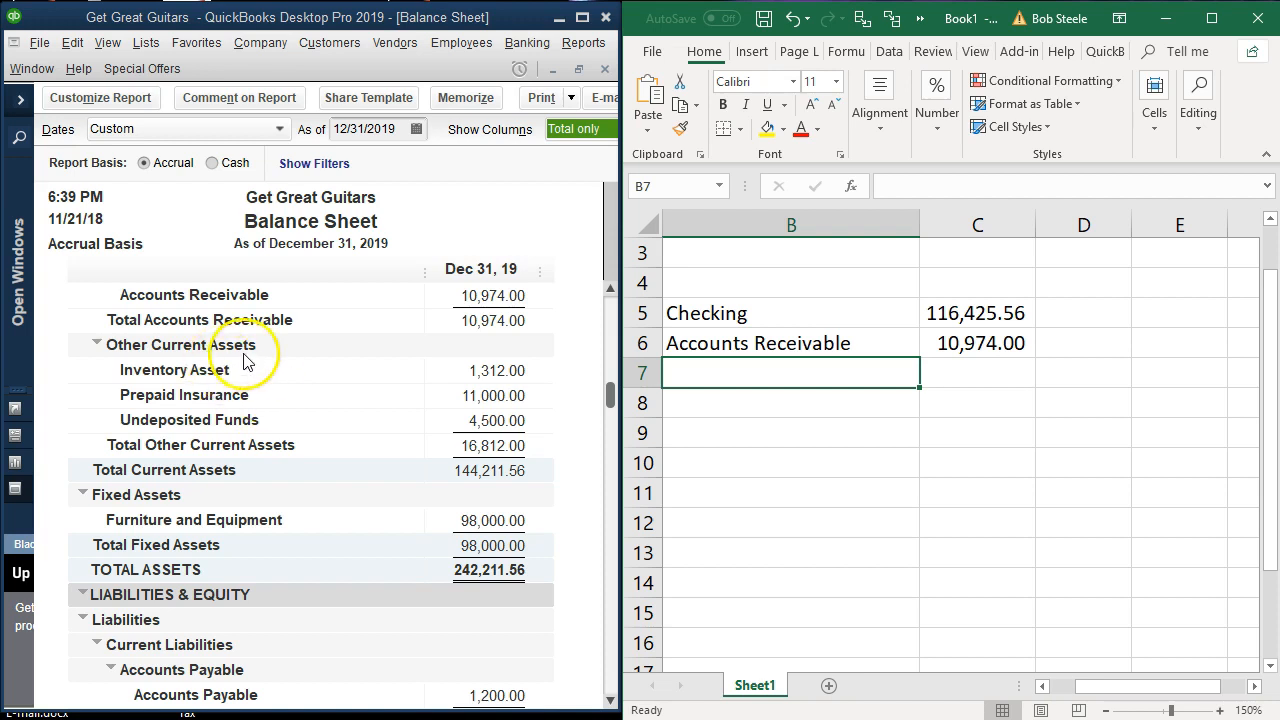
mouse_move(240, 388)
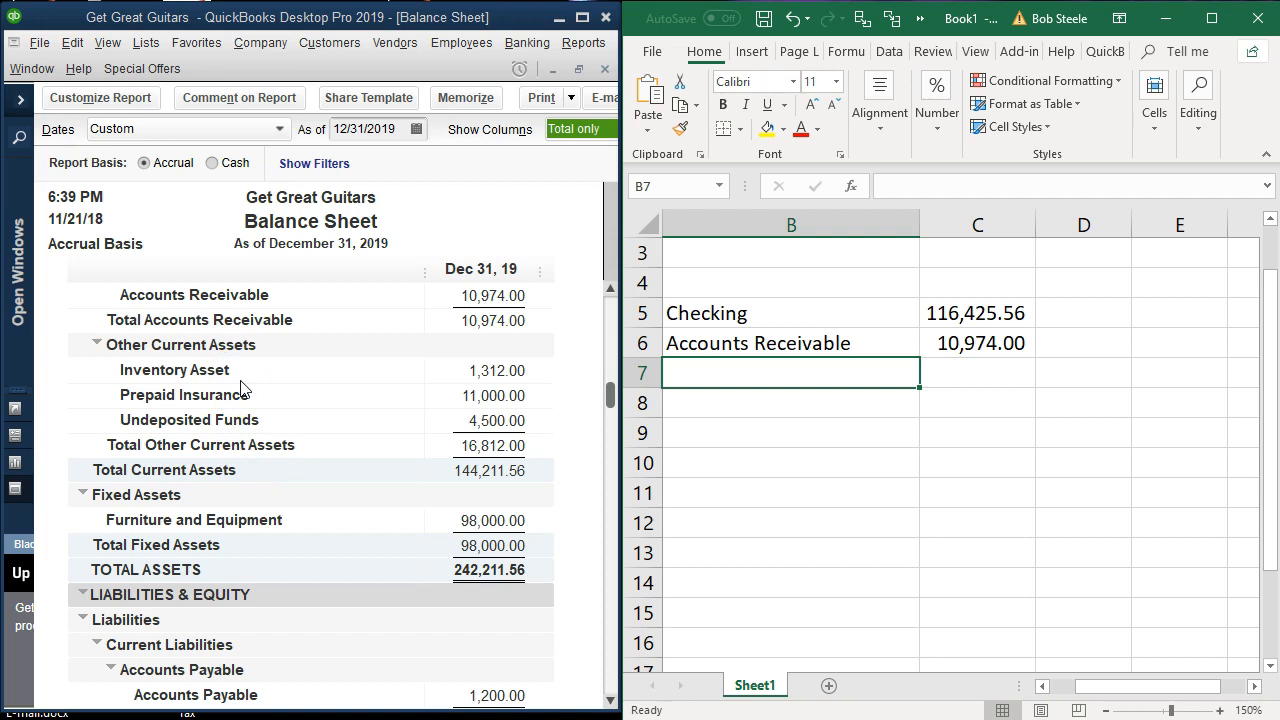
text(Inventory Asset)
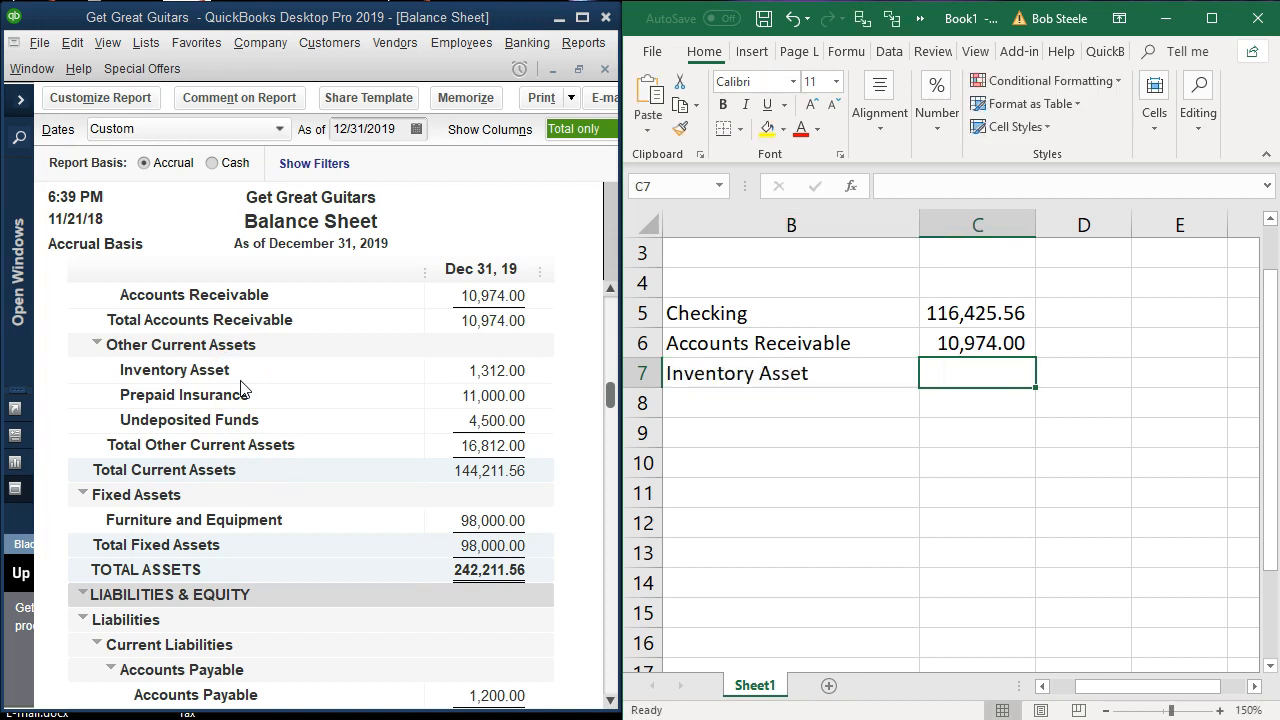
text(1312)
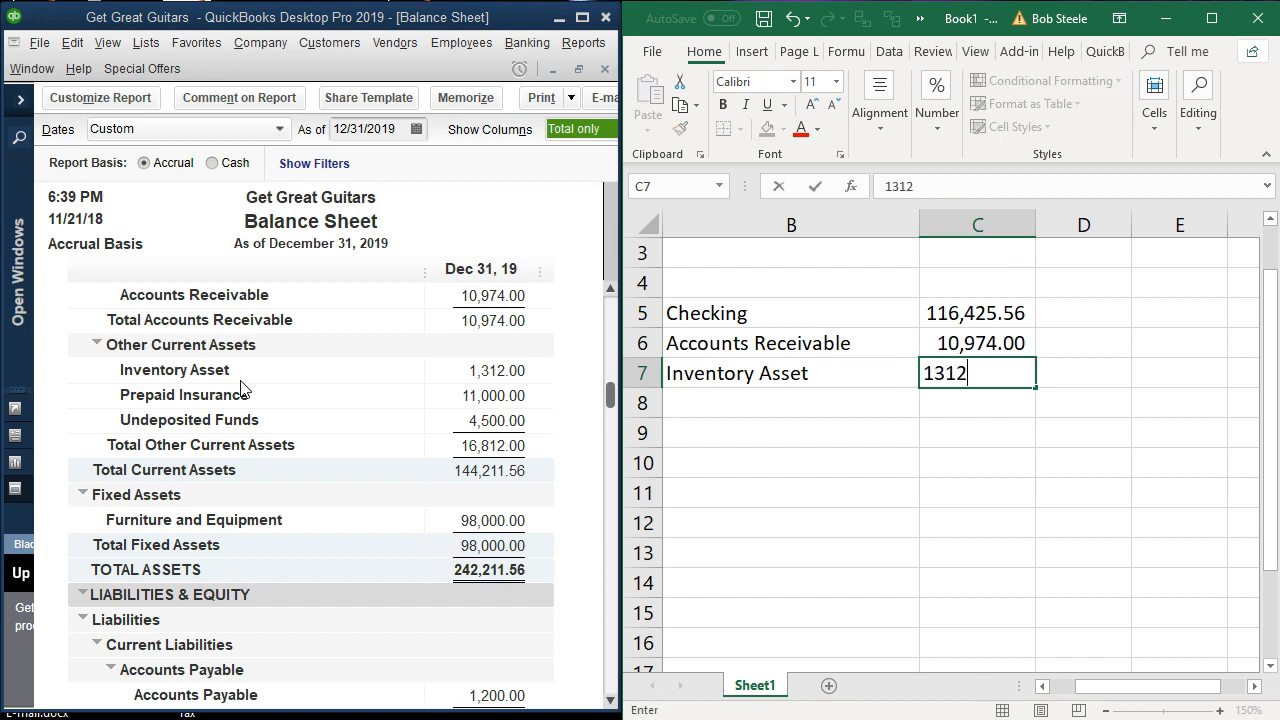
text(Prepaid Insurance)
click(978, 403)
text(11,000)
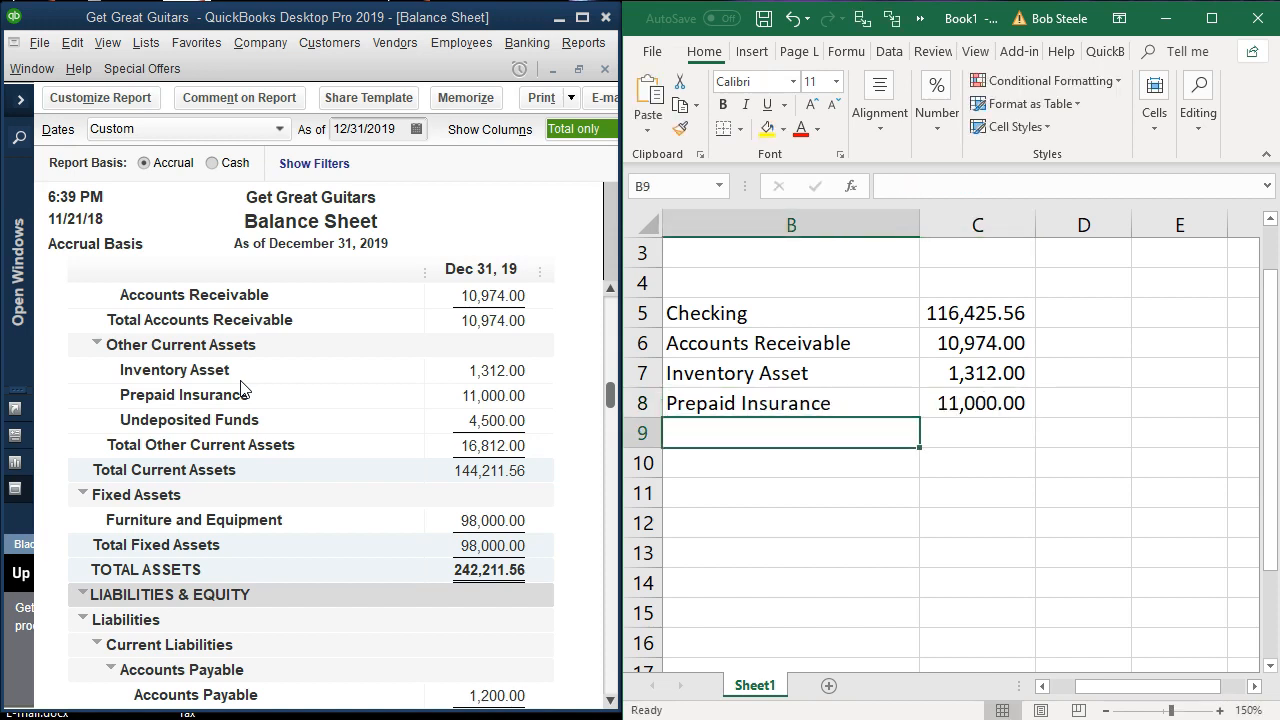
text(Undeposited Funds)
click(977, 433)
text(4,500)
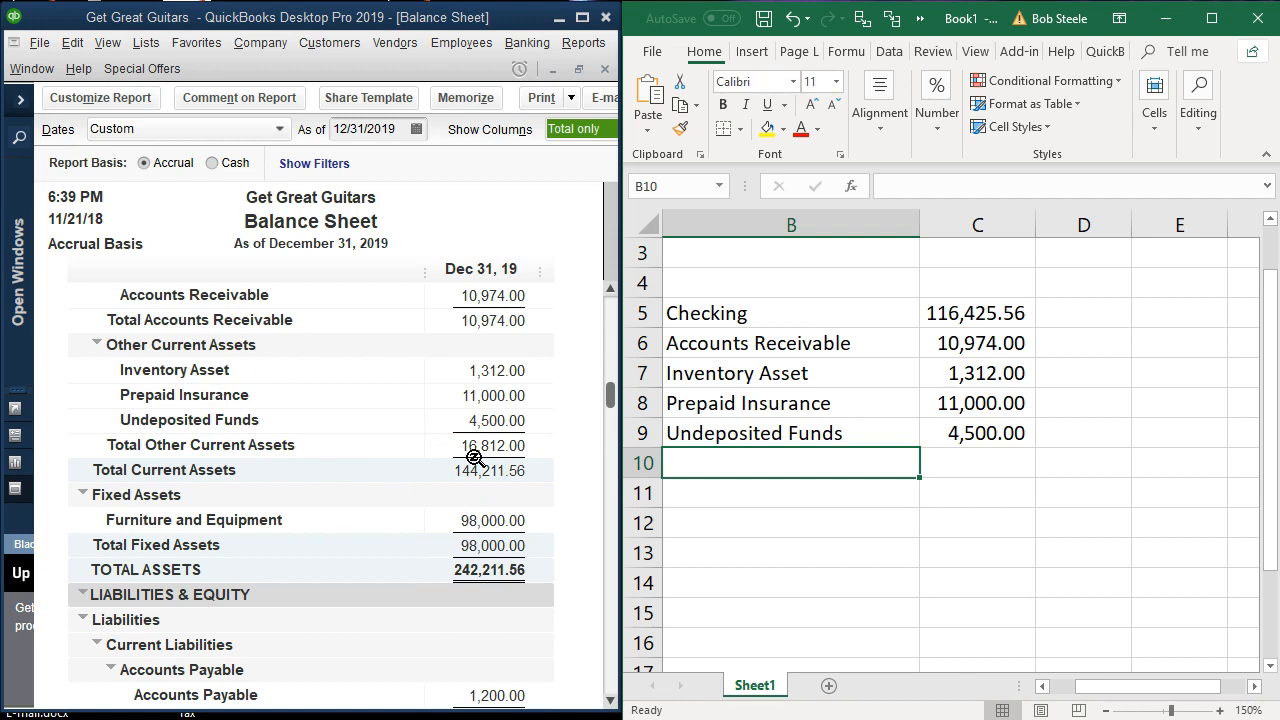
click(977, 522)
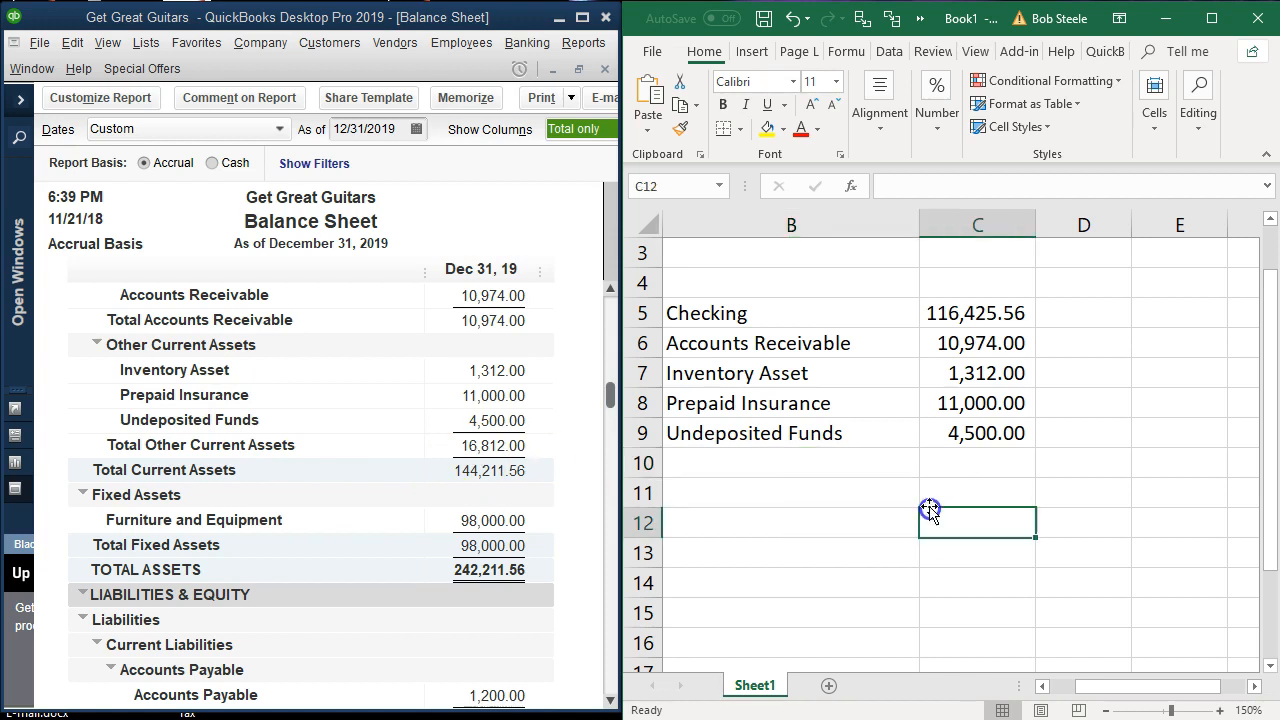
mouse_move(952, 355)
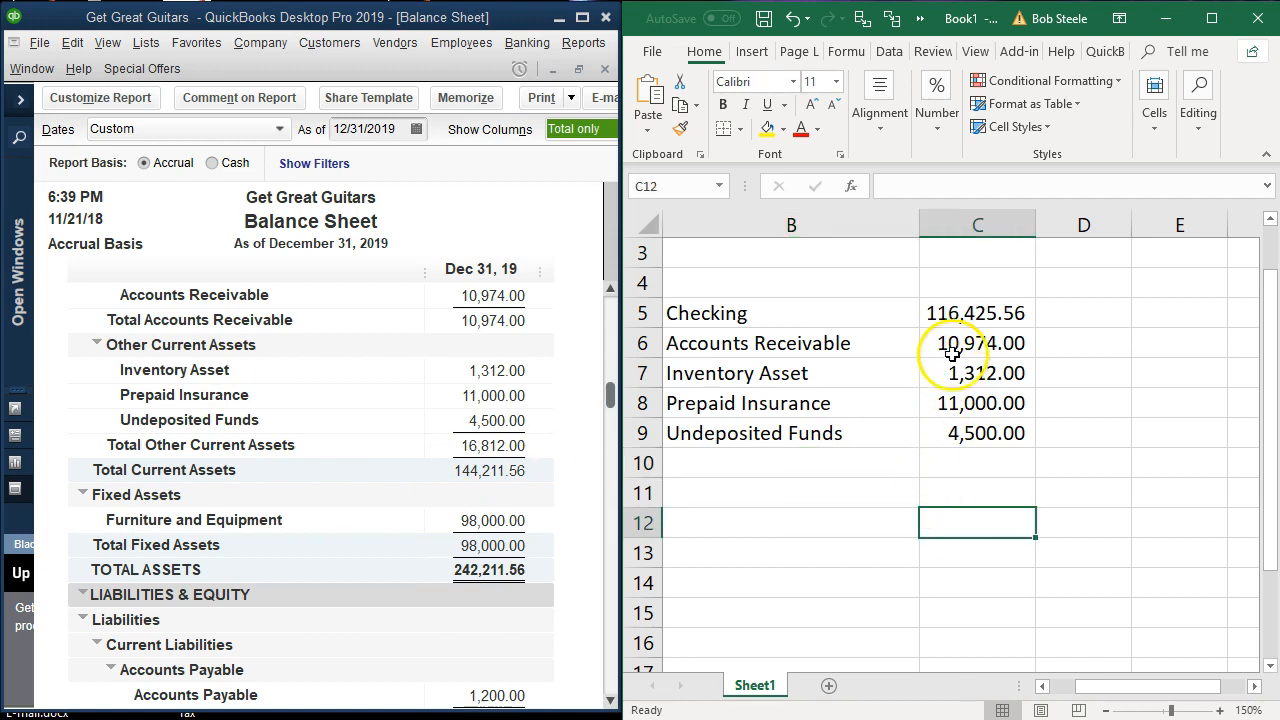
drag(977, 343, 977, 433)
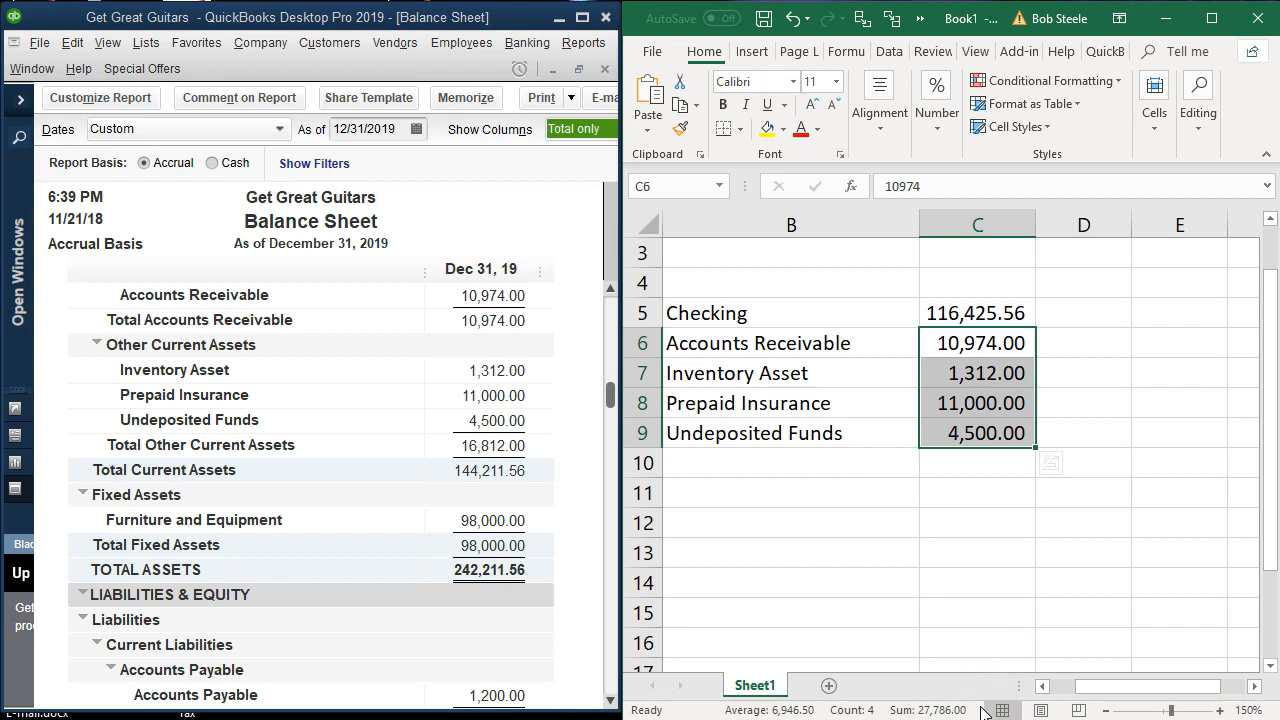
click(977, 492)
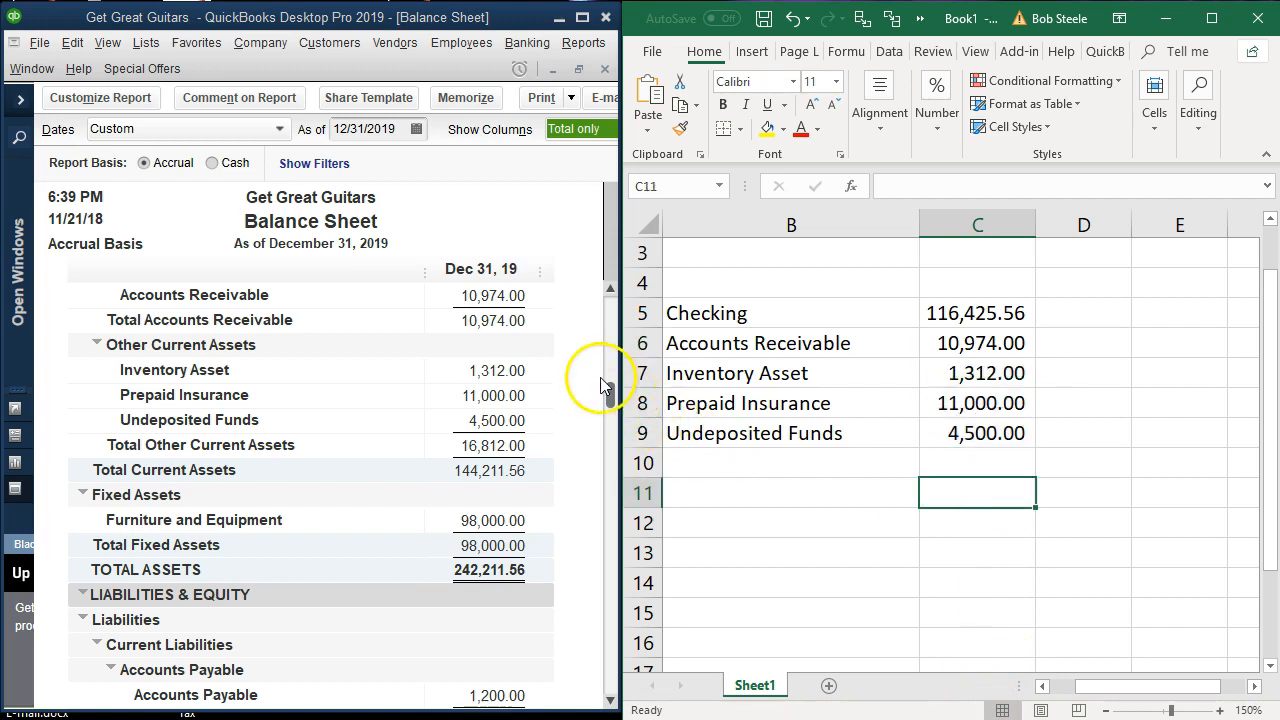
drag(977, 373, 977, 433)
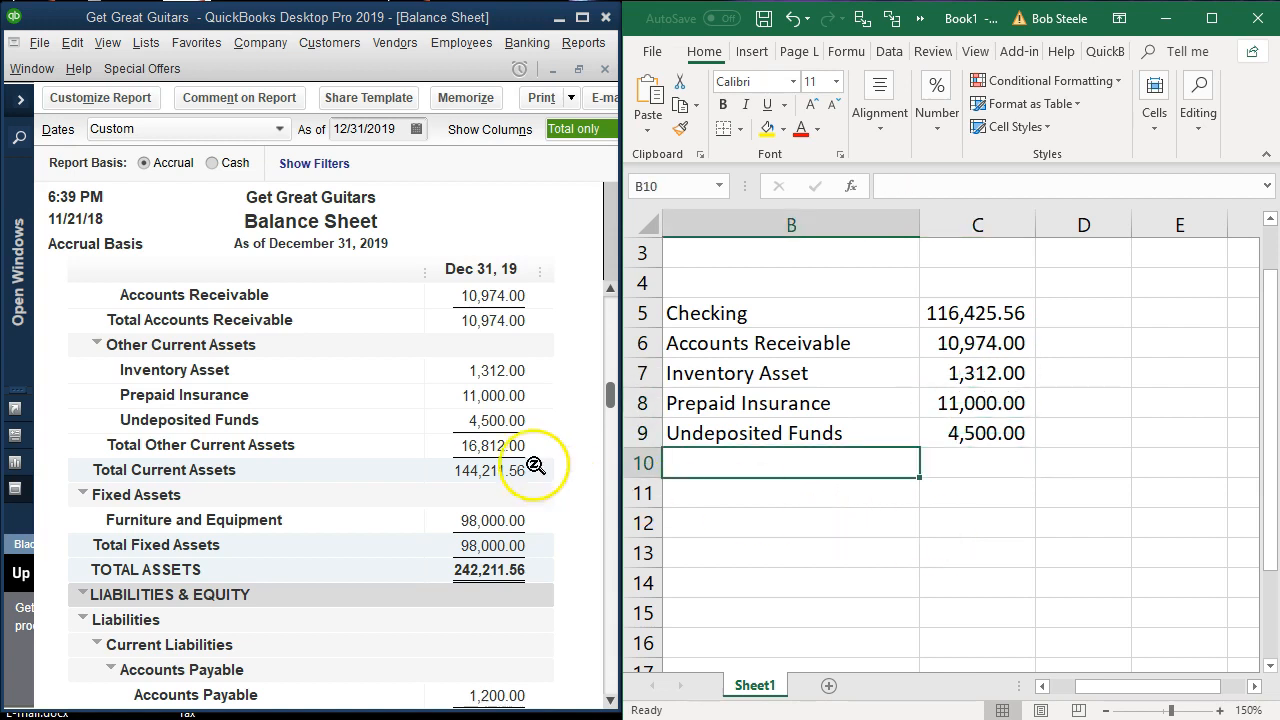
mouse_move(245, 545)
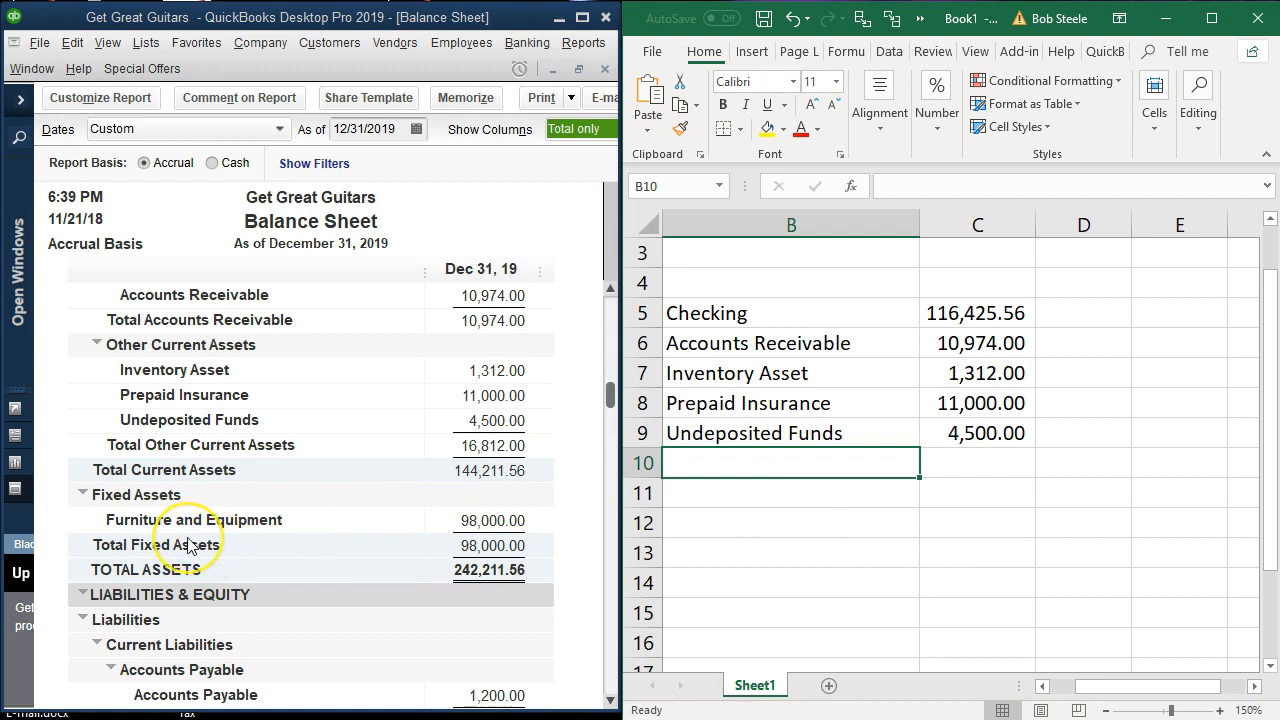
Enter Furniture and Equipment in B10 with a balance of 98,000 in C10
text(Fun)
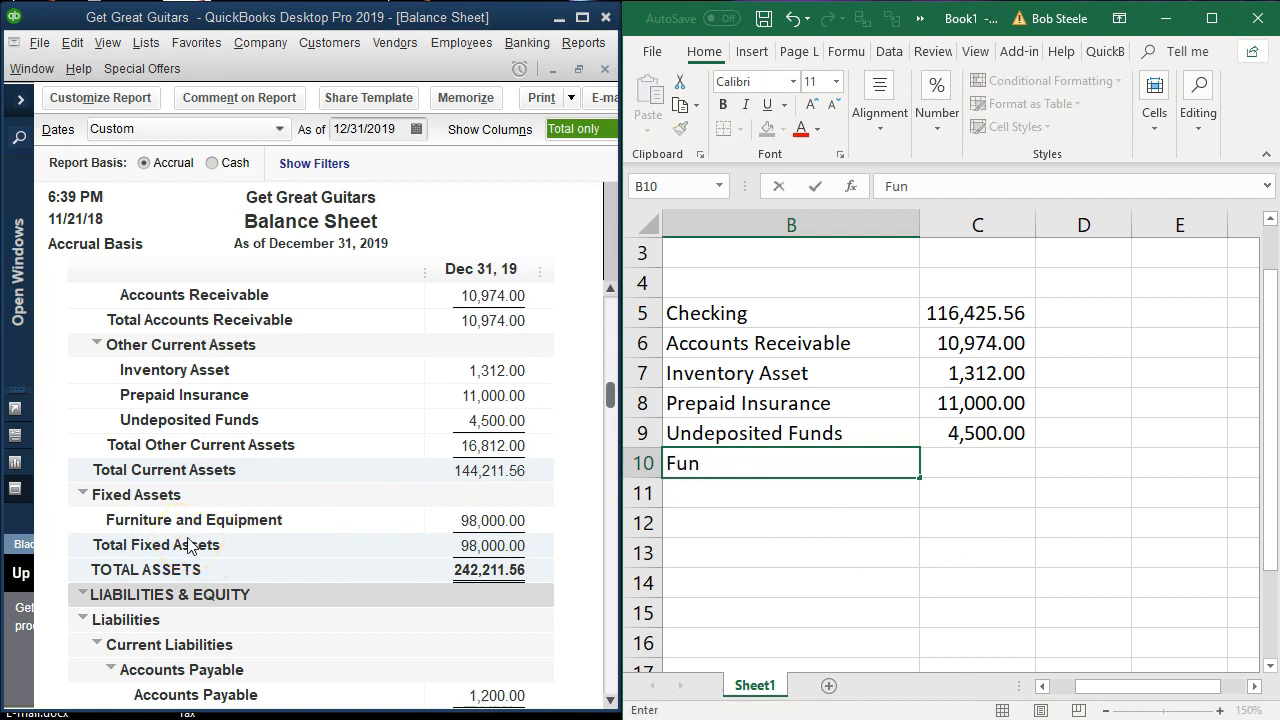
text(Furniture and Equipment)
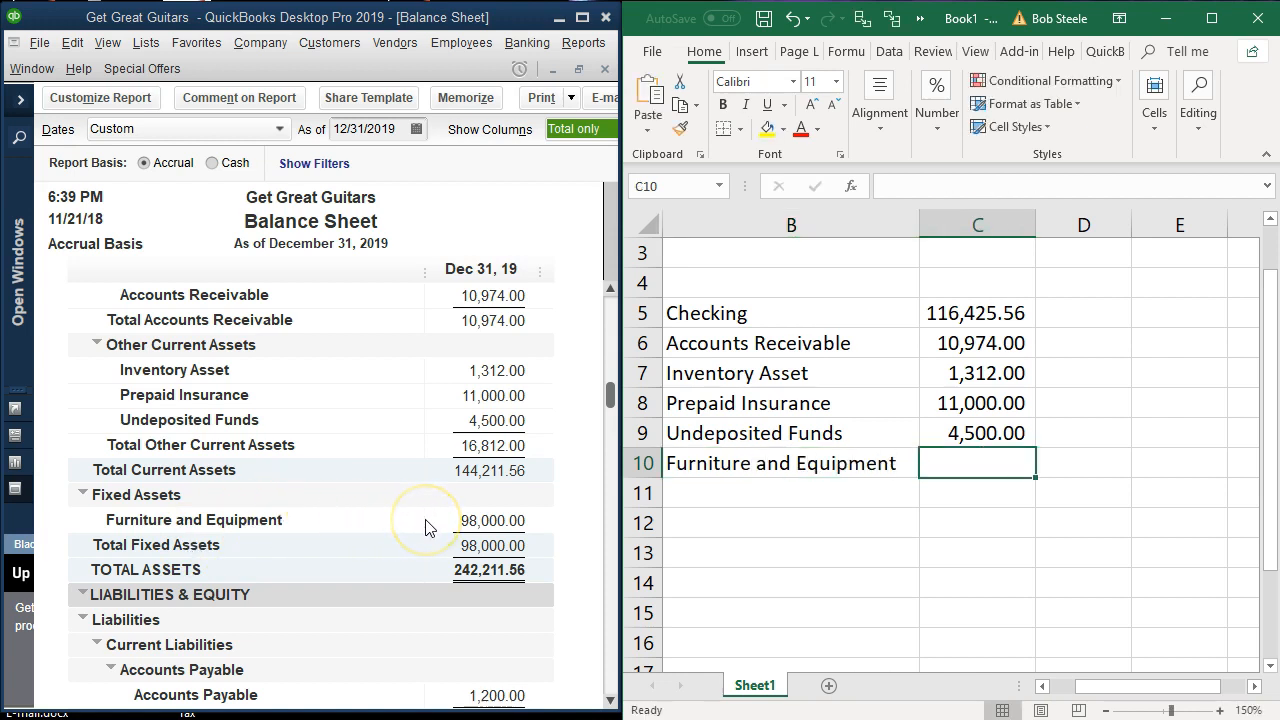
text(98000)
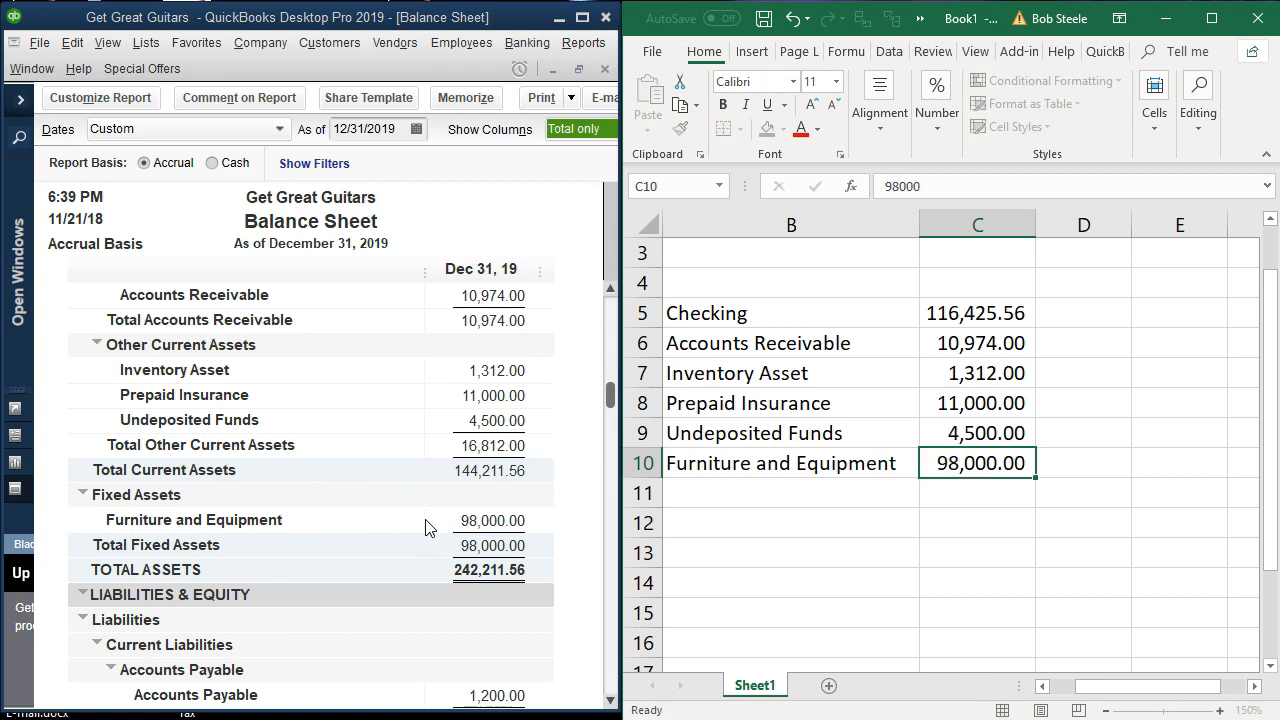
click(790, 492)
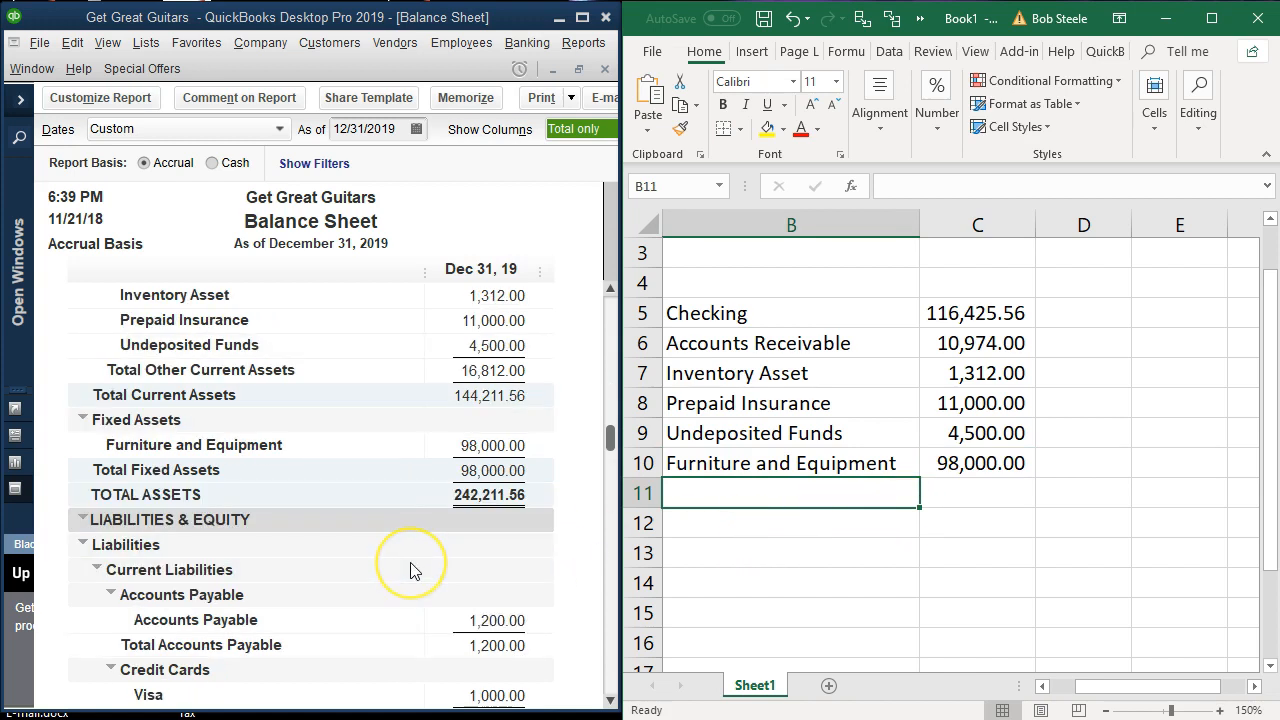
scroll(down, 3)
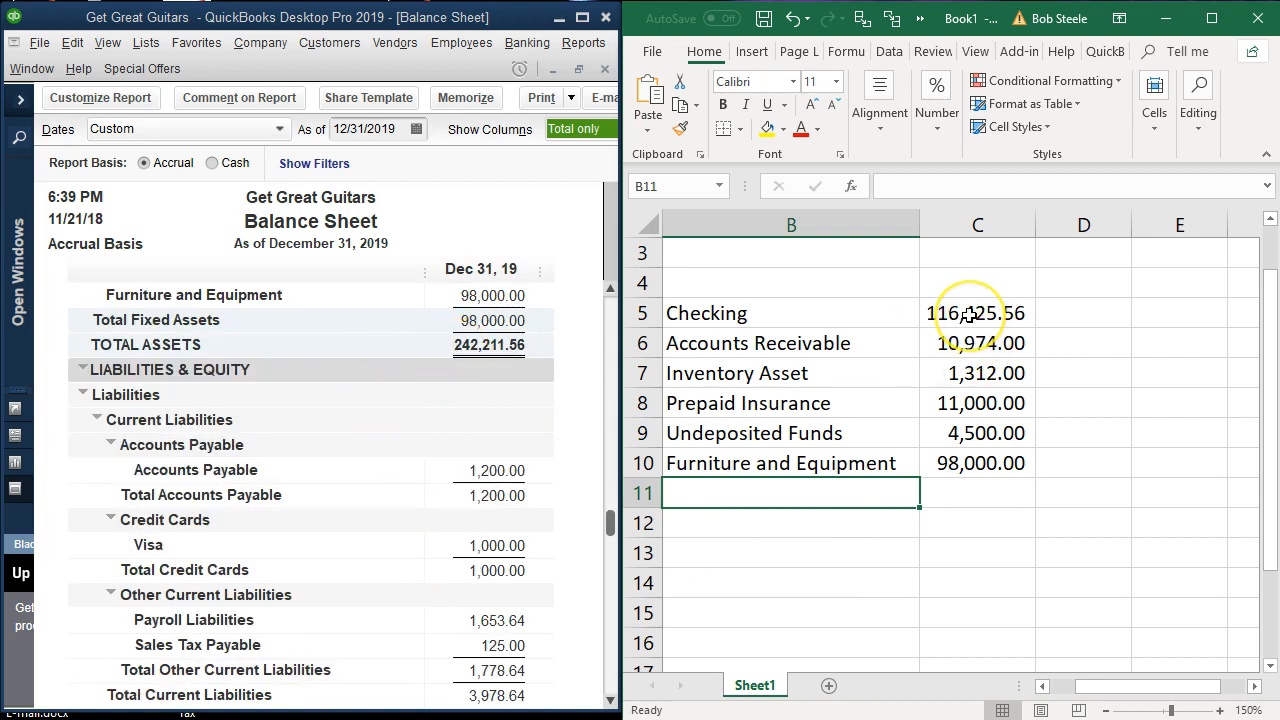
drag(977, 313, 977, 463)
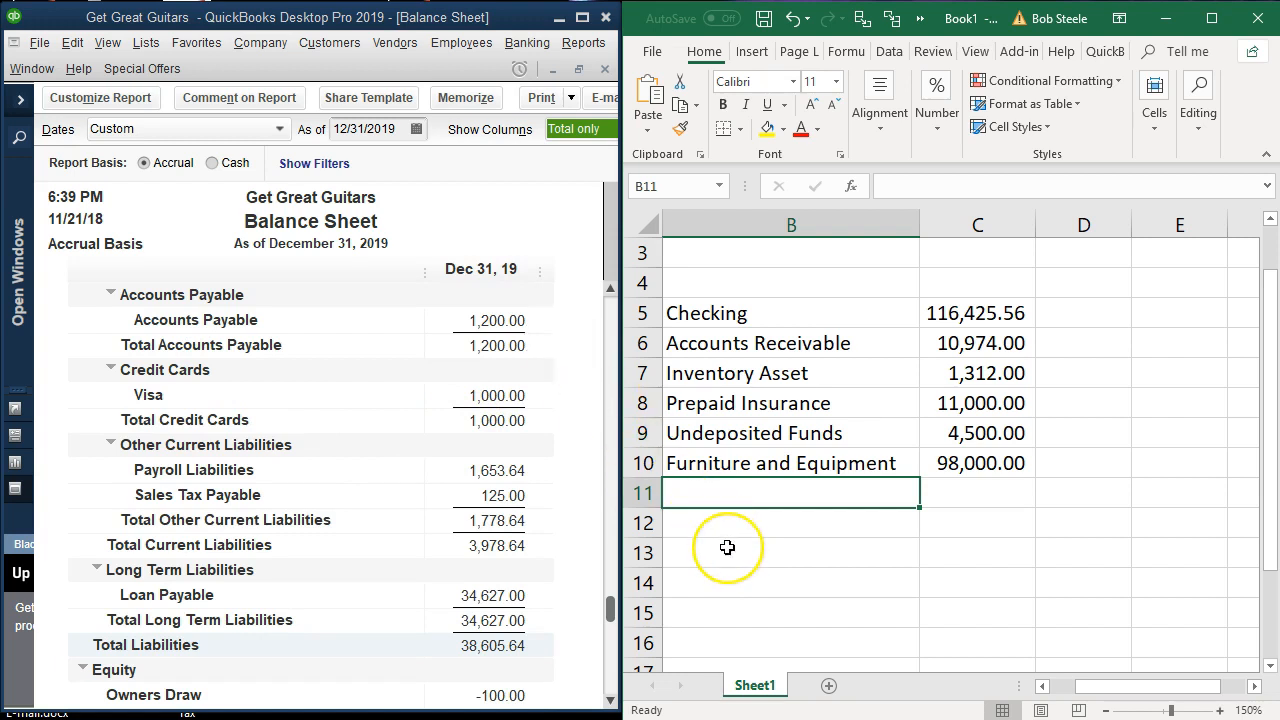
mouse_move(727, 548)
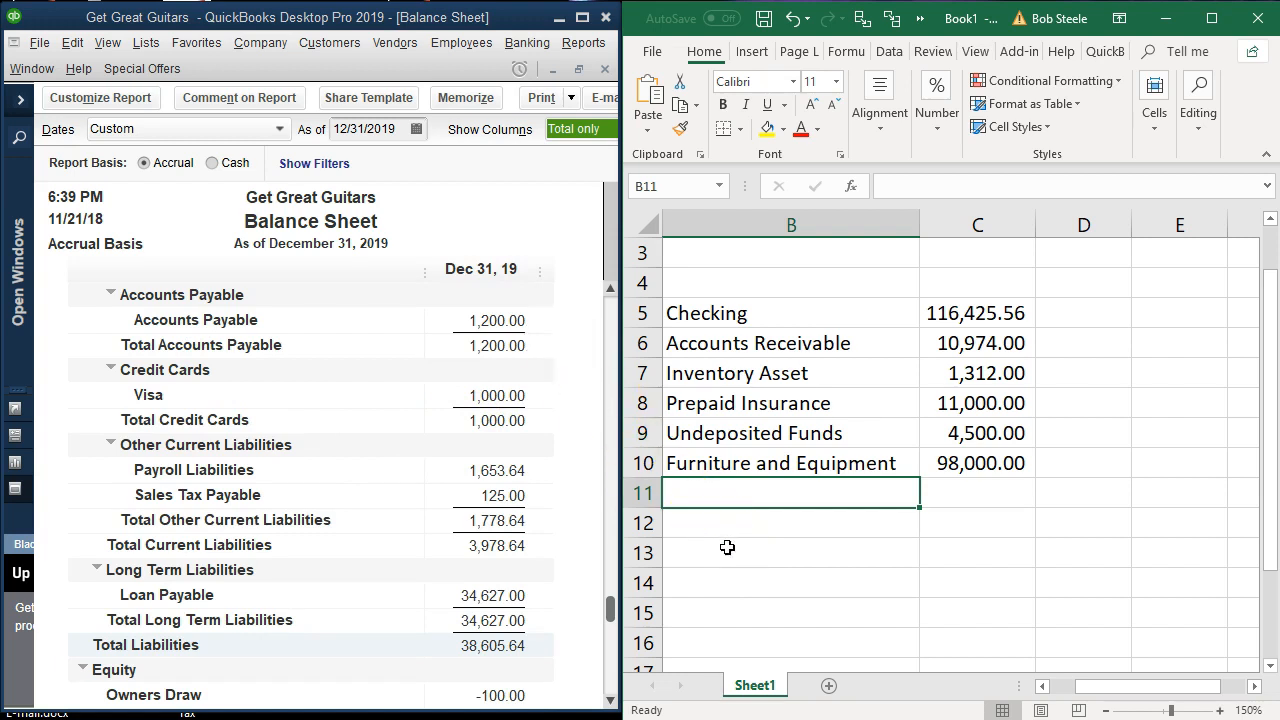
Enter Accounts Payable, Visa, Payroll Liabilities and Sales Tax Payable (125.00) as negative balances
text(Accounts Receivable)
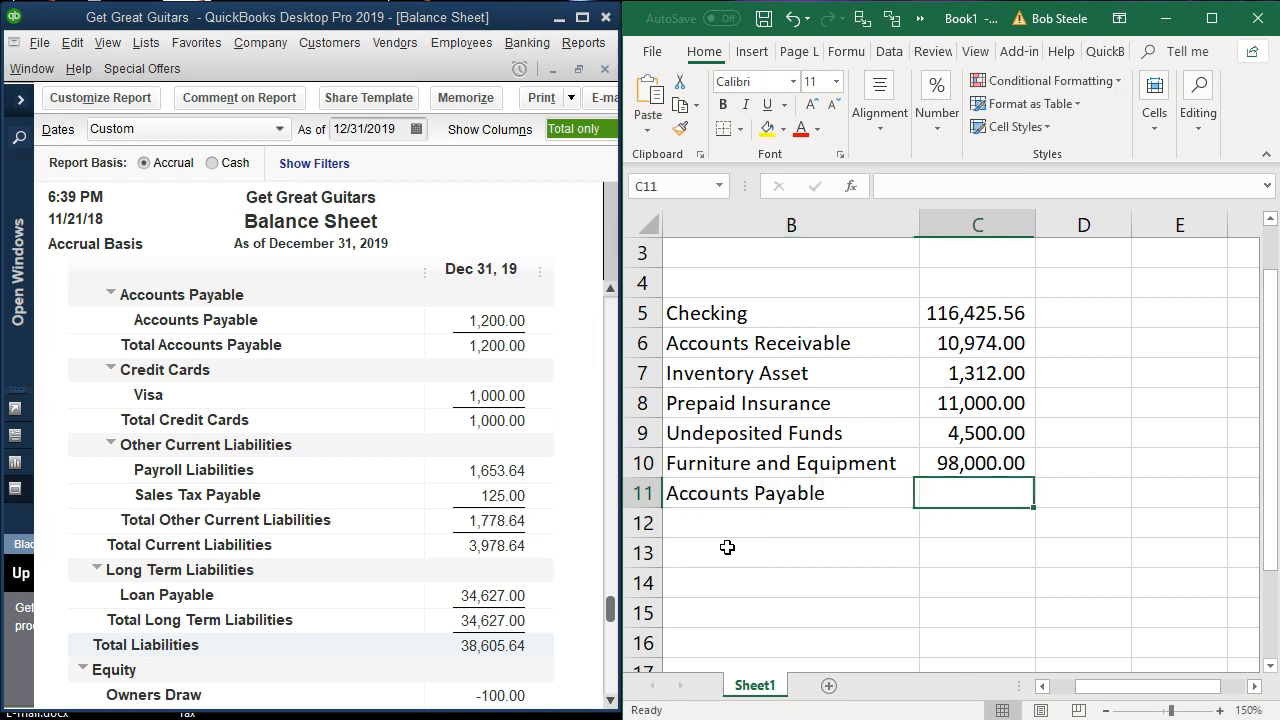
text(-)
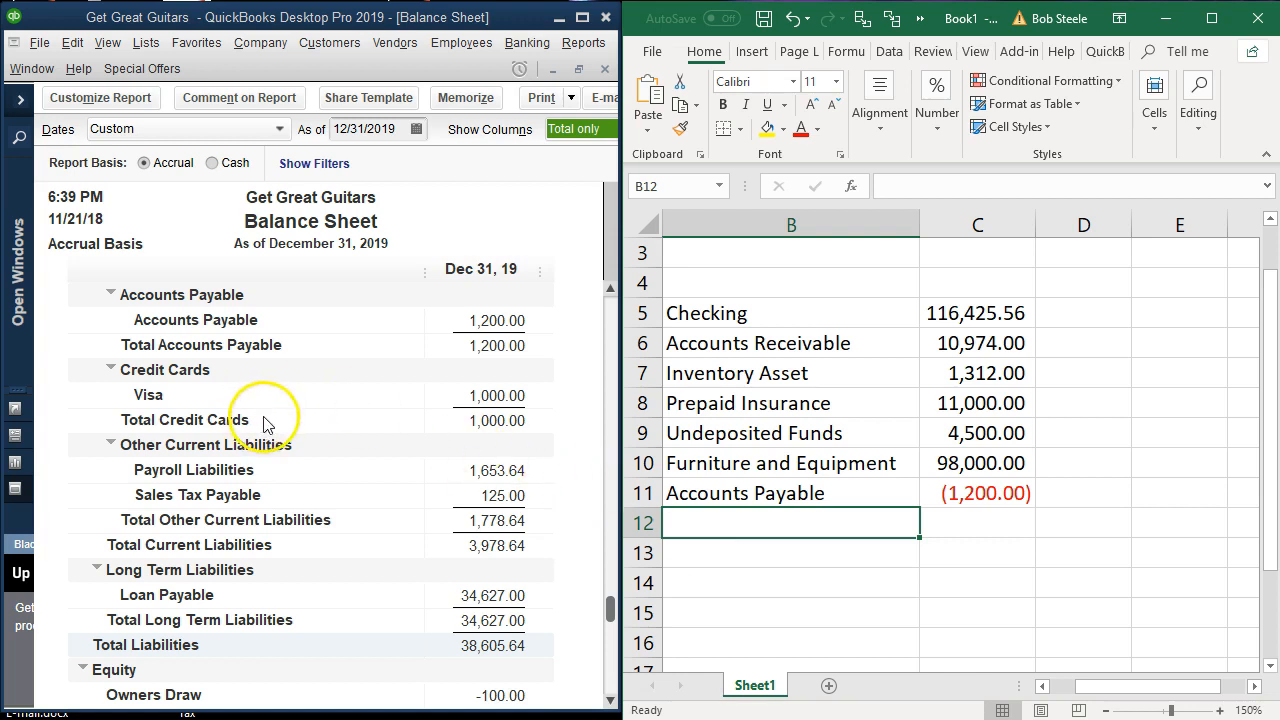
text(Visa)
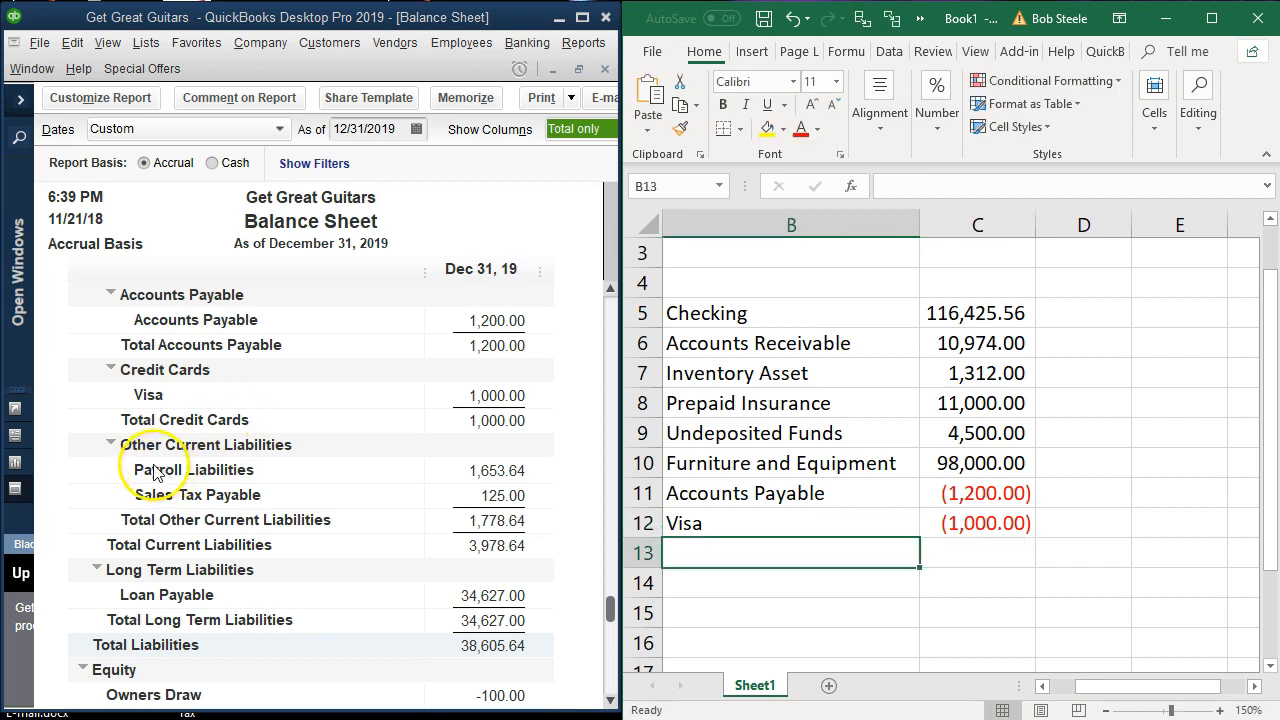
mouse_move(313, 490)
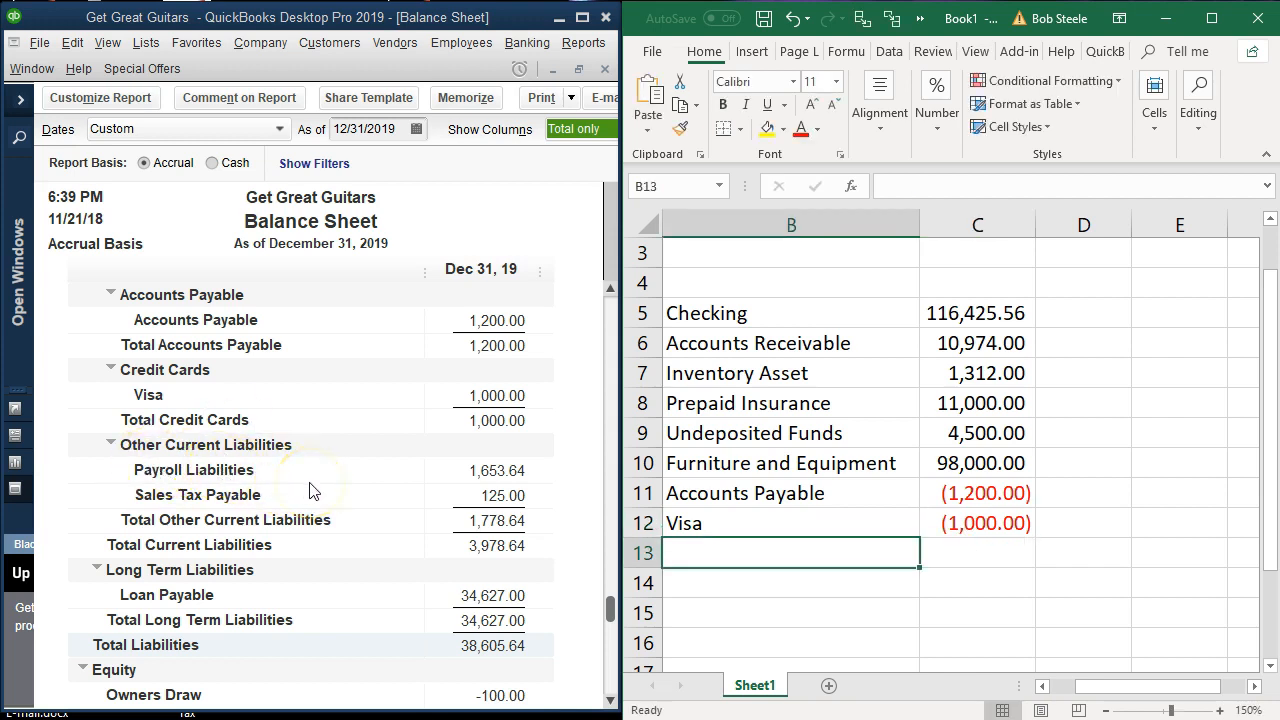
text(Payroll Liabilities)
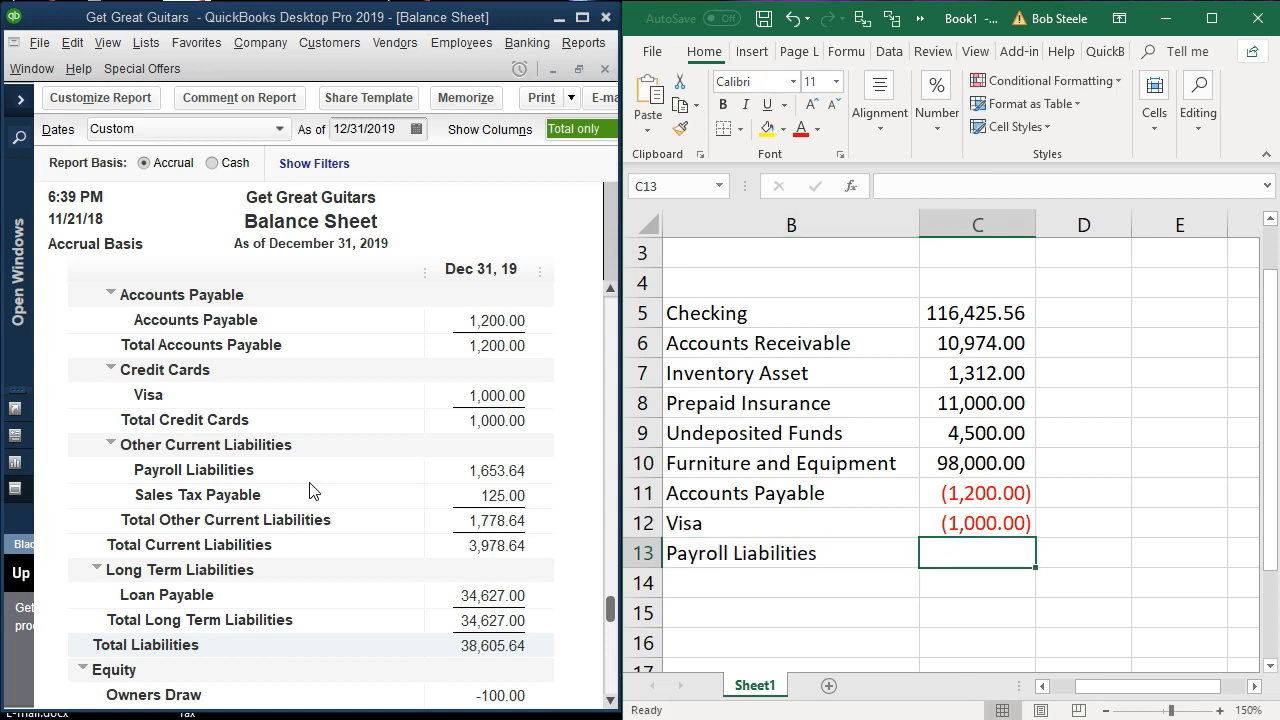
text(-1653.)
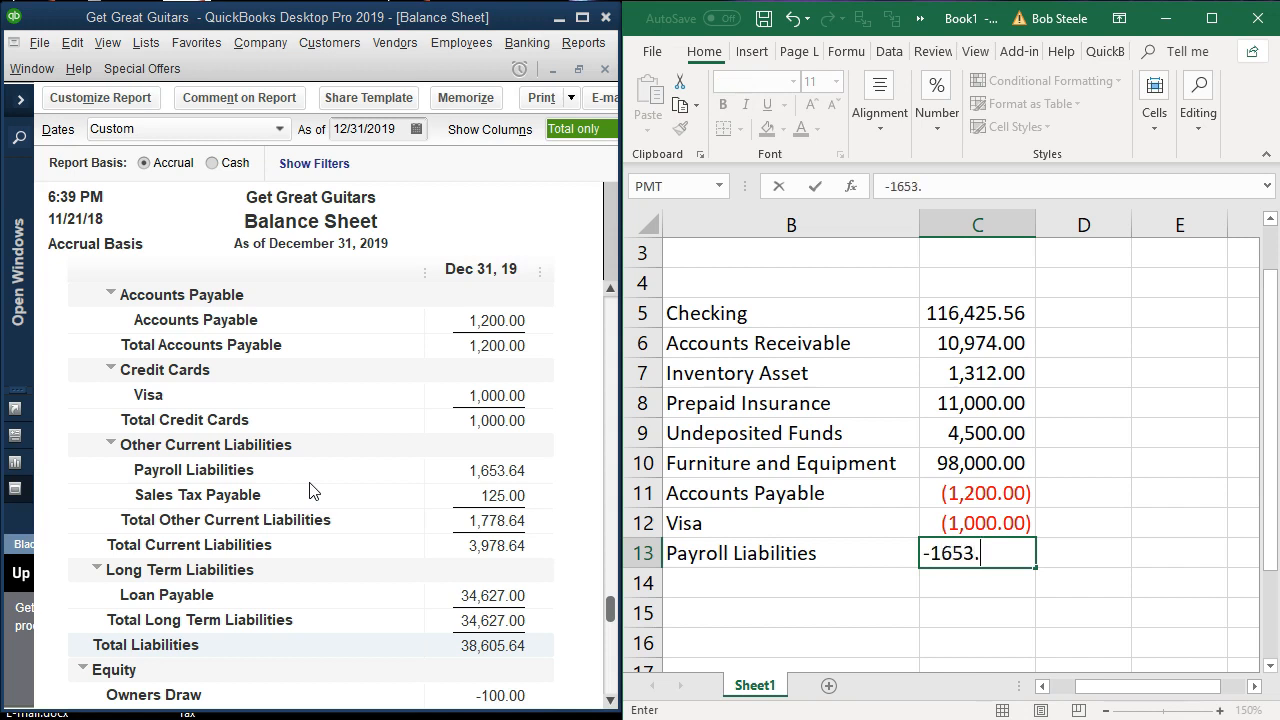
text(Sales Tax P)
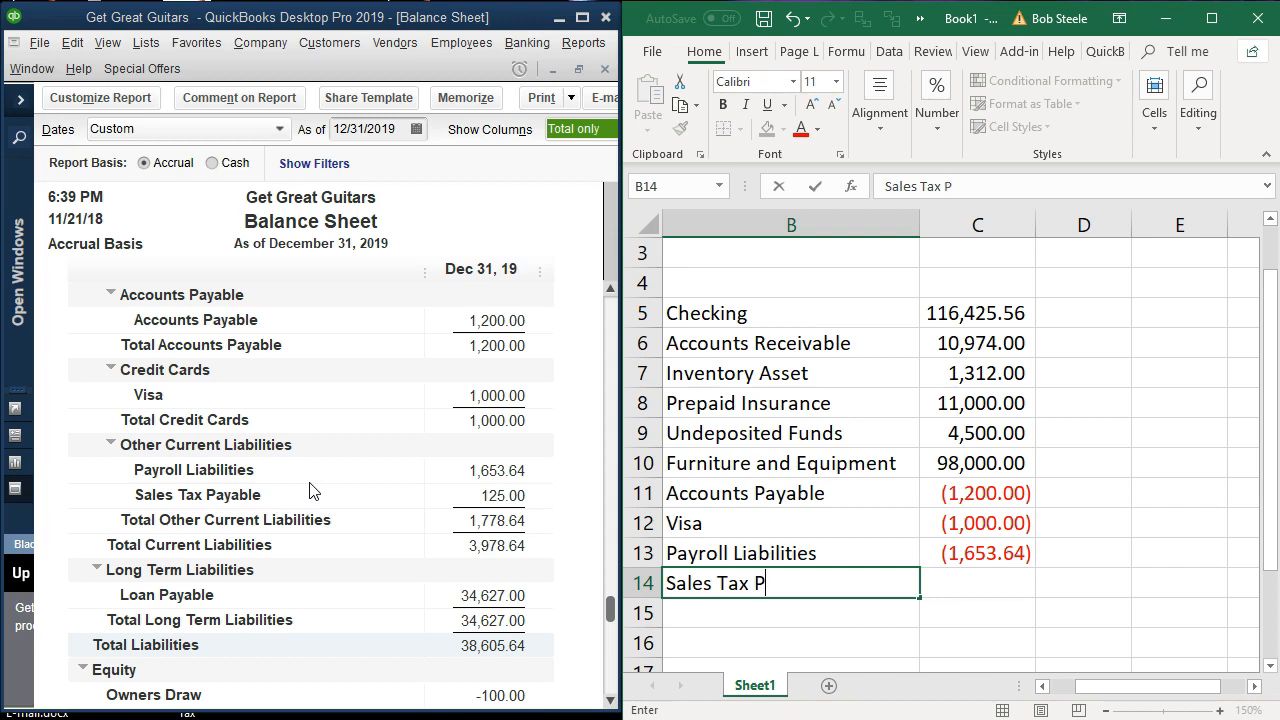
key(Tab)
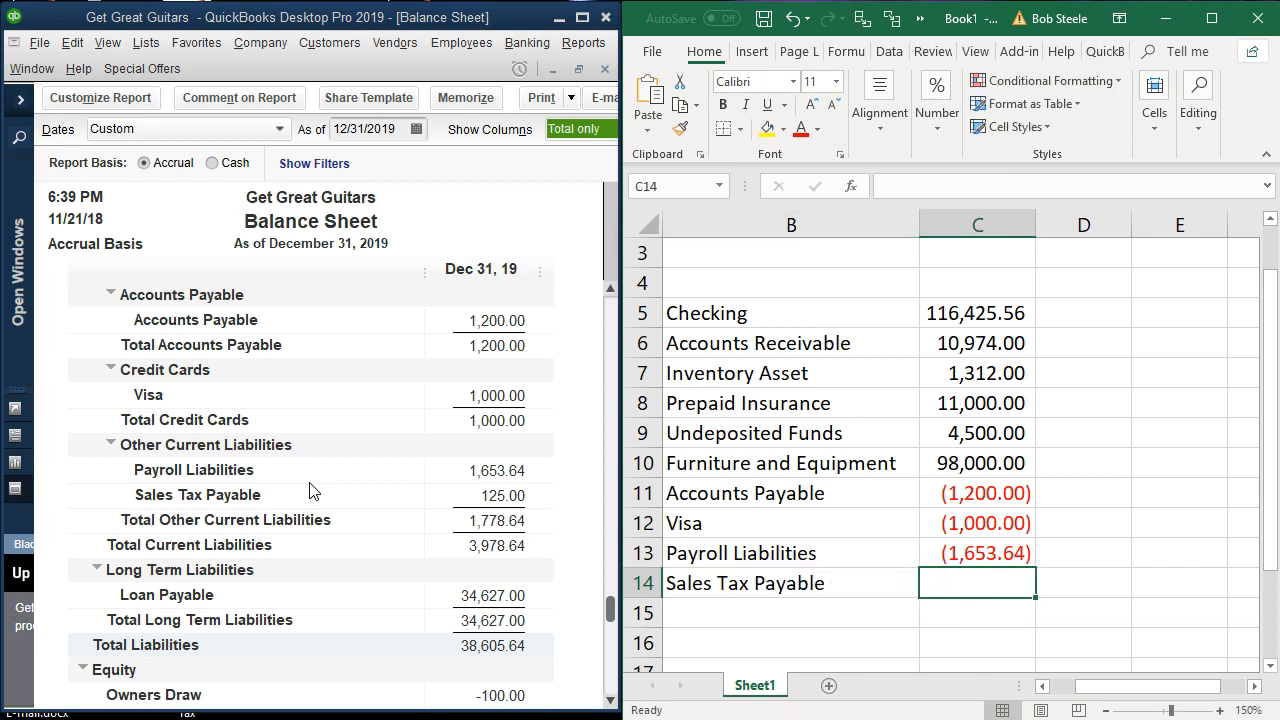
text((125.00))
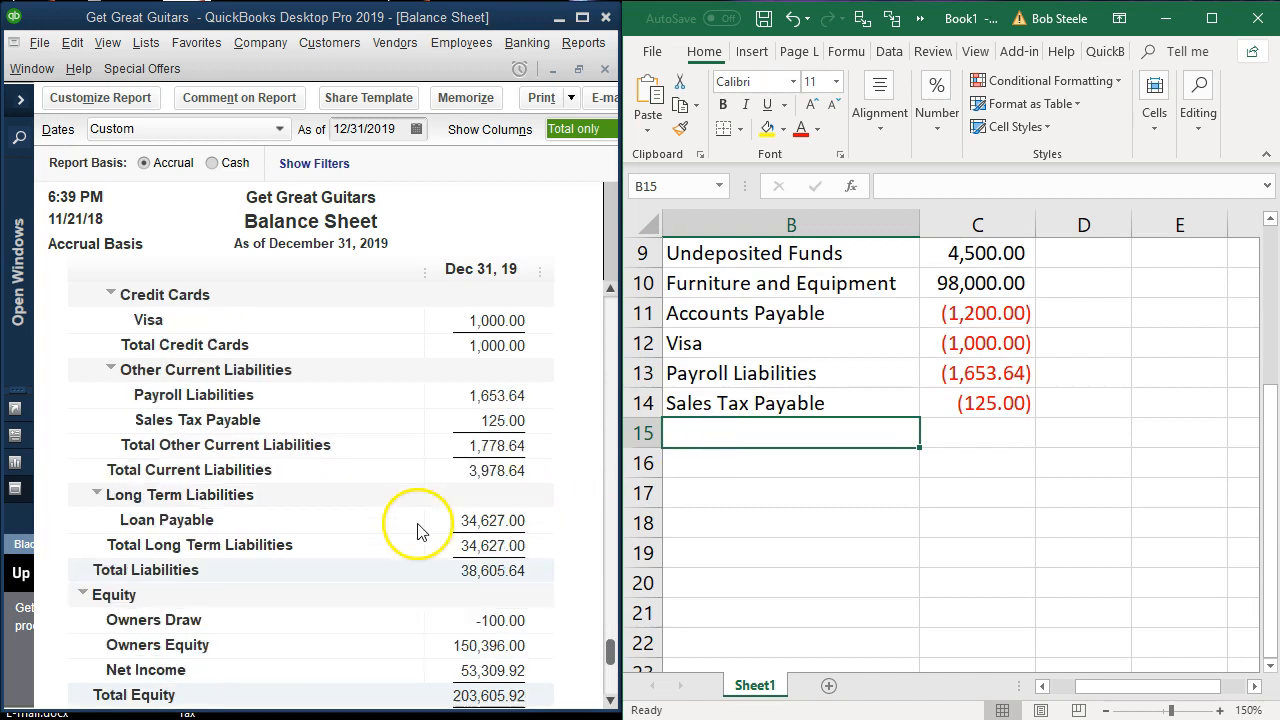
mouse_move(248, 535)
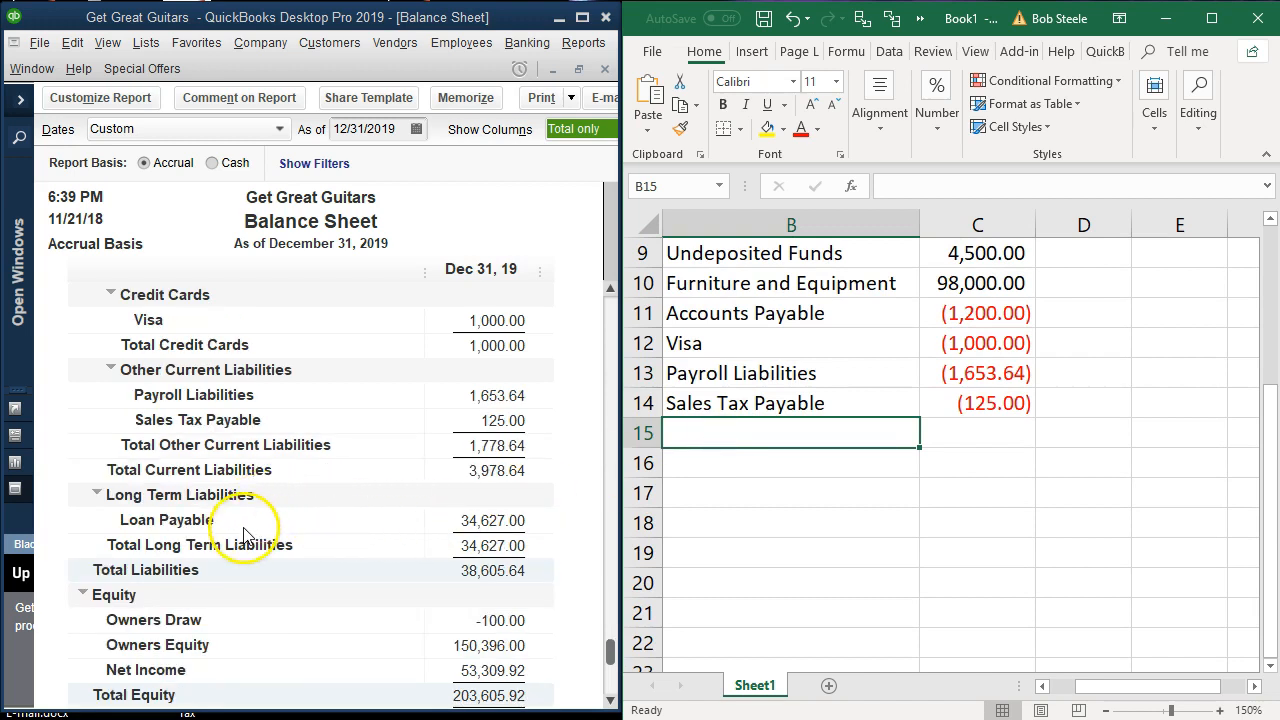
Enter Loan Payable at -34,627 and Owners Draws at 100, checking the Accounts Payable amount
text(Loan Payable)
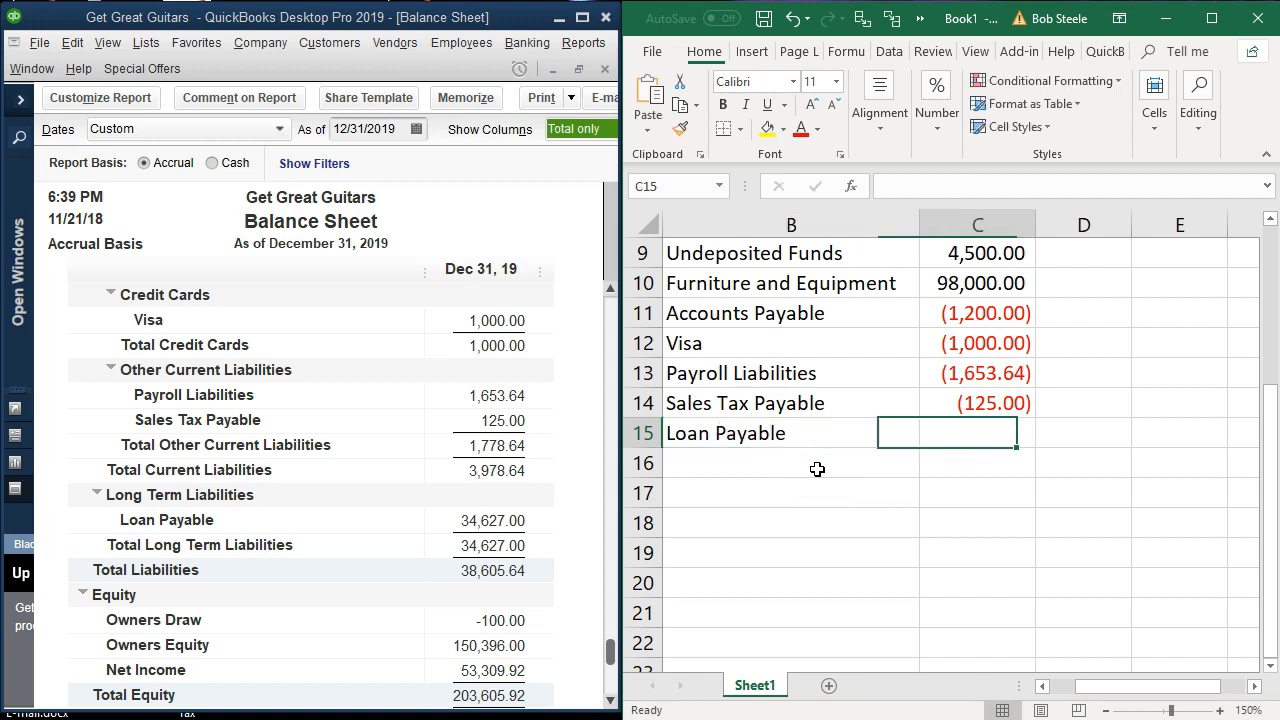
text(346)
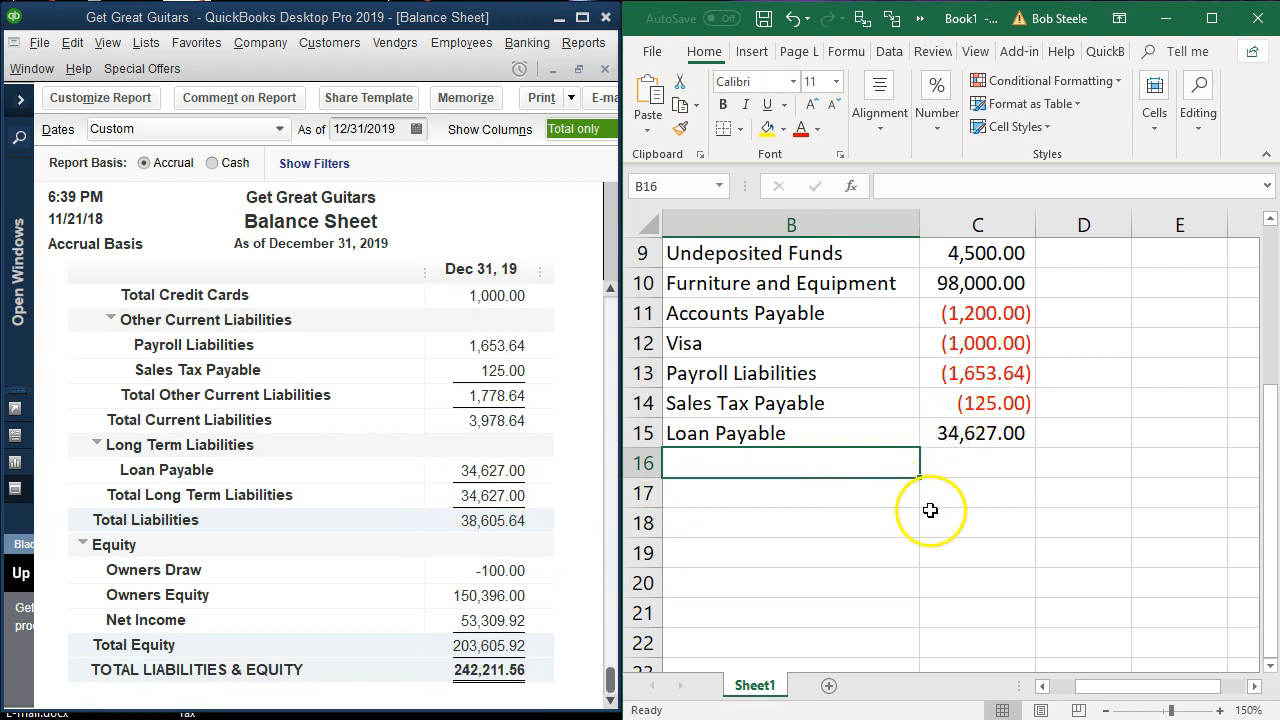
click(977, 312)
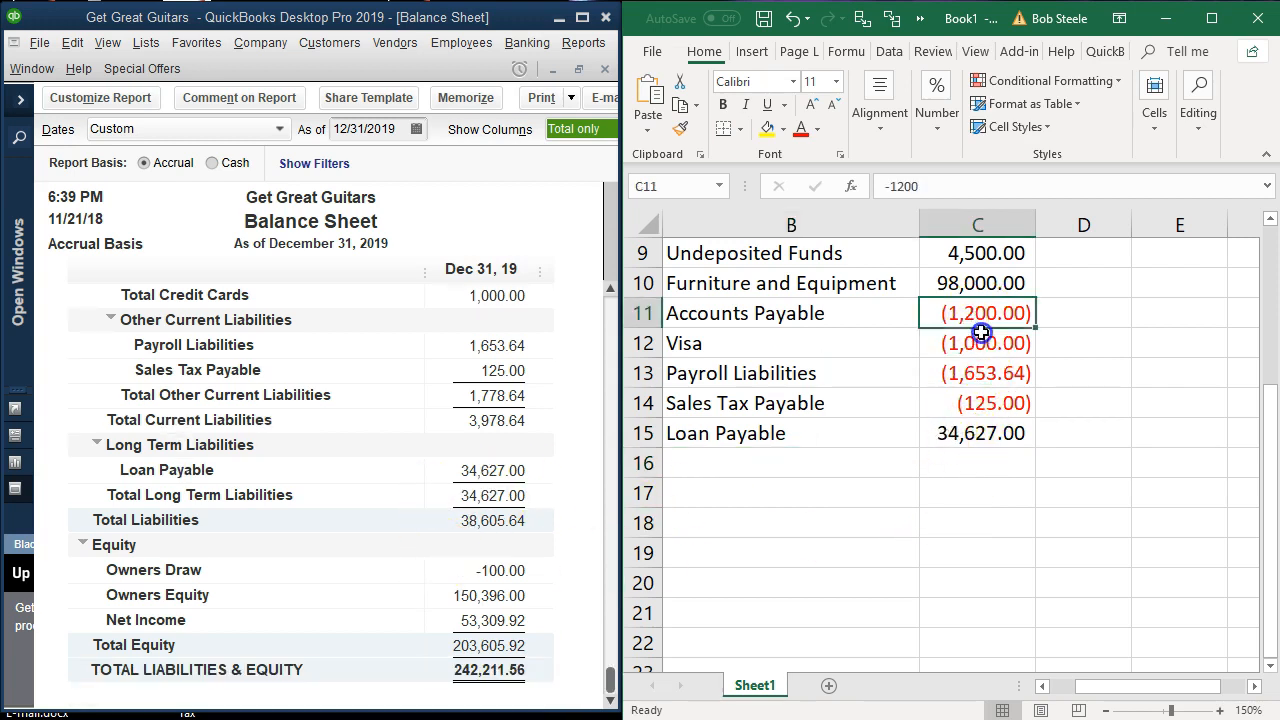
drag(977, 313, 977, 433)
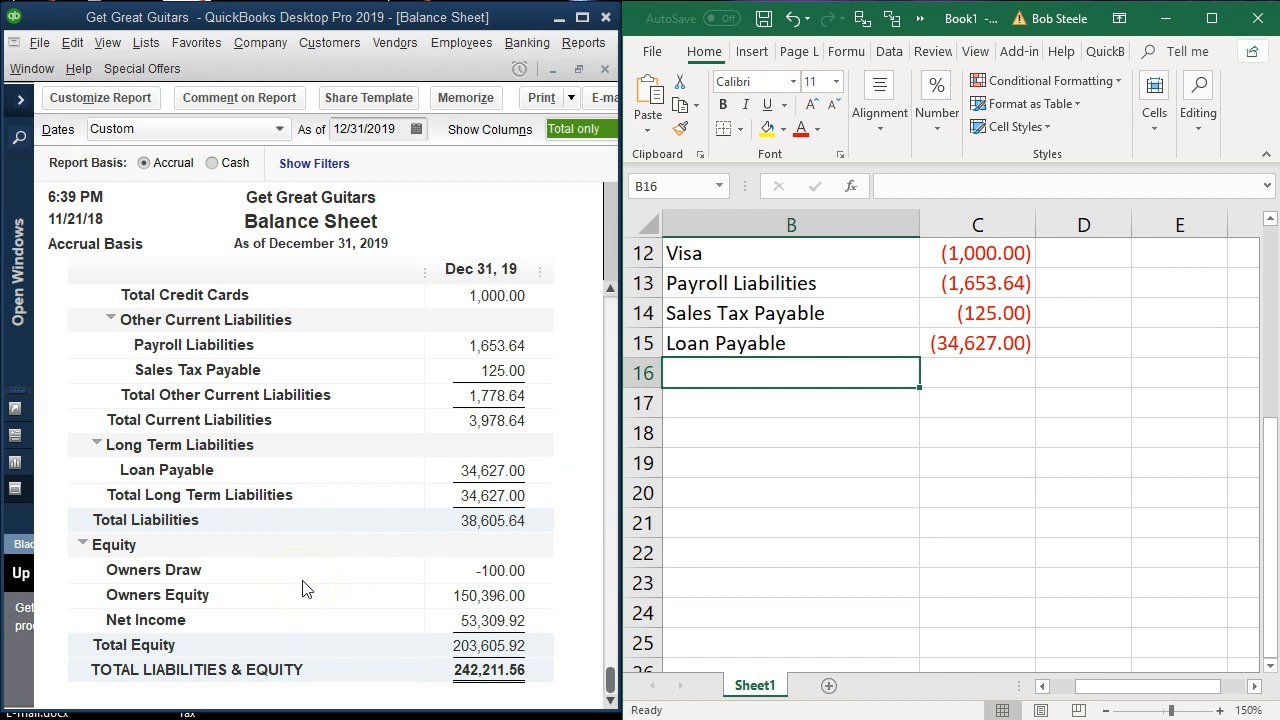
text(Owners Draws)
click(977, 373)
text(100)
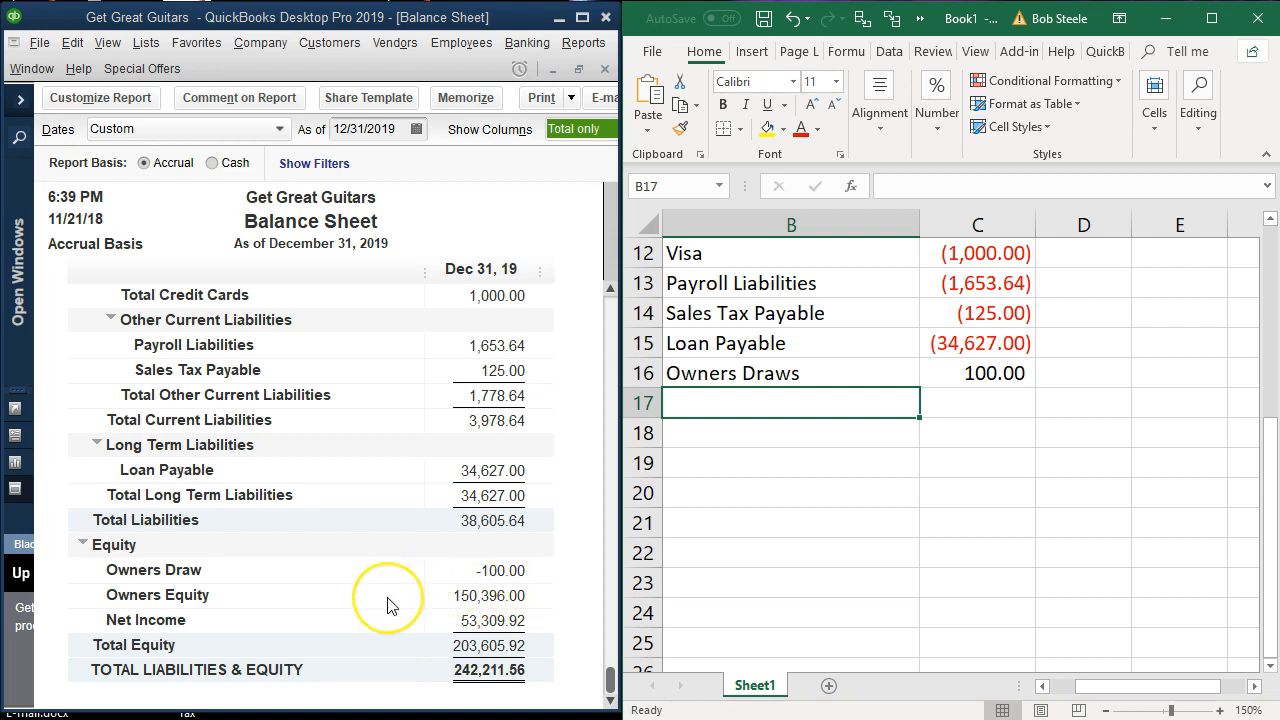
Add Owners Equity at (150,396.00) in row 17 and Net Income at (53,309.92) in row 18
text(Owners Draws)
text(Owners Eq)
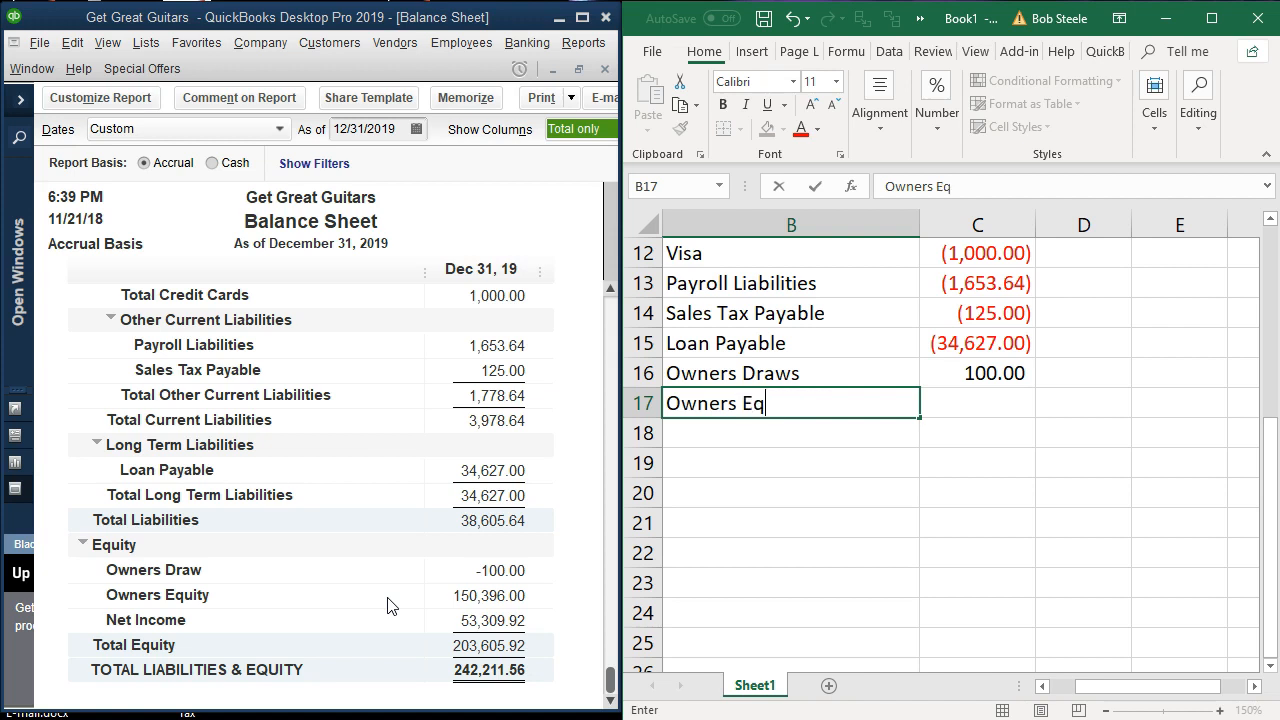
key(Enter)
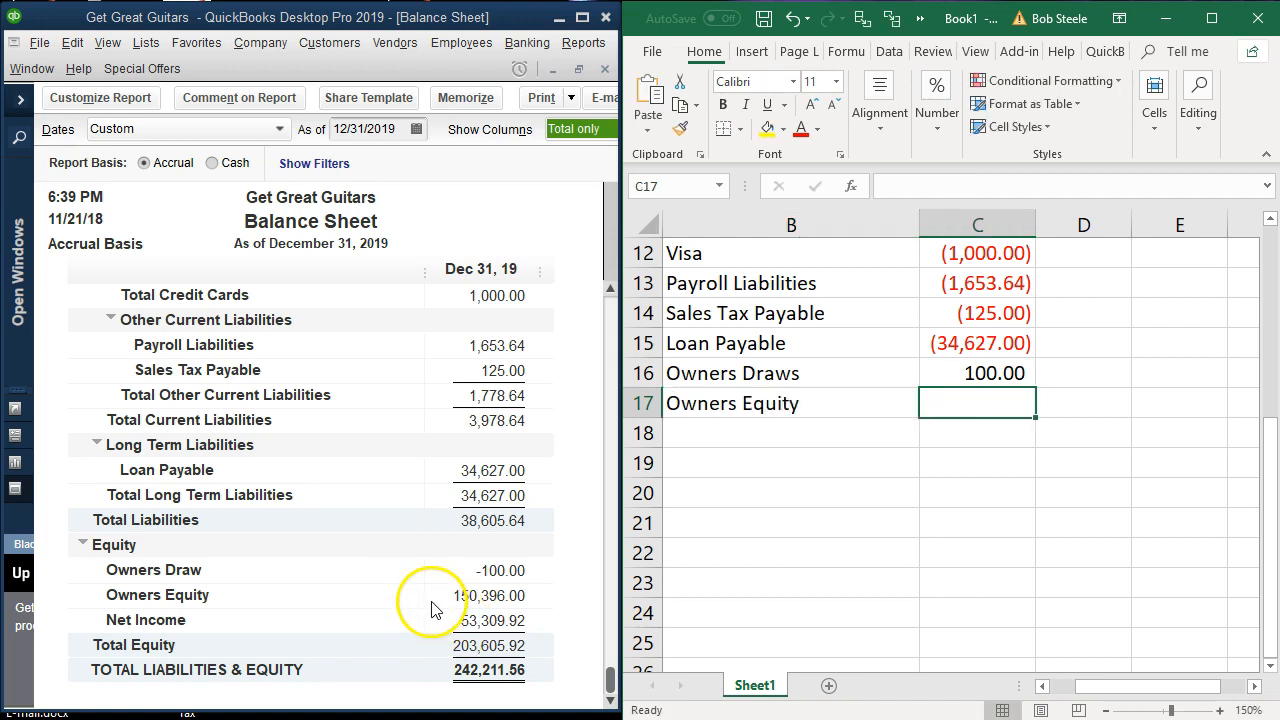
text(-)
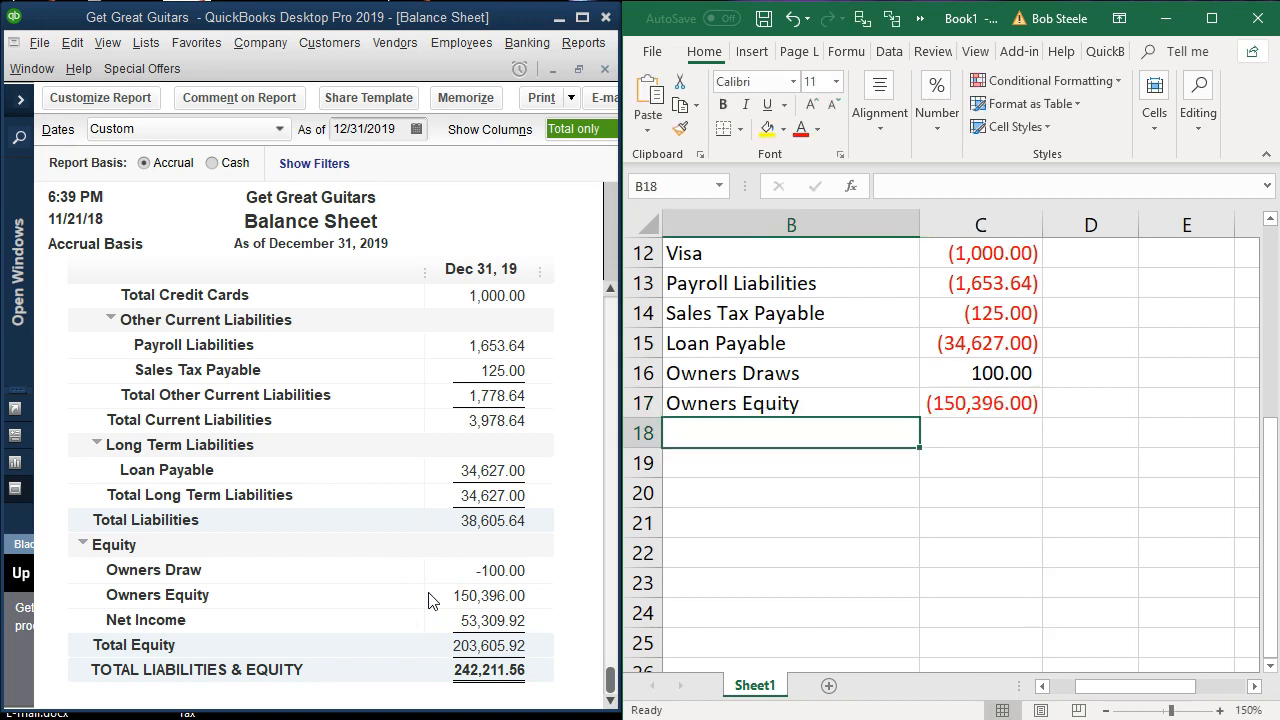
text(Net)
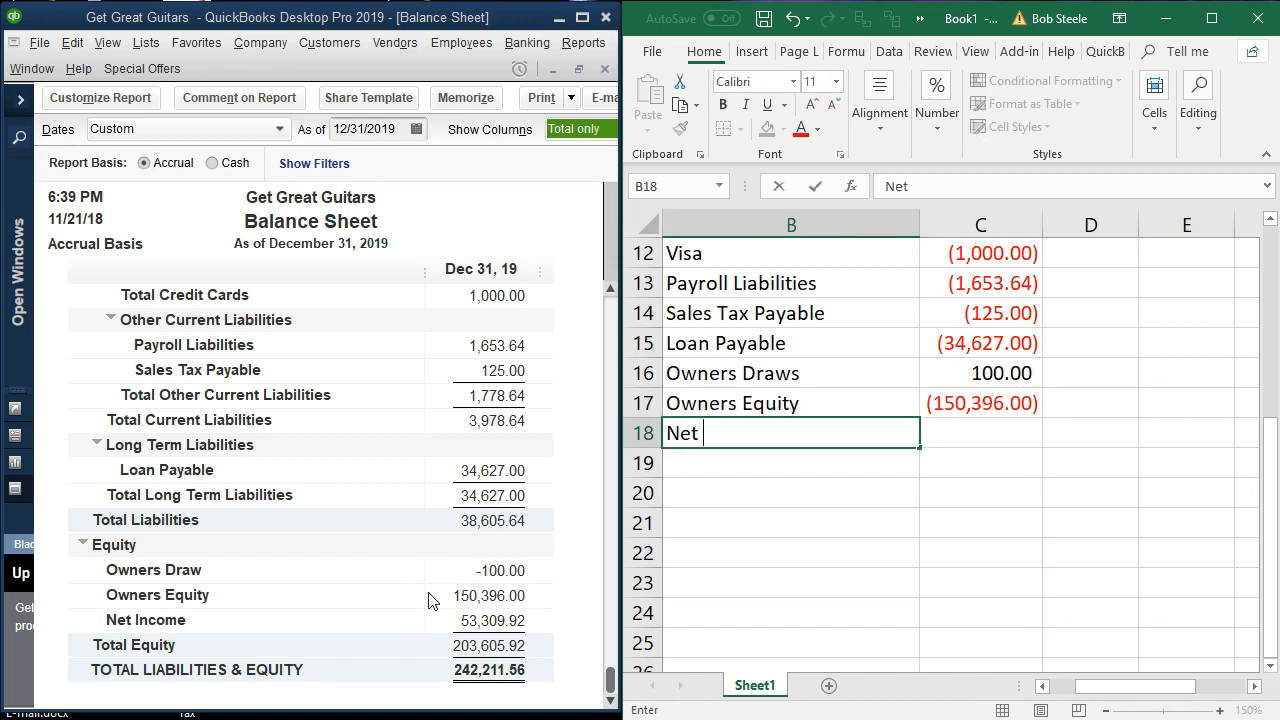
text(Income)
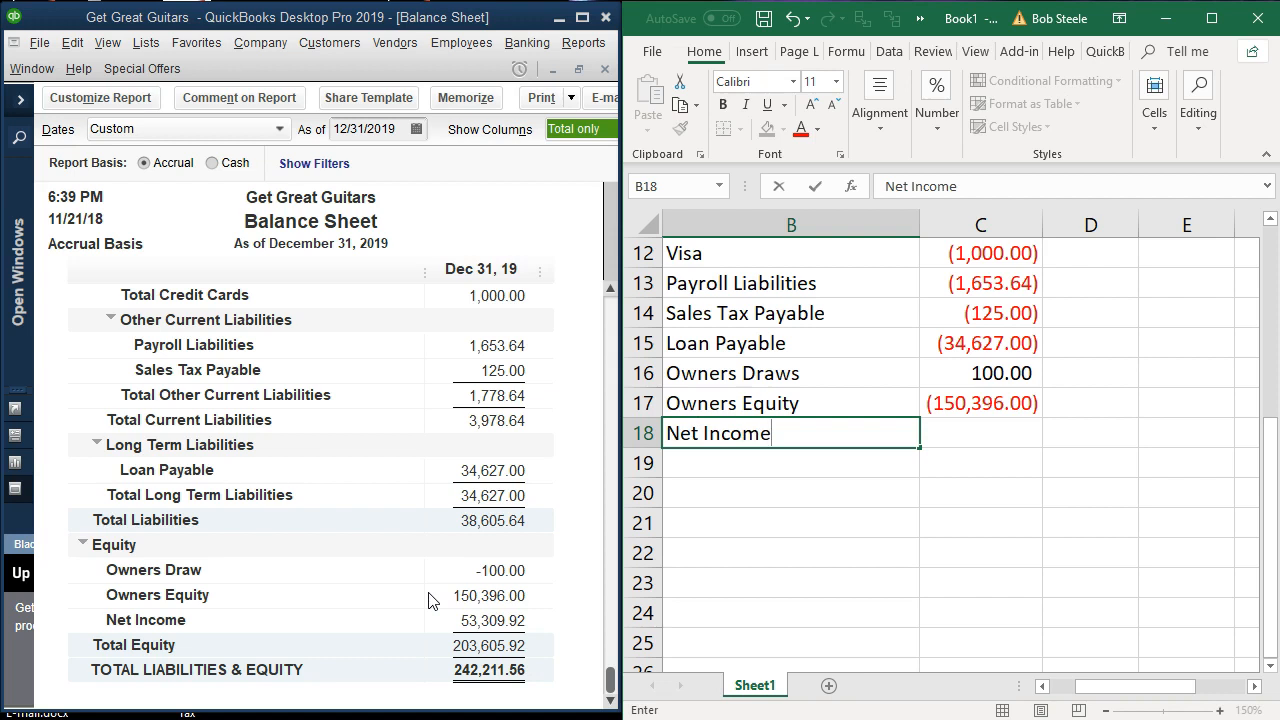
click(980, 432)
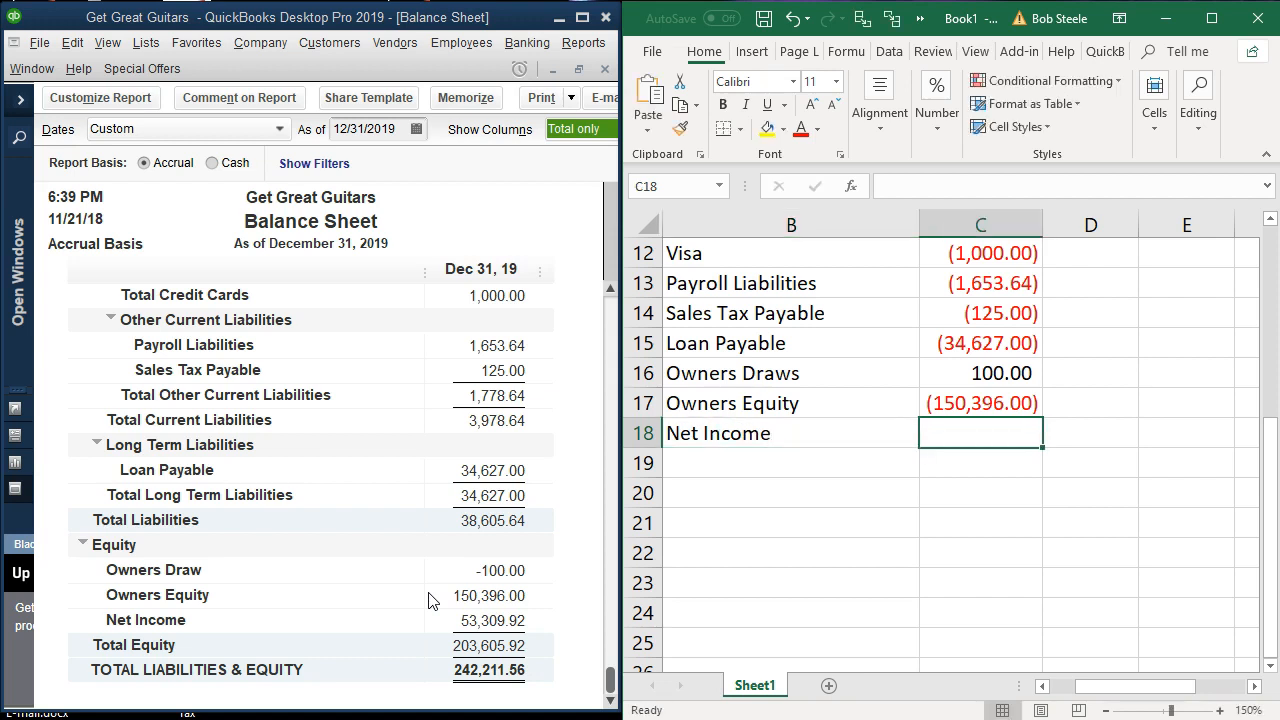
text(-)
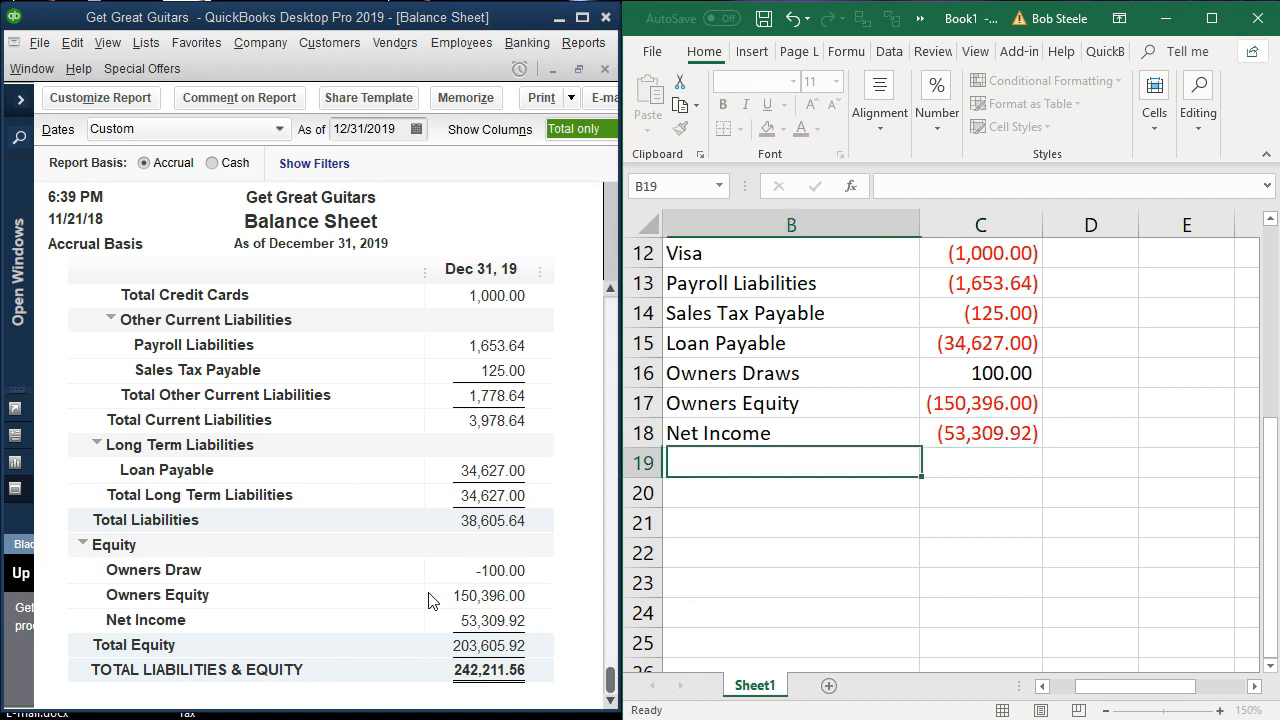
scroll(up, 3)
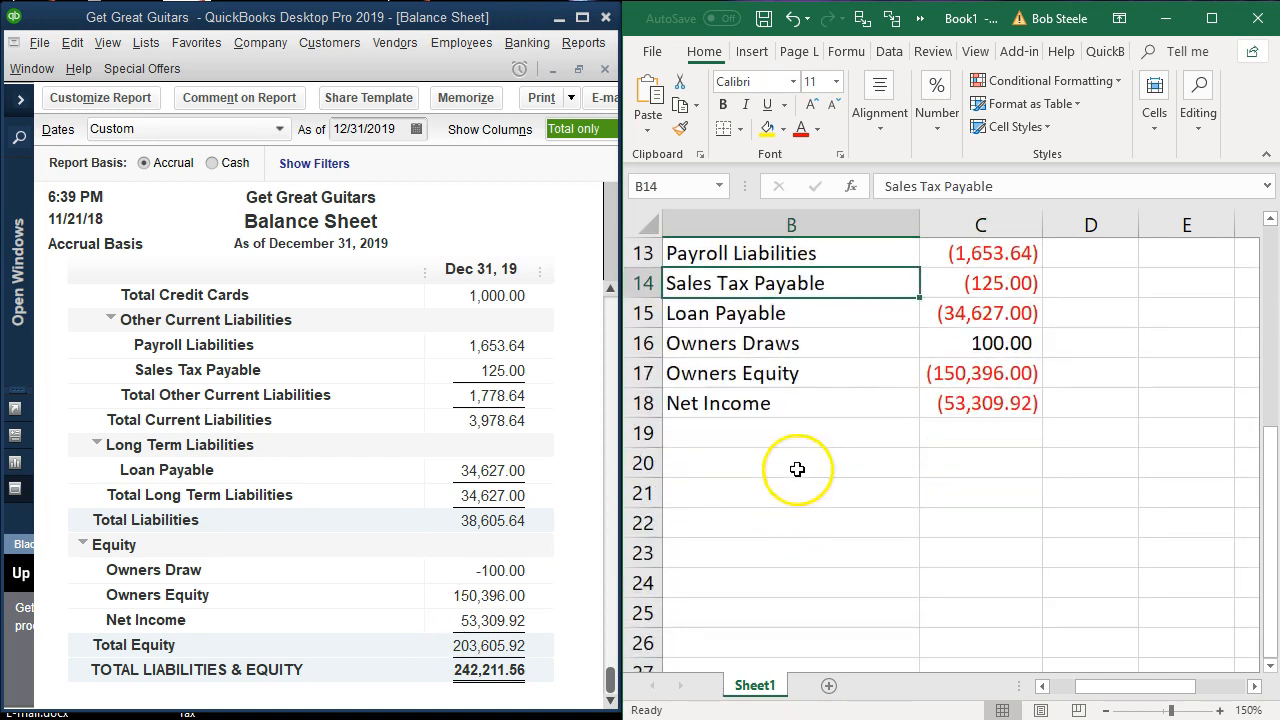
Clear the Net Income label and amount from B18:C18
click(980, 403)
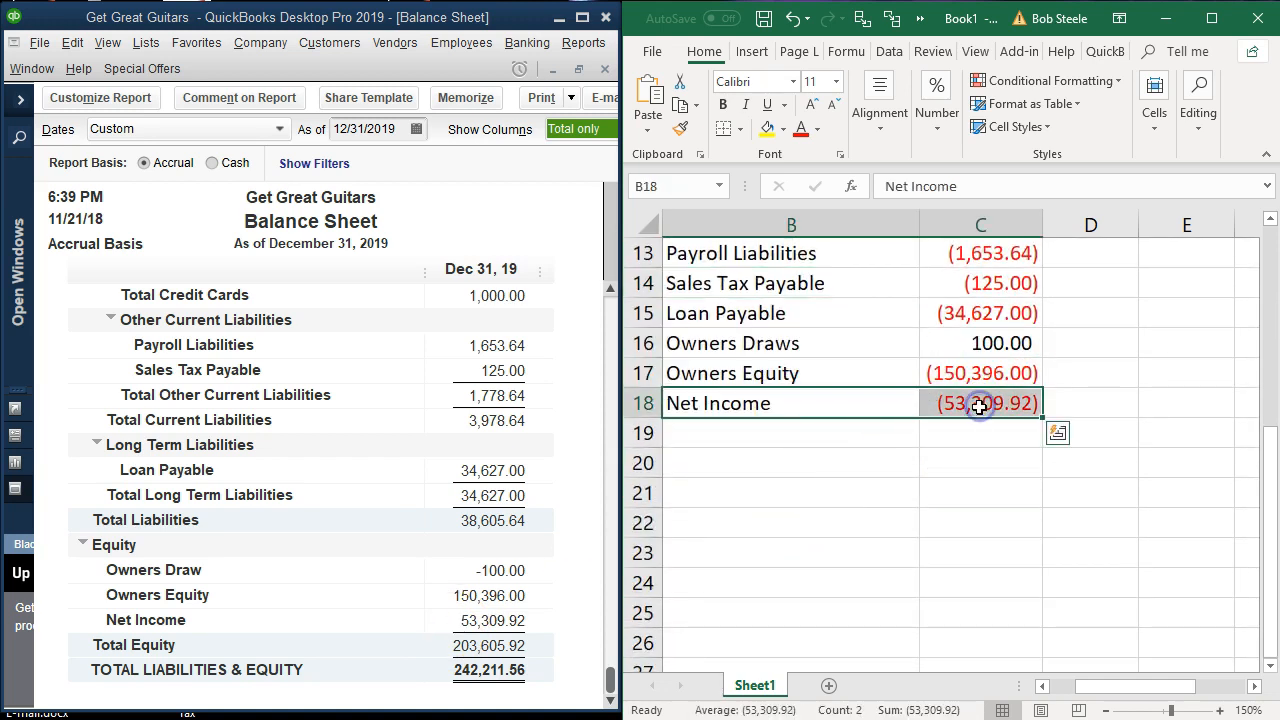
key(Delete)
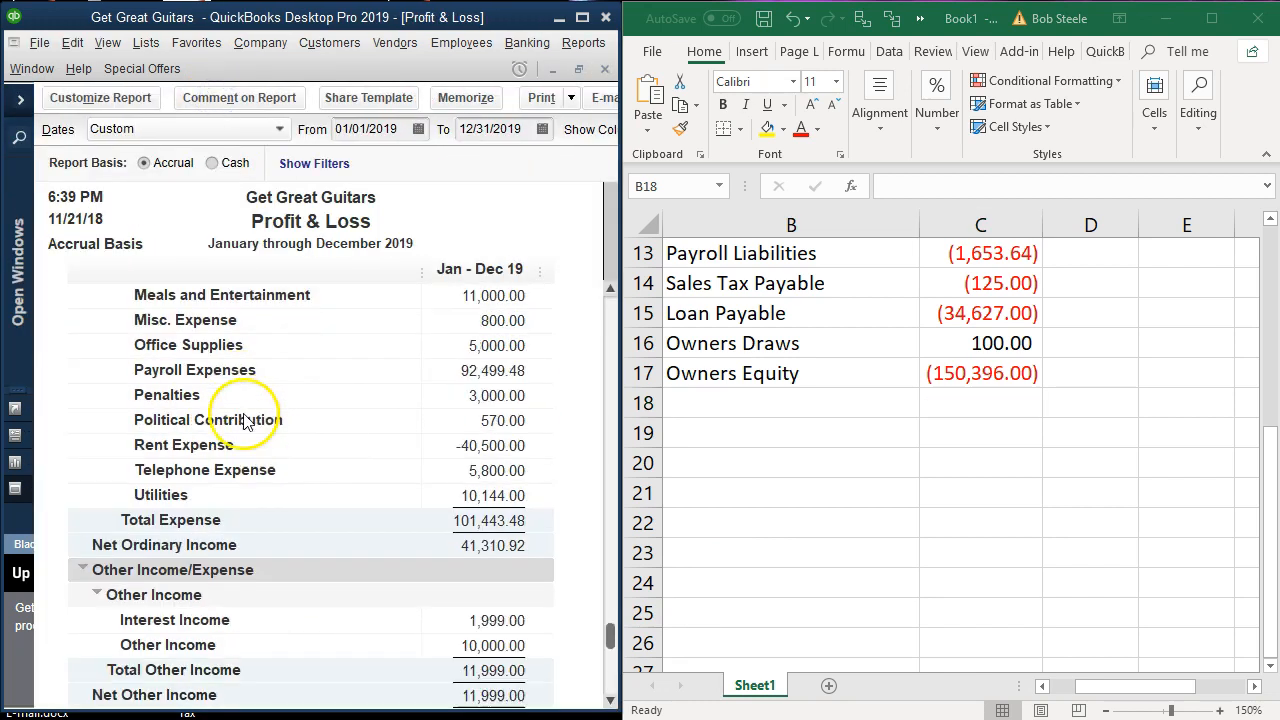
scroll(down, 3)
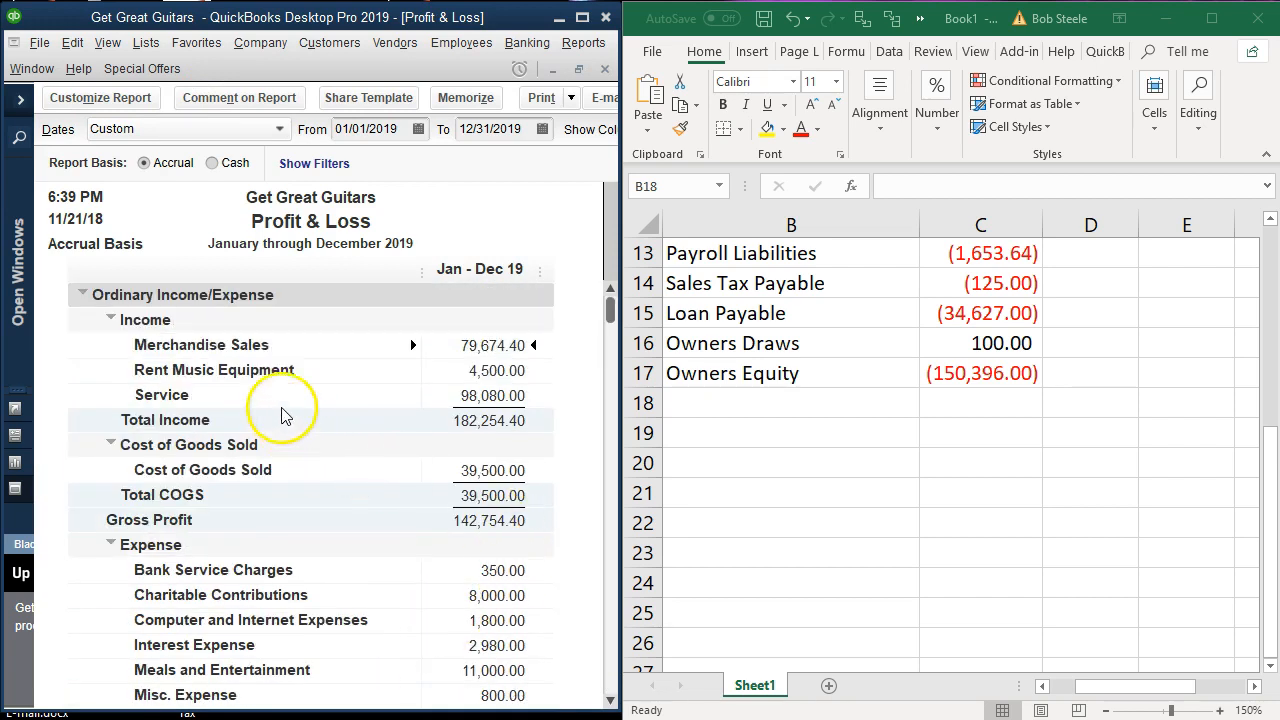
Enter Merchandise Sales, Rent Music Equipment and Service as negative income amounts from row 18
click(790, 402)
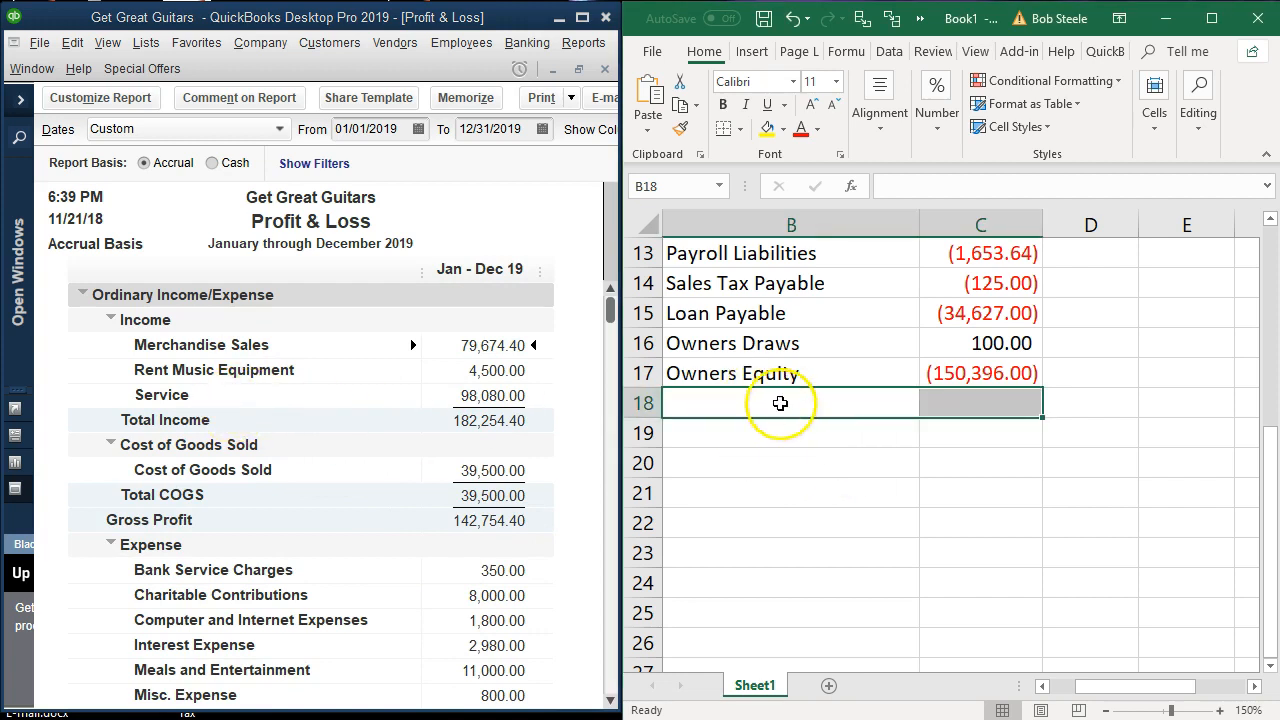
text(Mer)
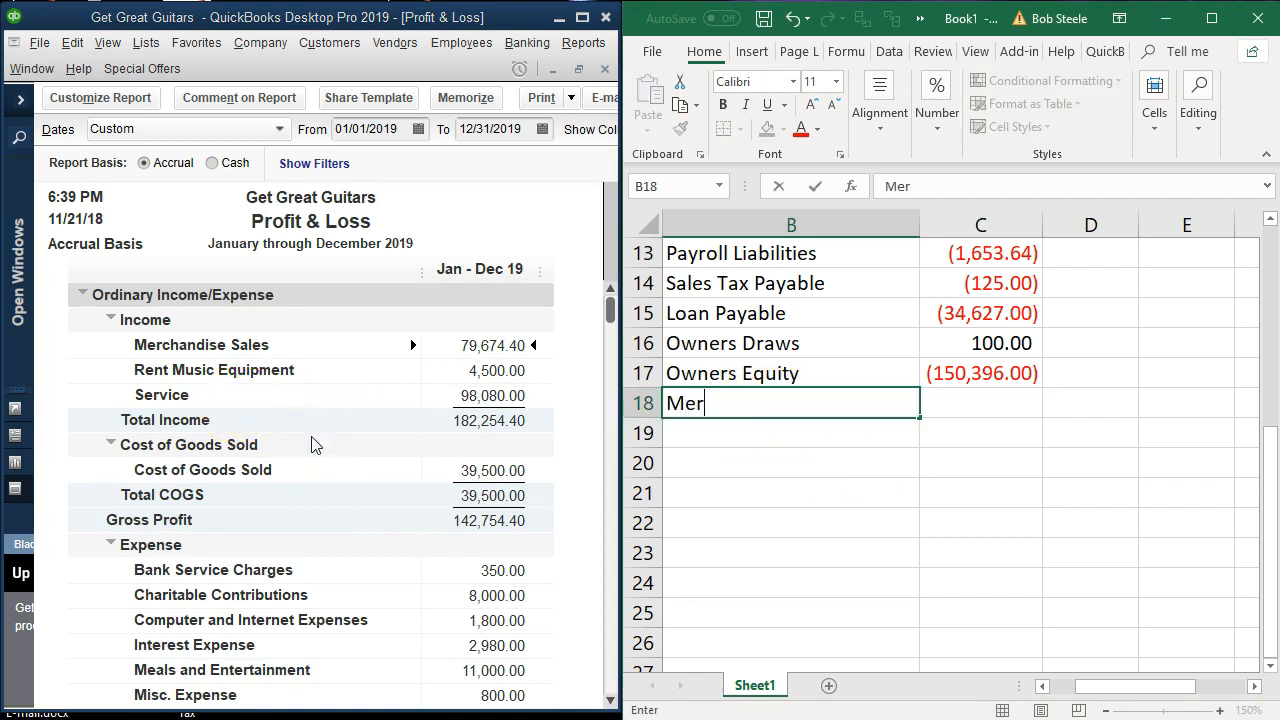
text(chandise Sales)
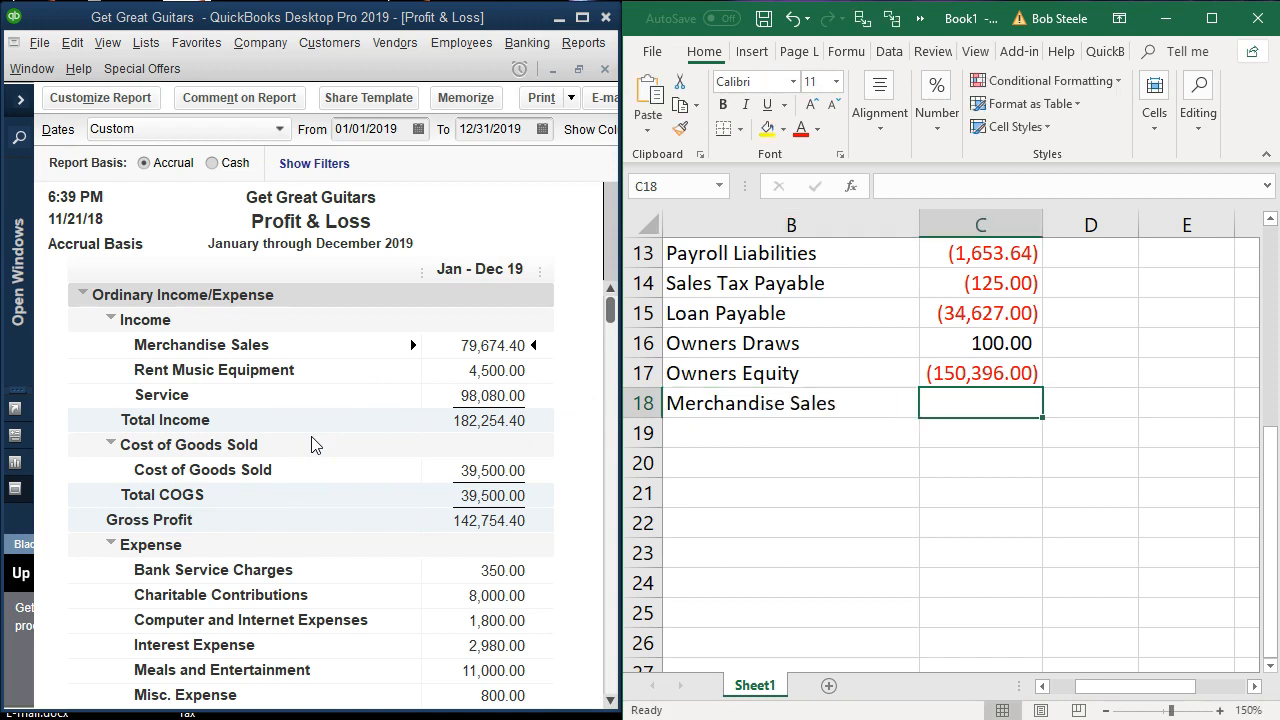
text(-)
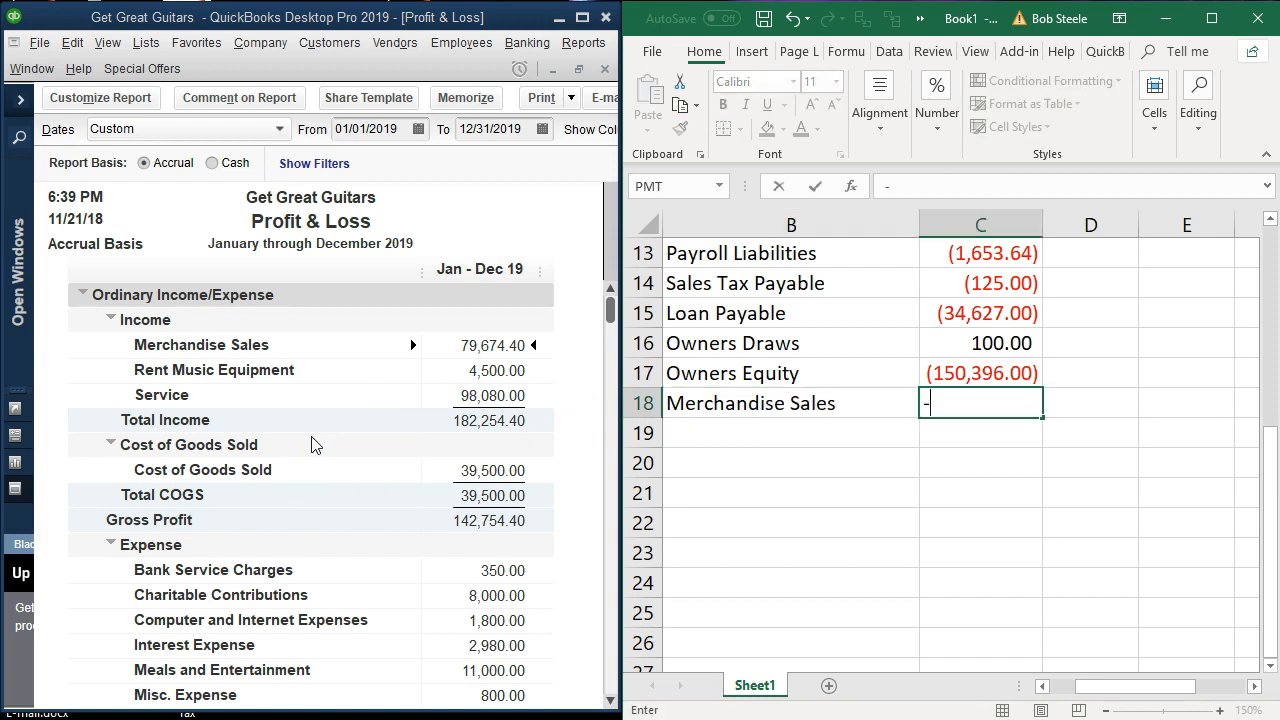
text(7967)
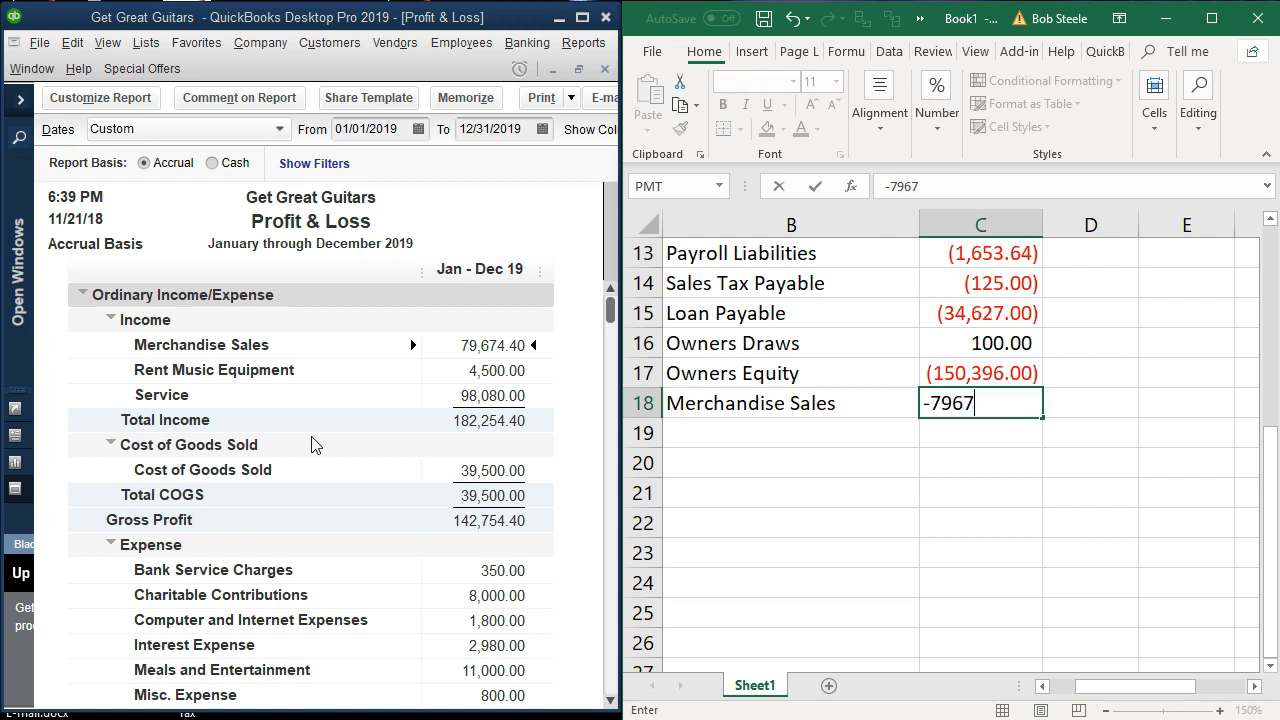
text(Rent)
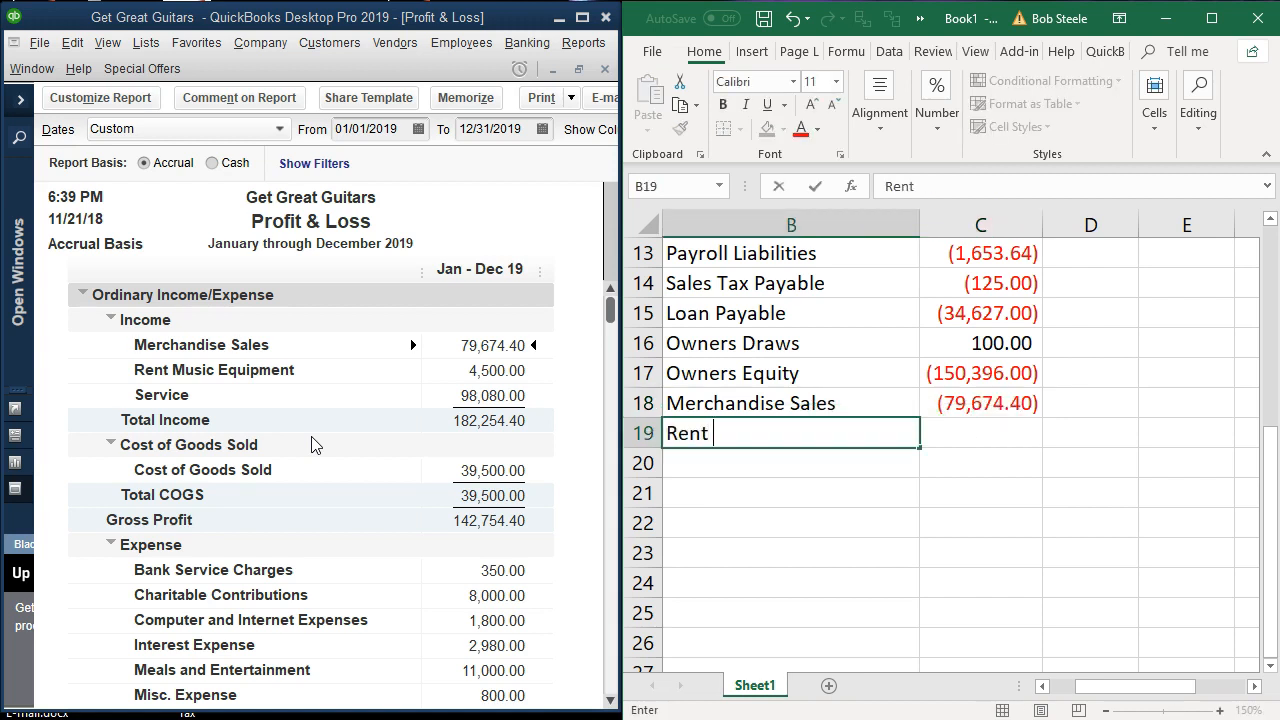
text(Music Equipment)
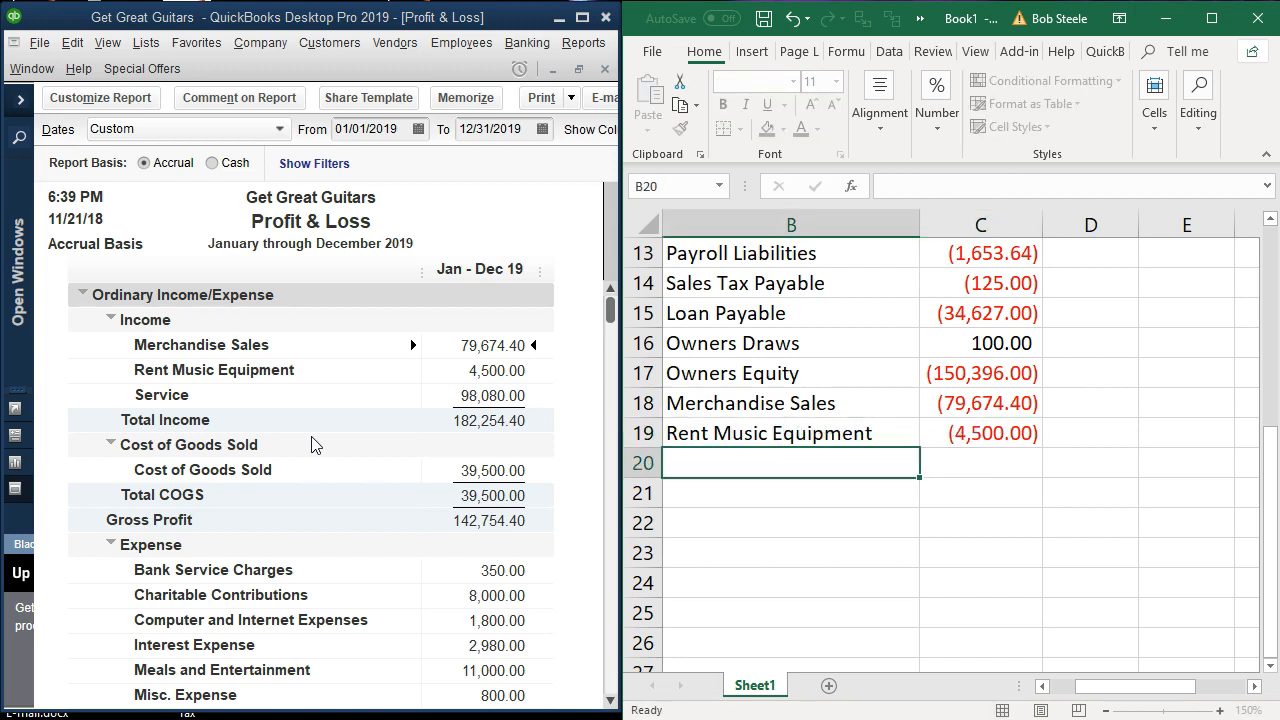
text(Service)
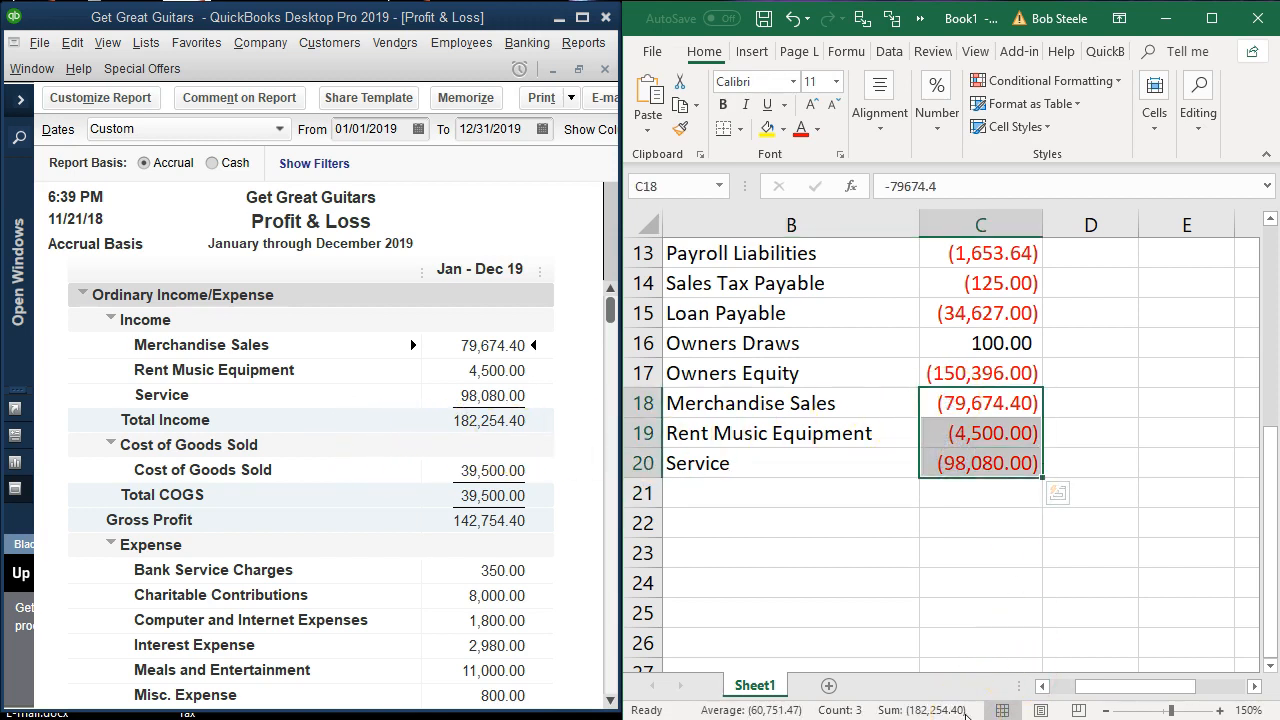
mouse_move(533, 445)
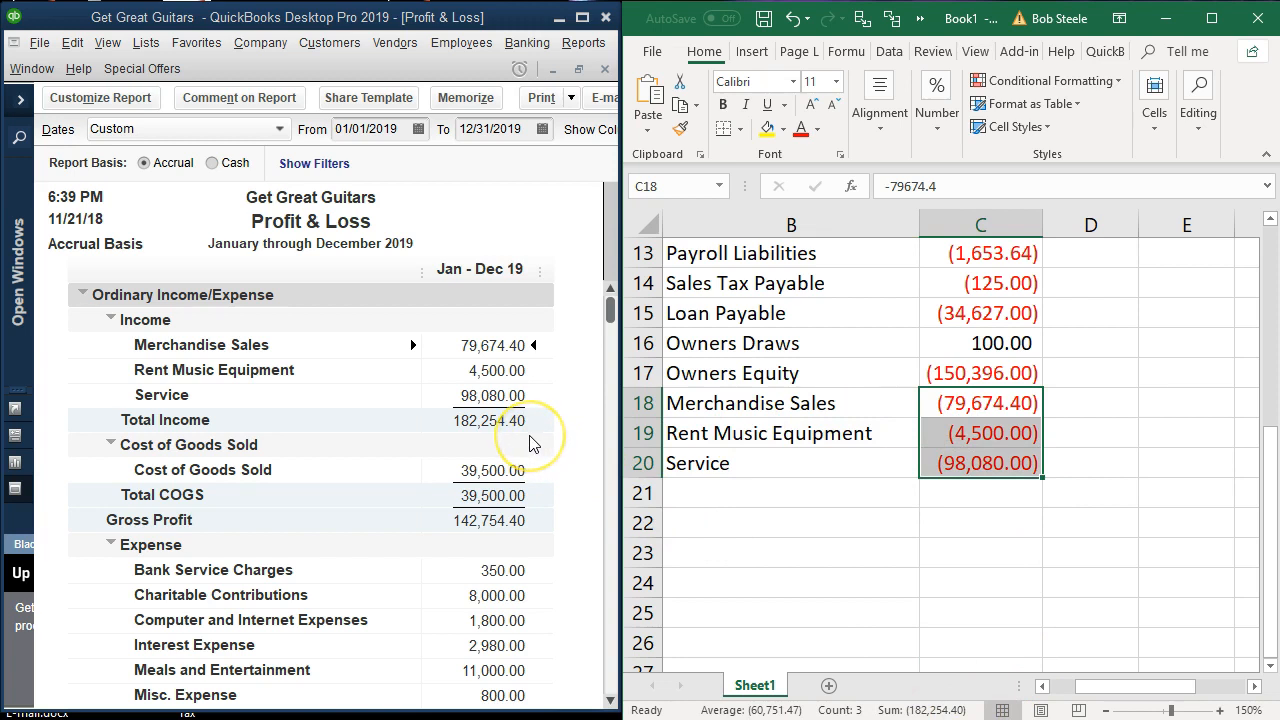
Add Cost of Goods Sold at 39,500.00 in row 21
click(790, 492)
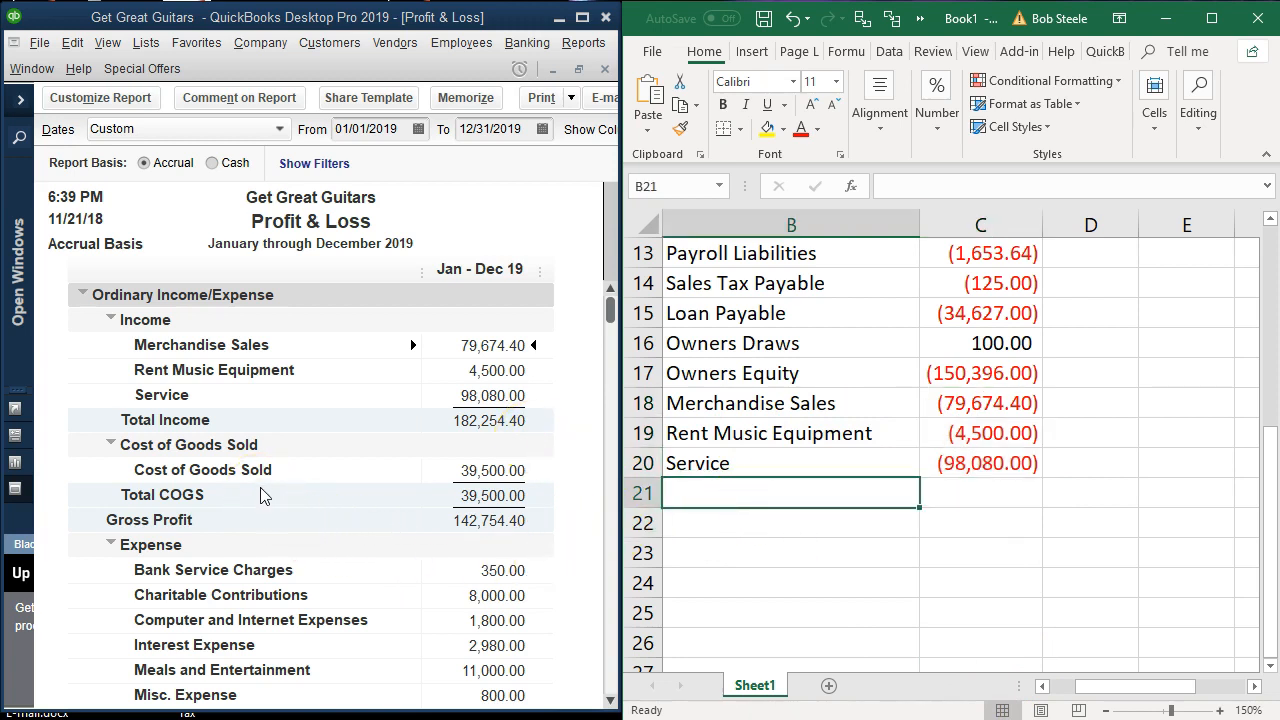
text(Cost of Goods Sold)
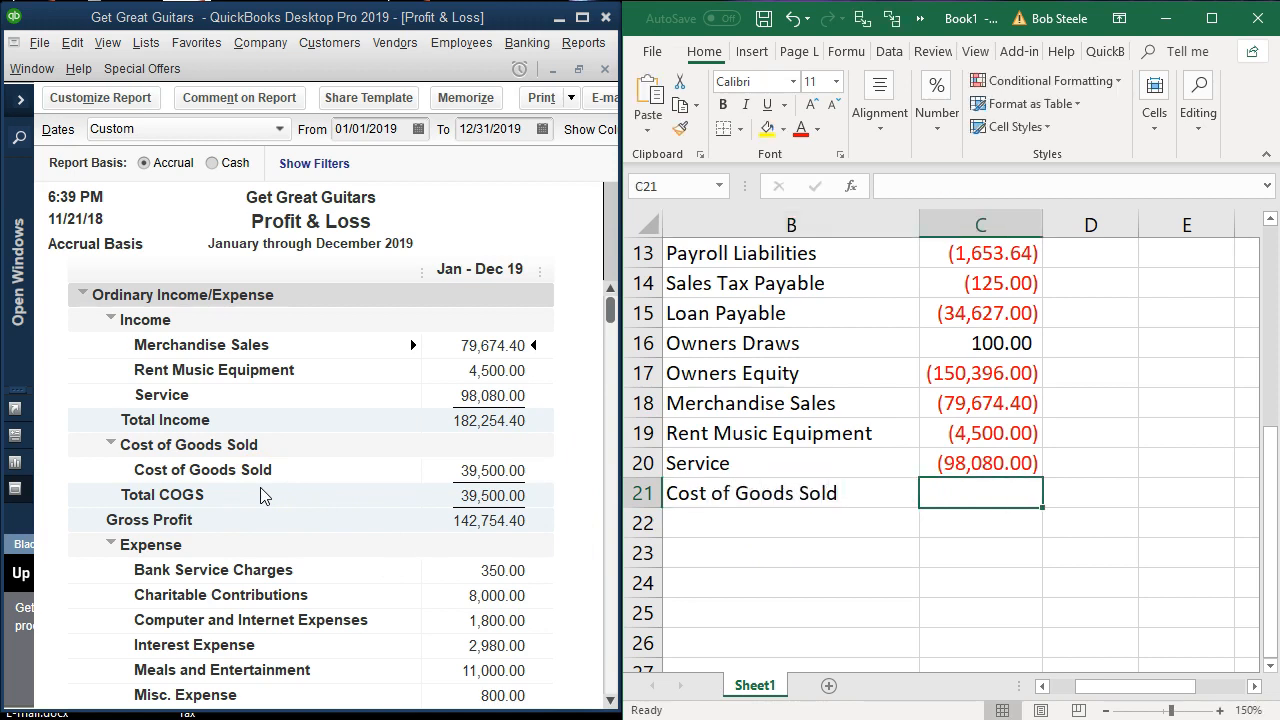
text(3950)
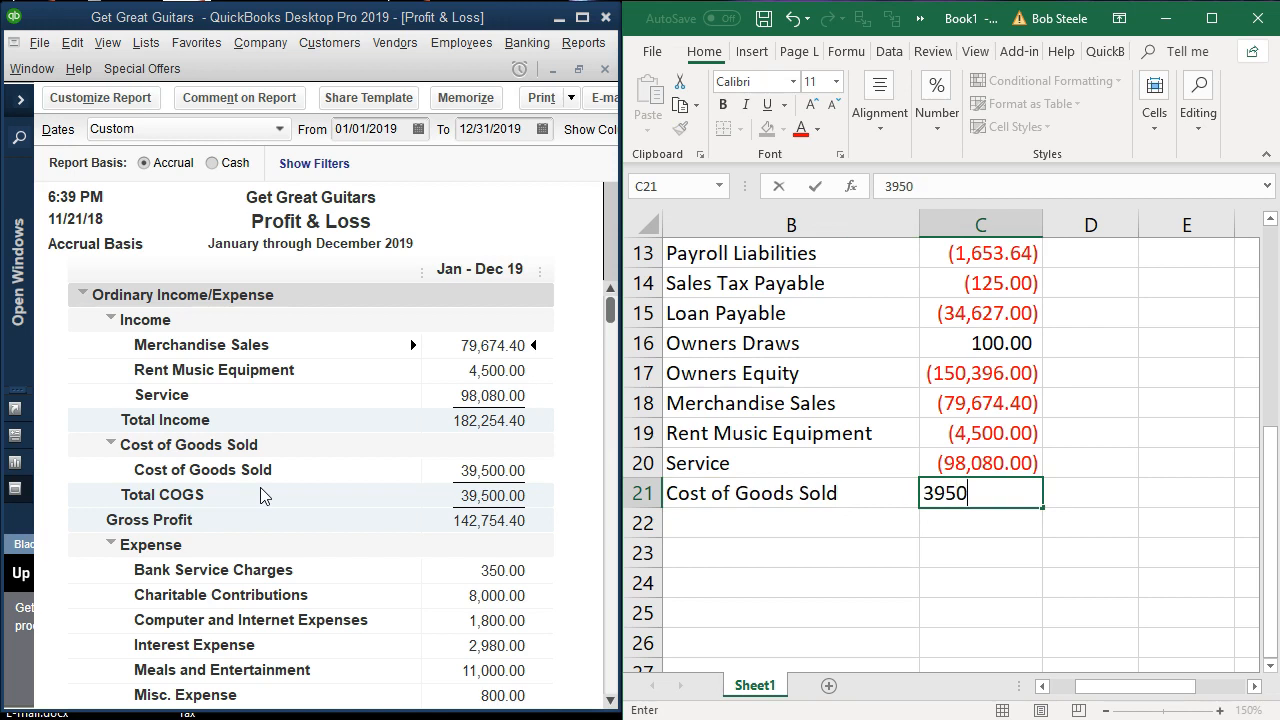
key(Enter)
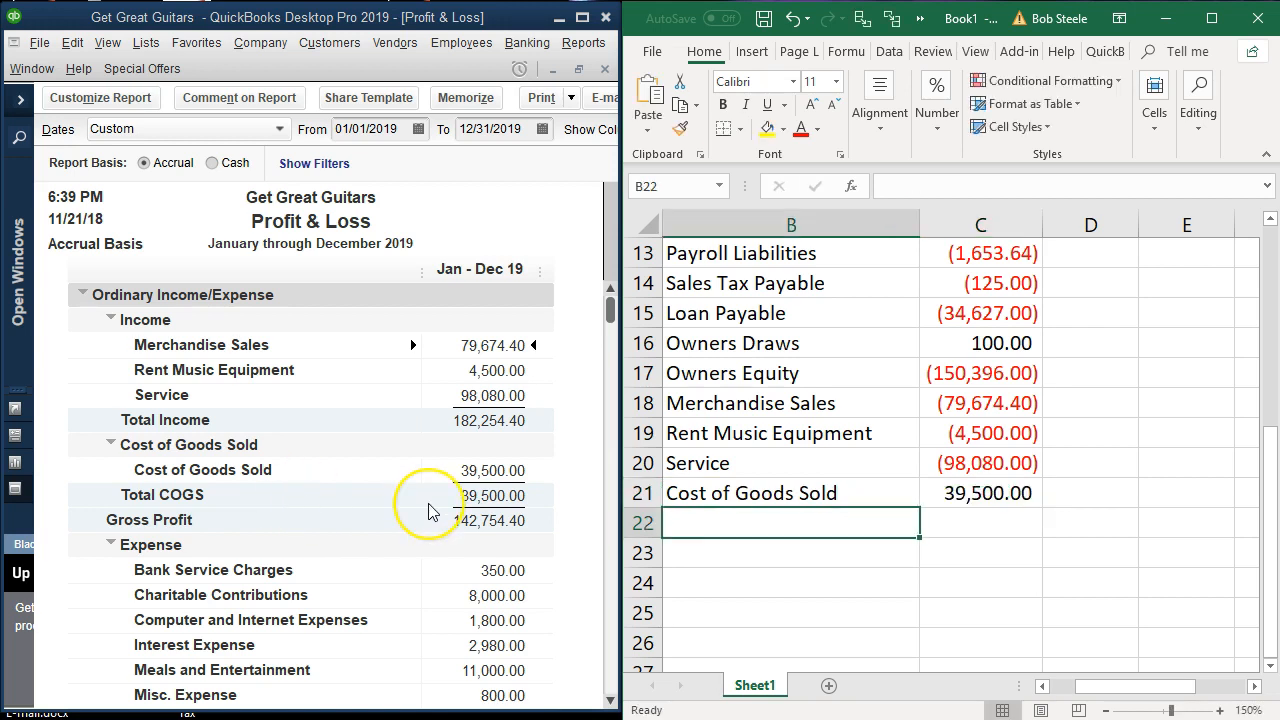
List expense names Bank Service Charges, Charitable, Computer, and Interest Expense in column B
scroll(down, 3)
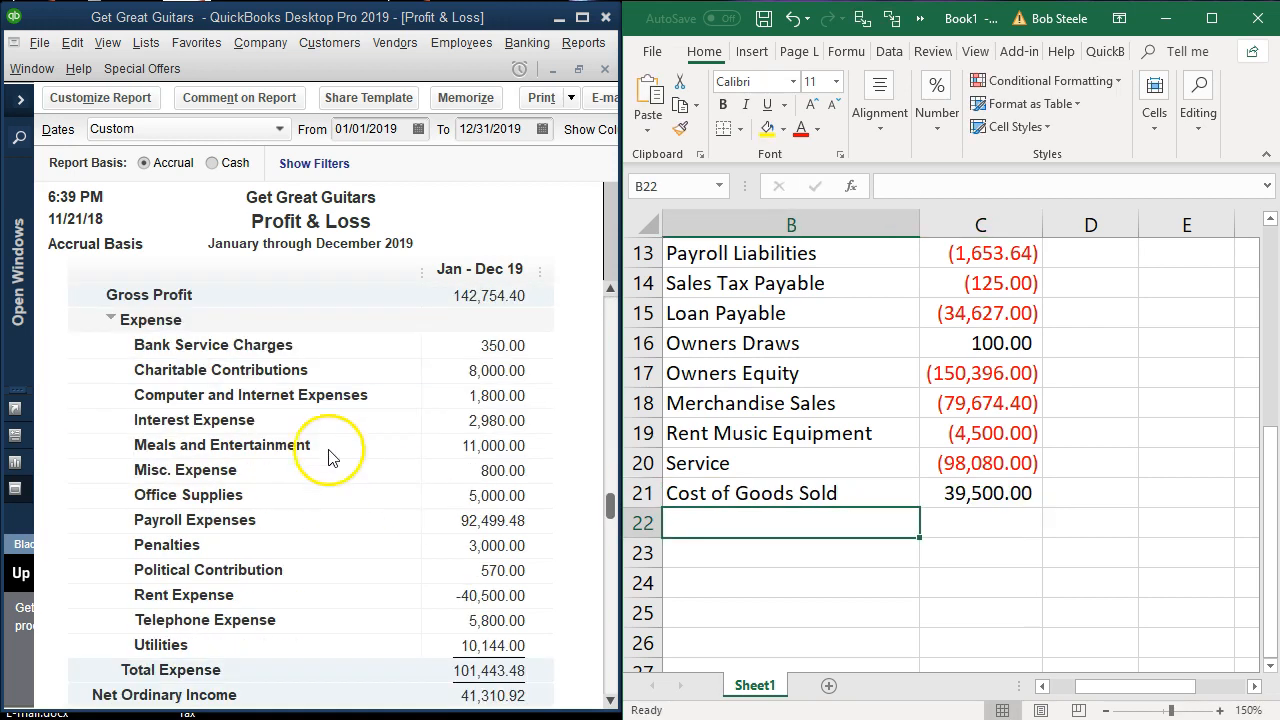
scroll(down, 3)
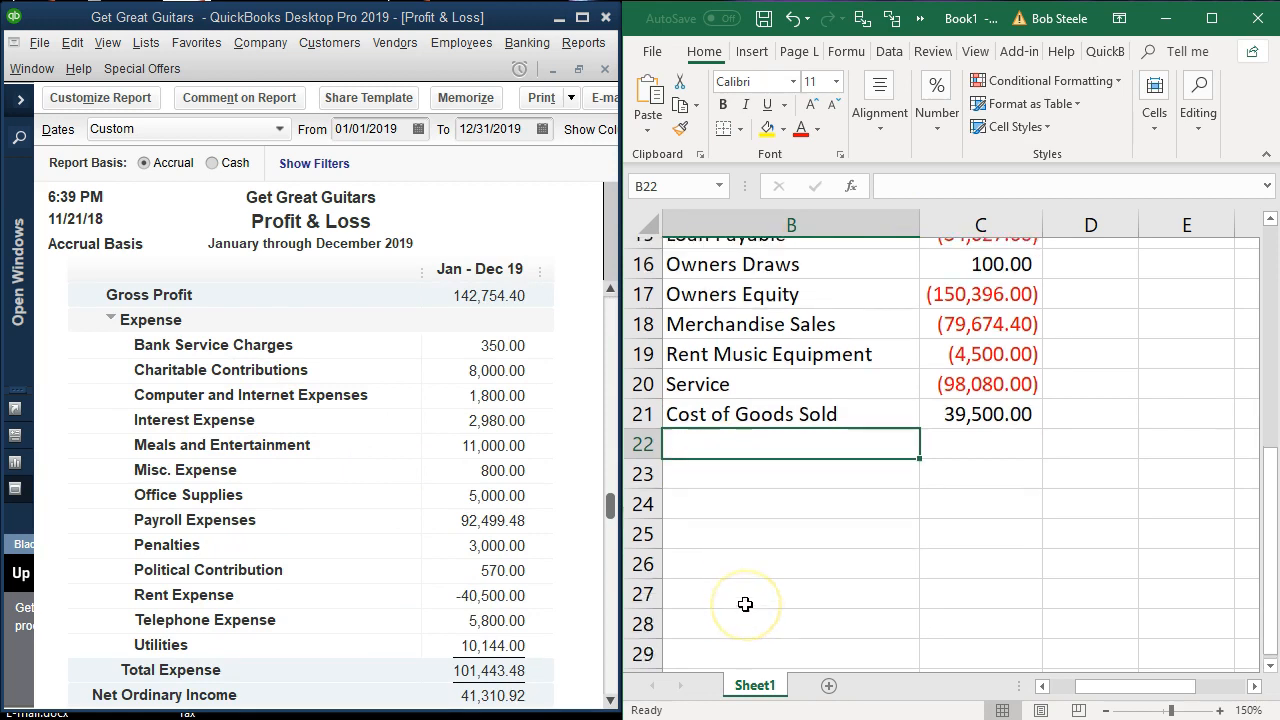
scroll(down, 3)
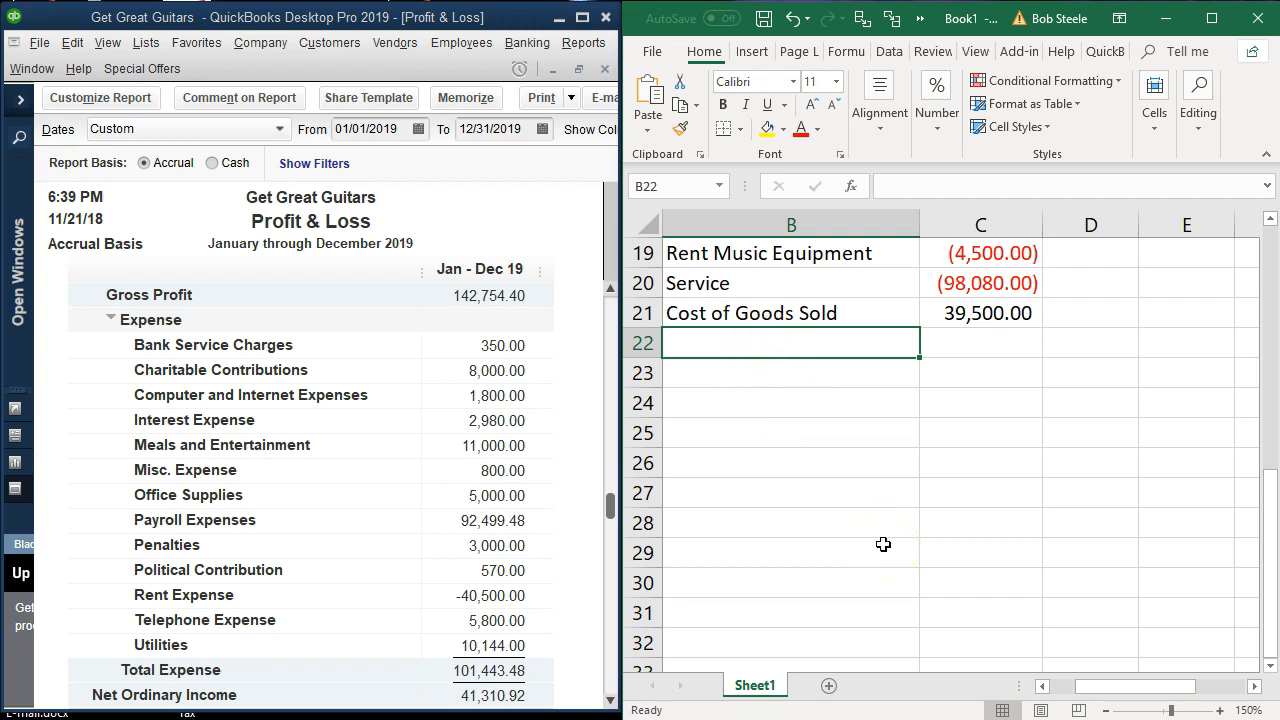
text(Bank Se)
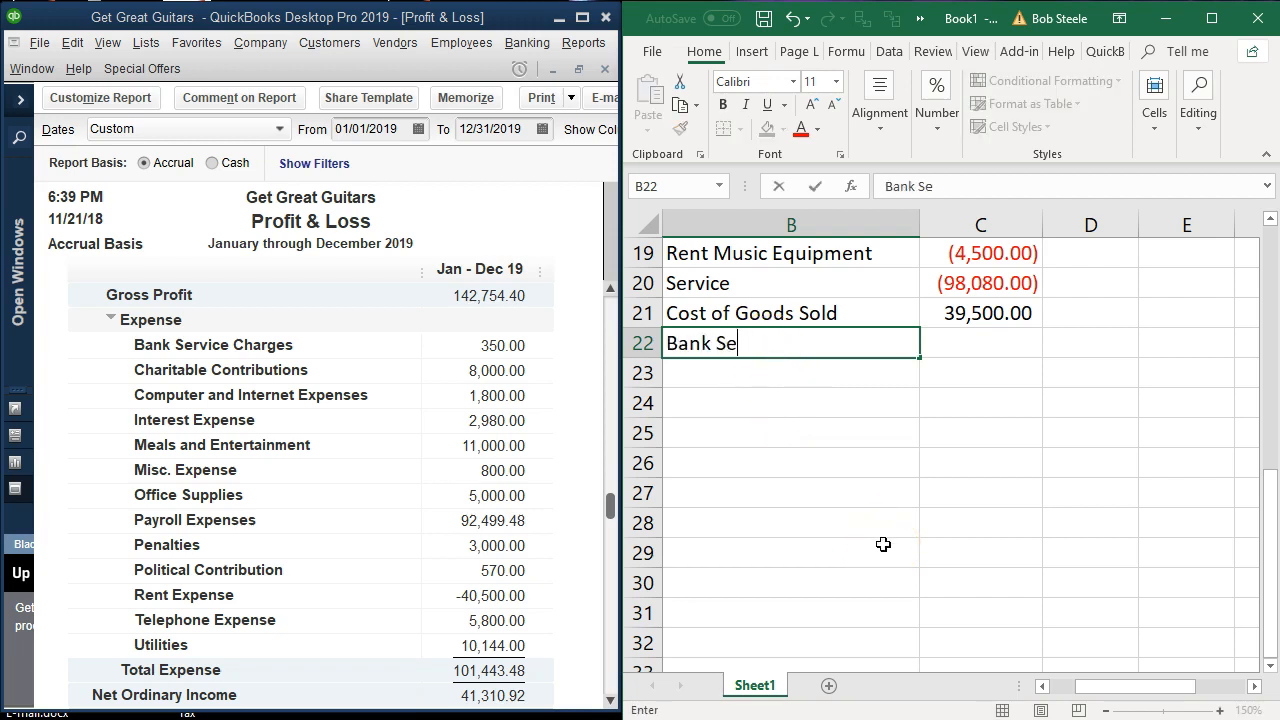
text(rvice Char)
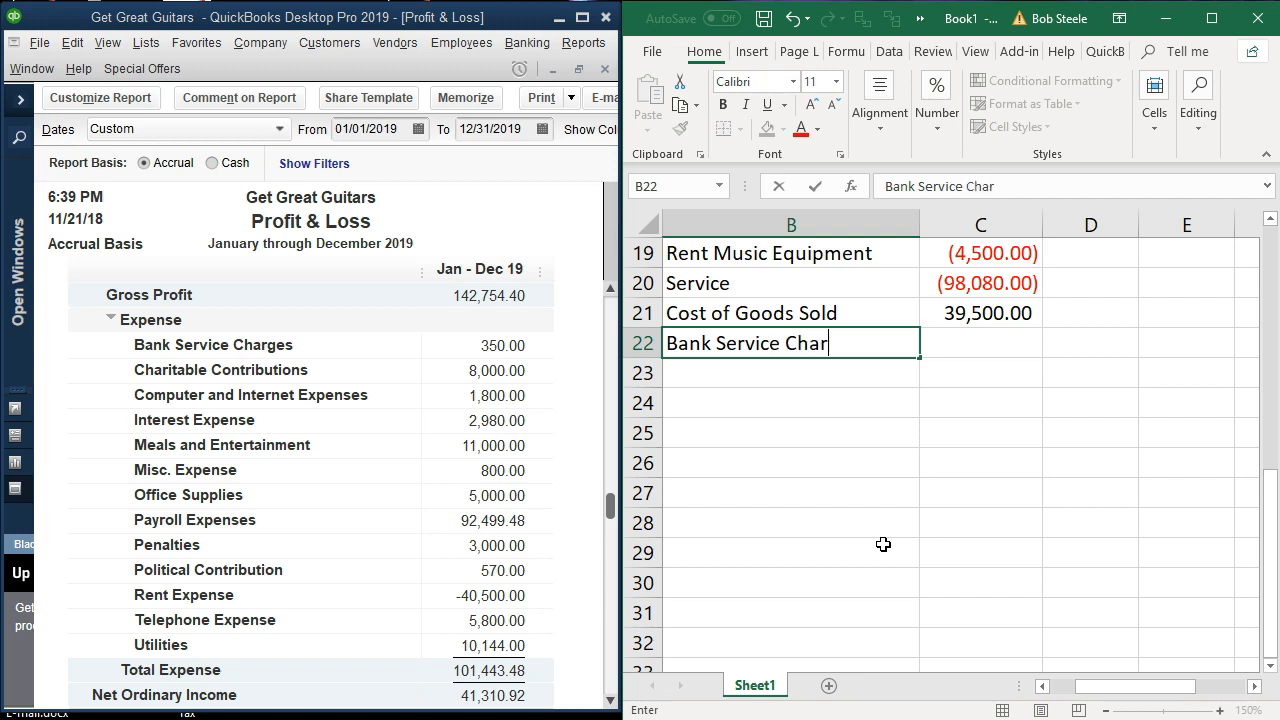
text(Charitable Contribu)
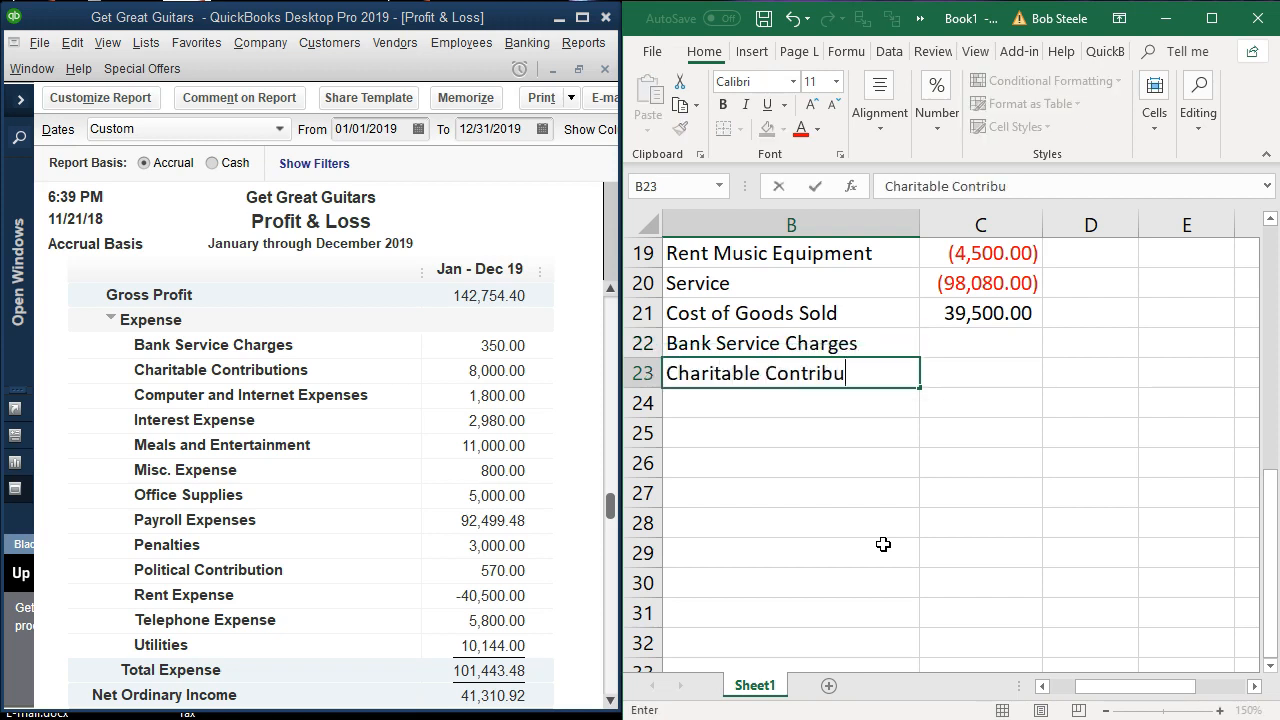
text(Computer and Interne)
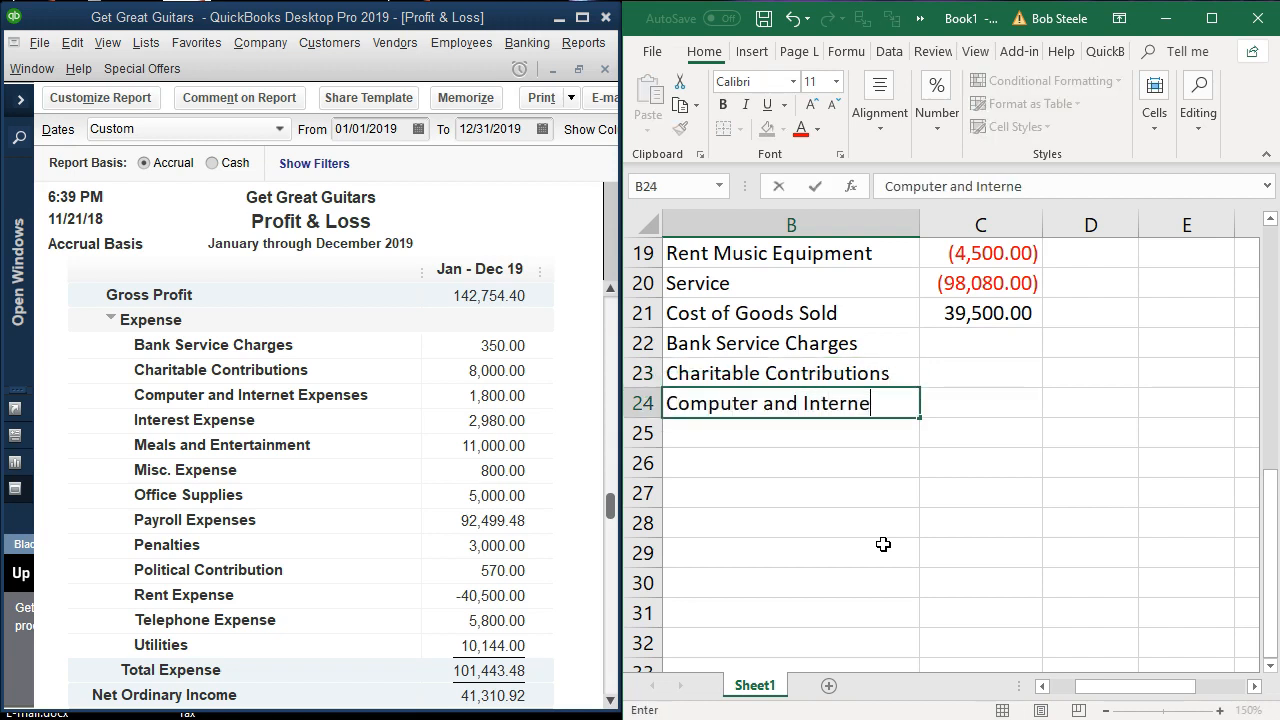
text(t Expes)
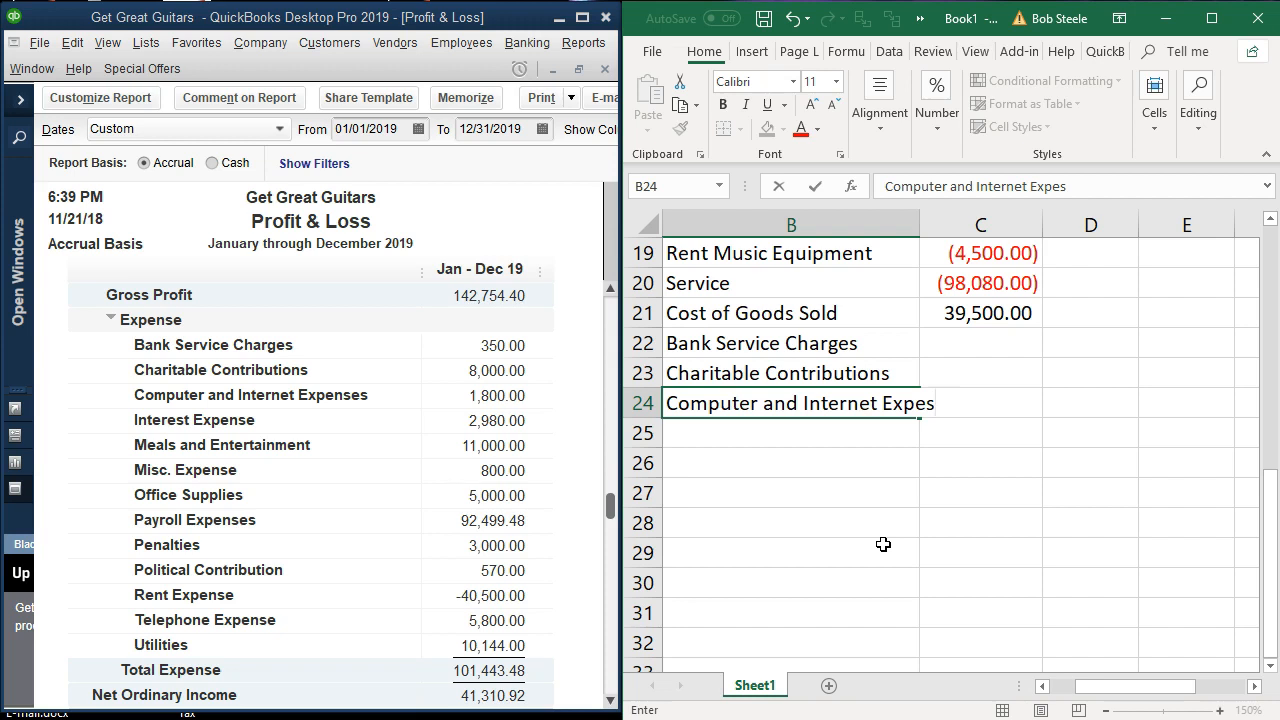
text(Inventory Asset)
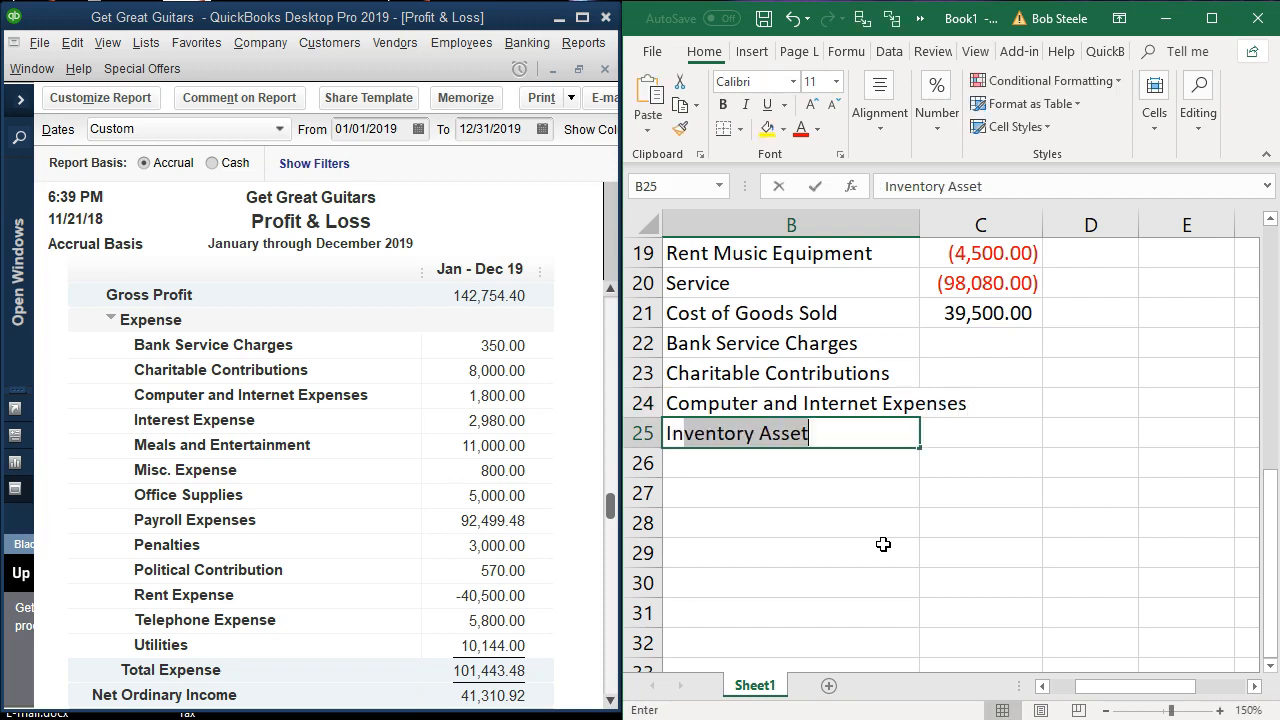
text(Interest Expense)
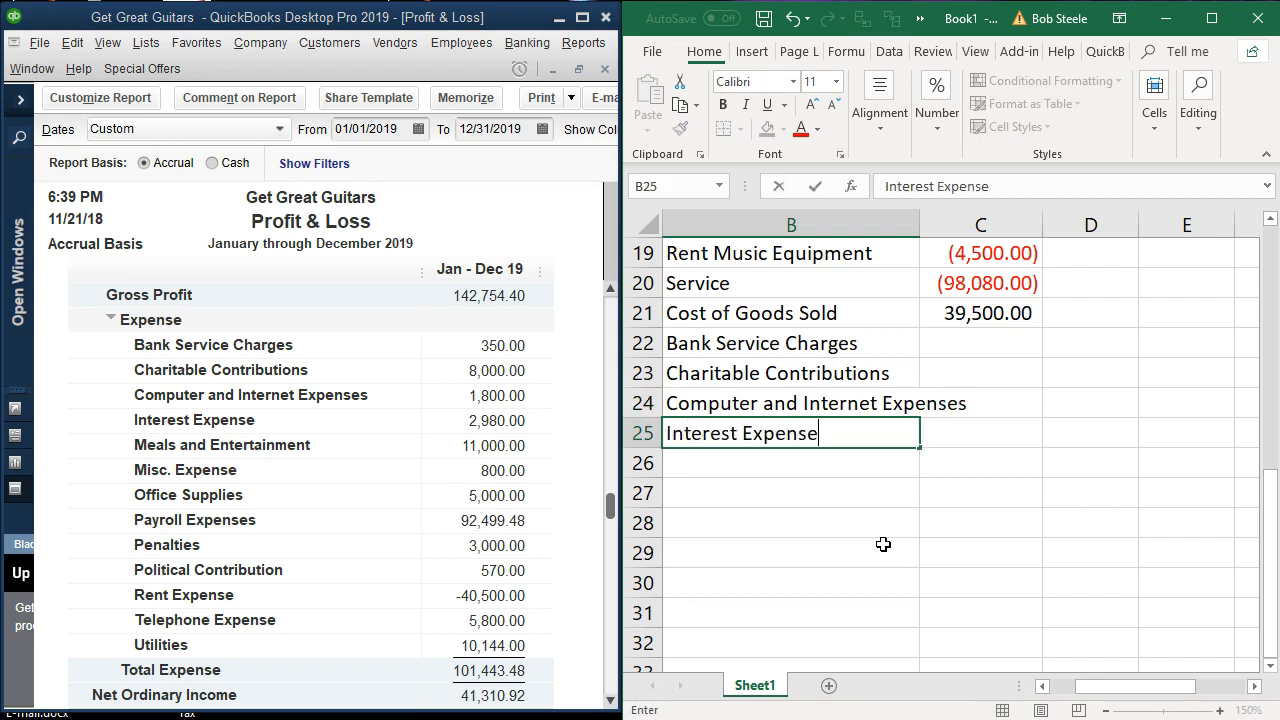
Continue the expense list with Meals & Entertainment, Payroll and Telephone Expense
text(Meals)
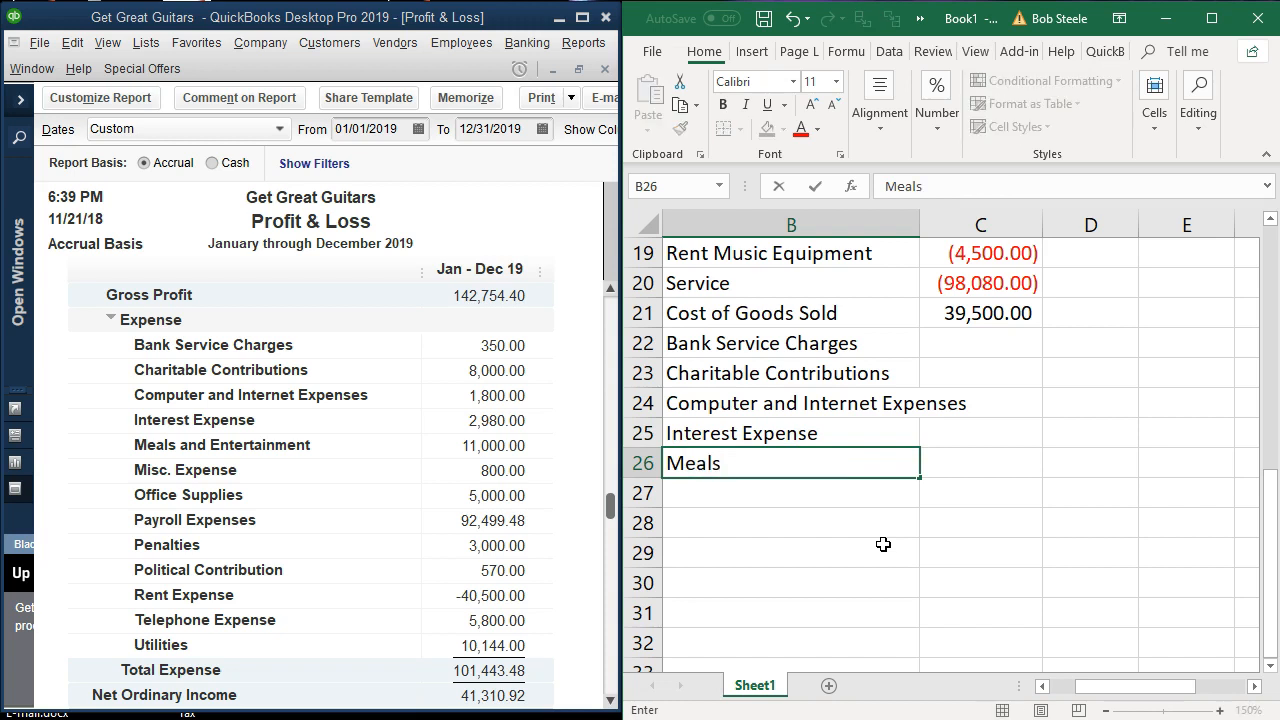
text(& Entertainment)
click(791, 493)
text(Misc)
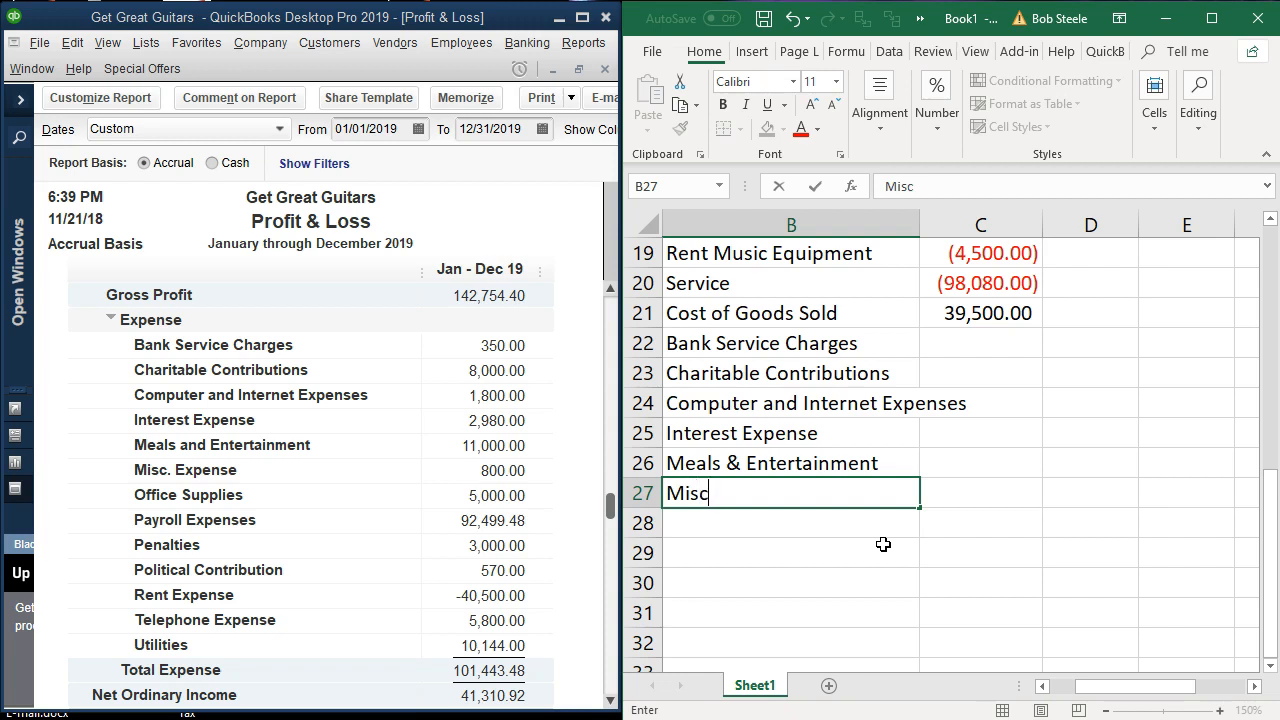
text(. Expene)
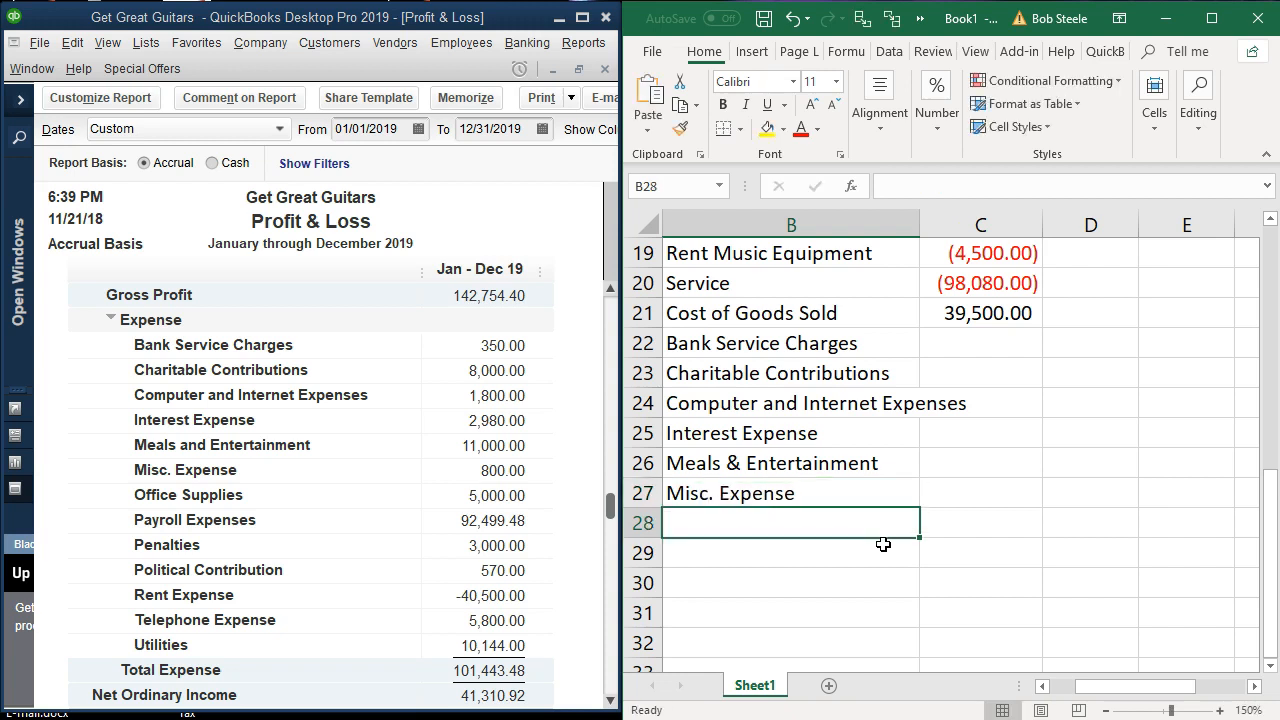
text(Payroll Liabilities)
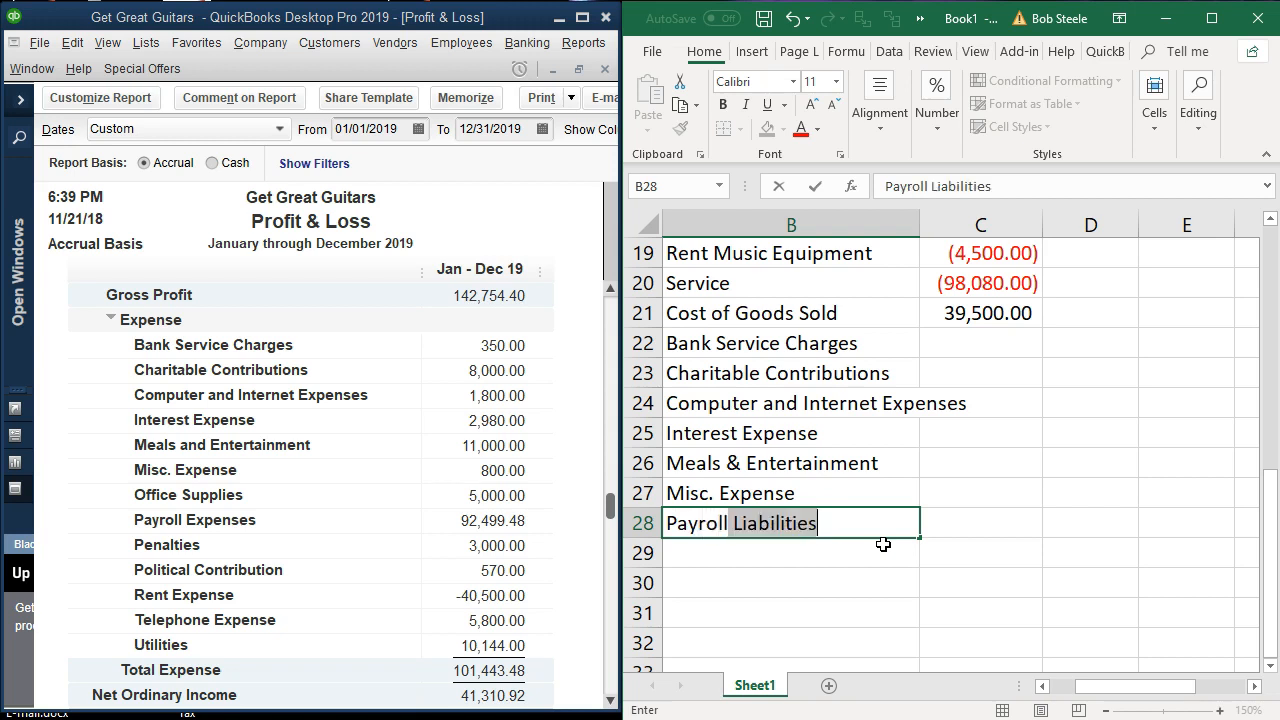
text(P)
click(791, 613)
text(Rent Expense)
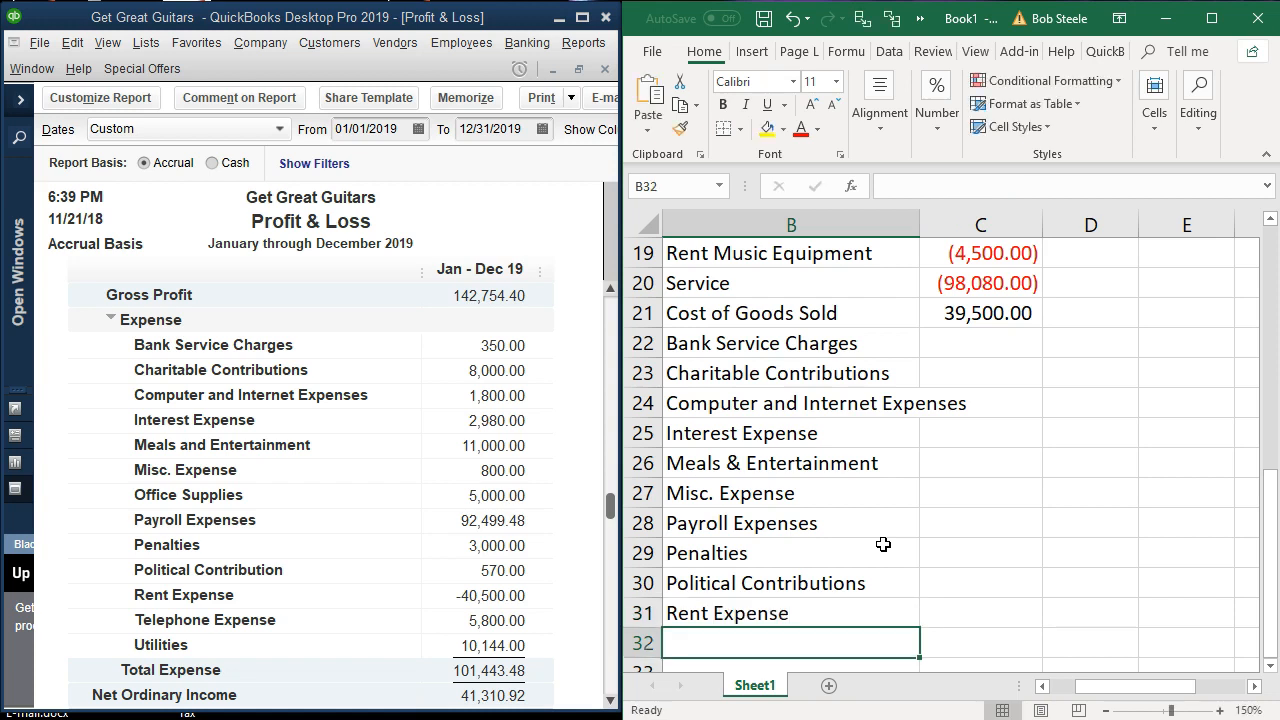
text(Tele)
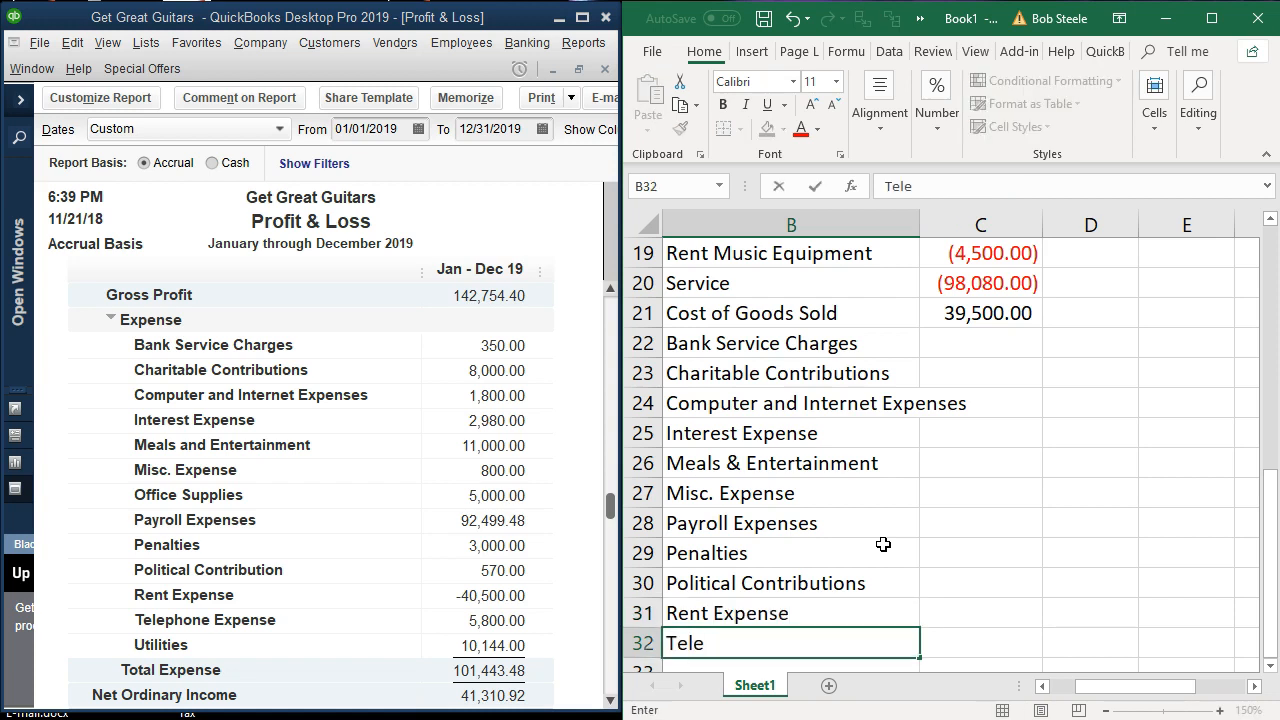
text(phone Expense)
click(790, 665)
text(Utilities)
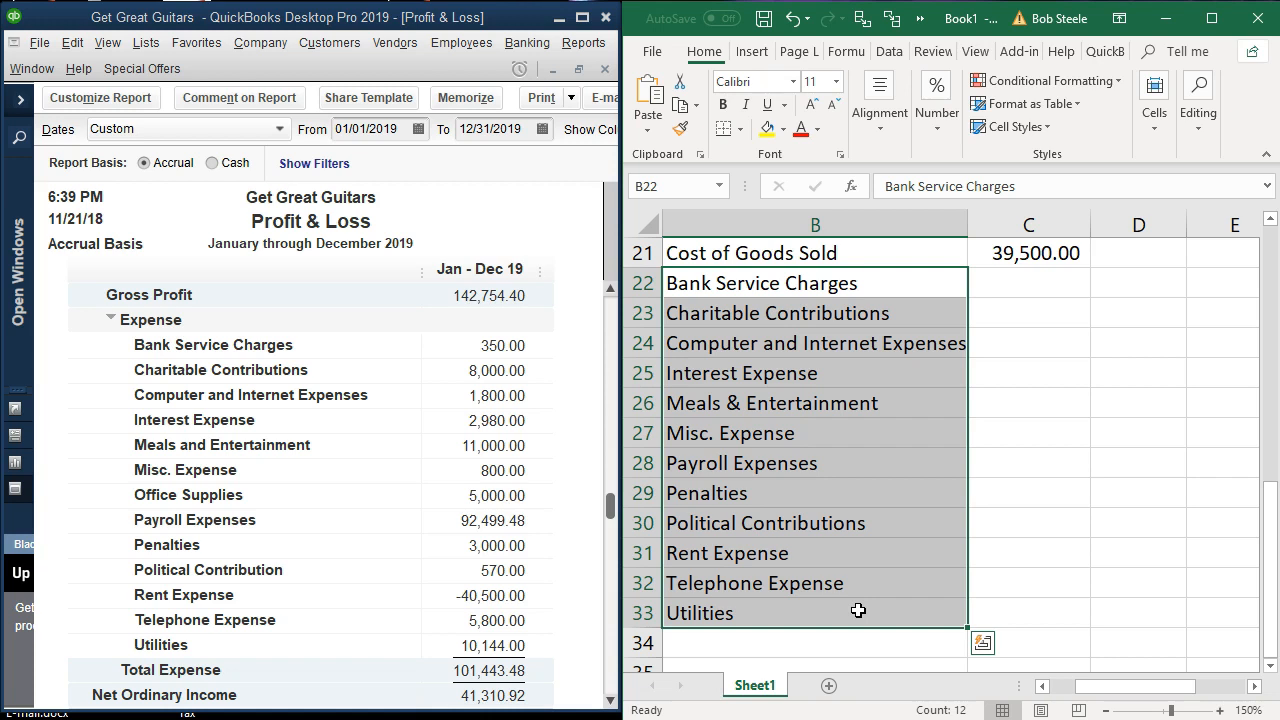
click(932, 51)
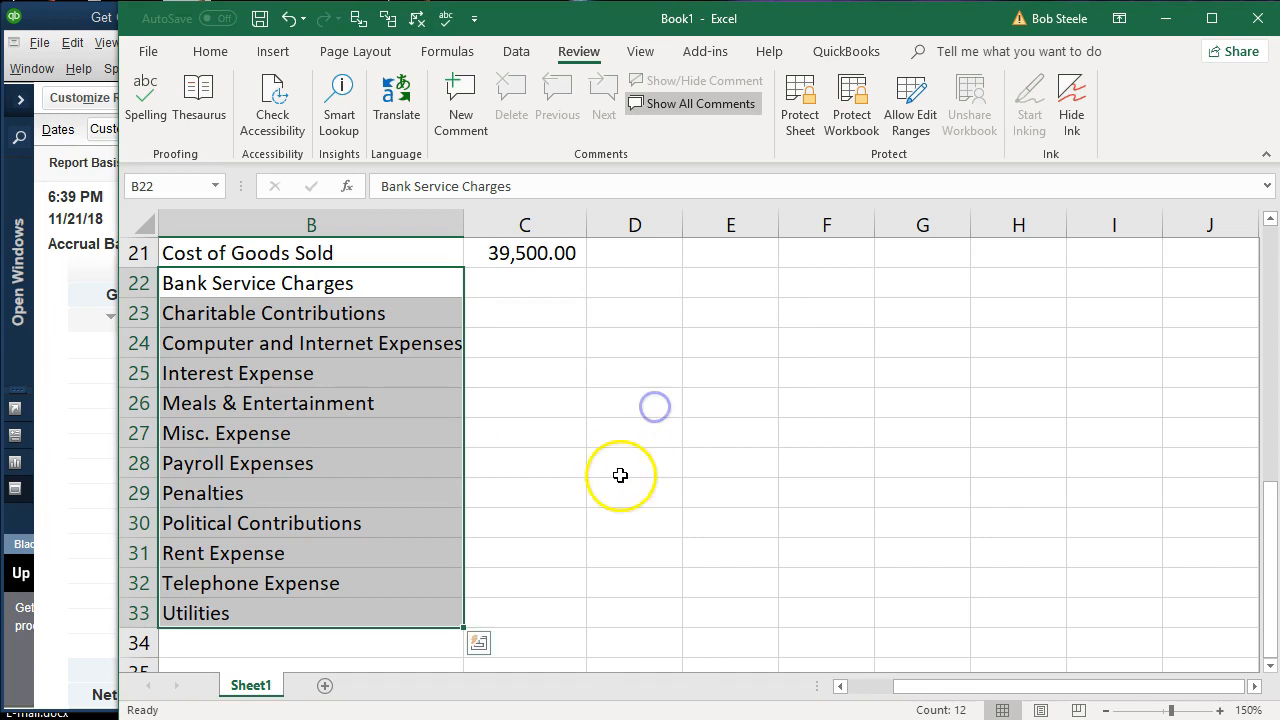
click(634, 492)
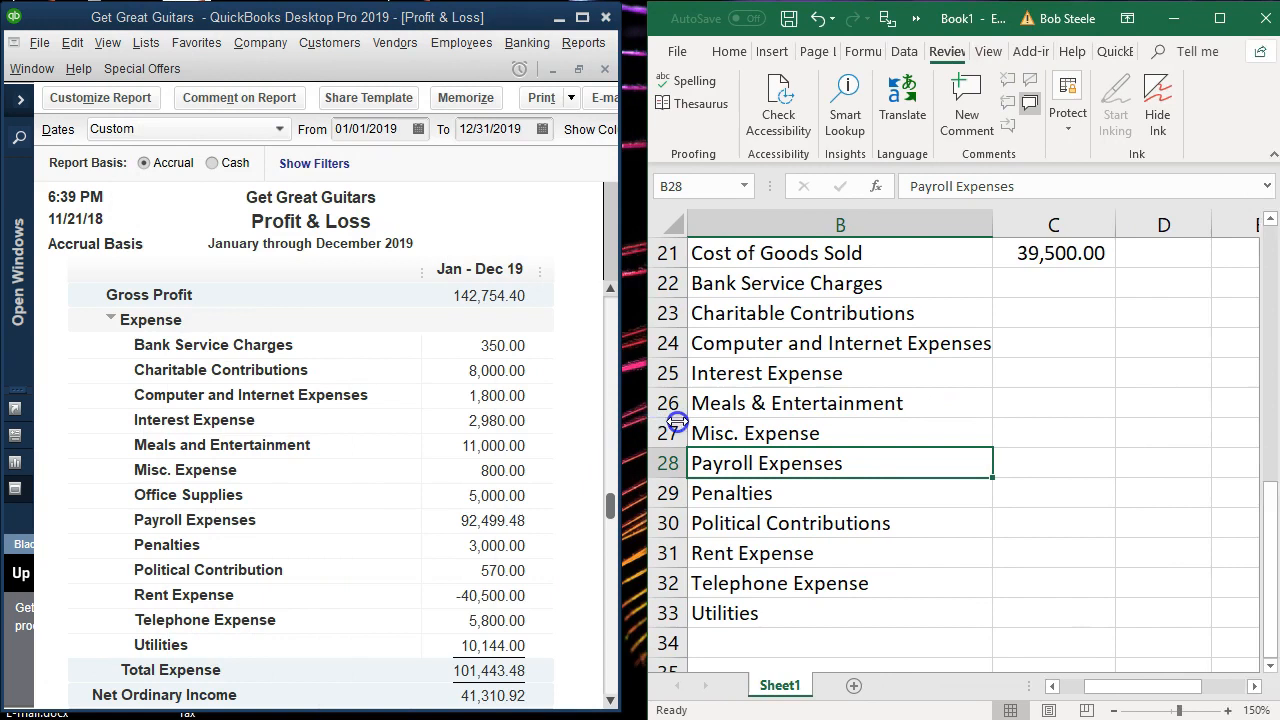
click(814, 373)
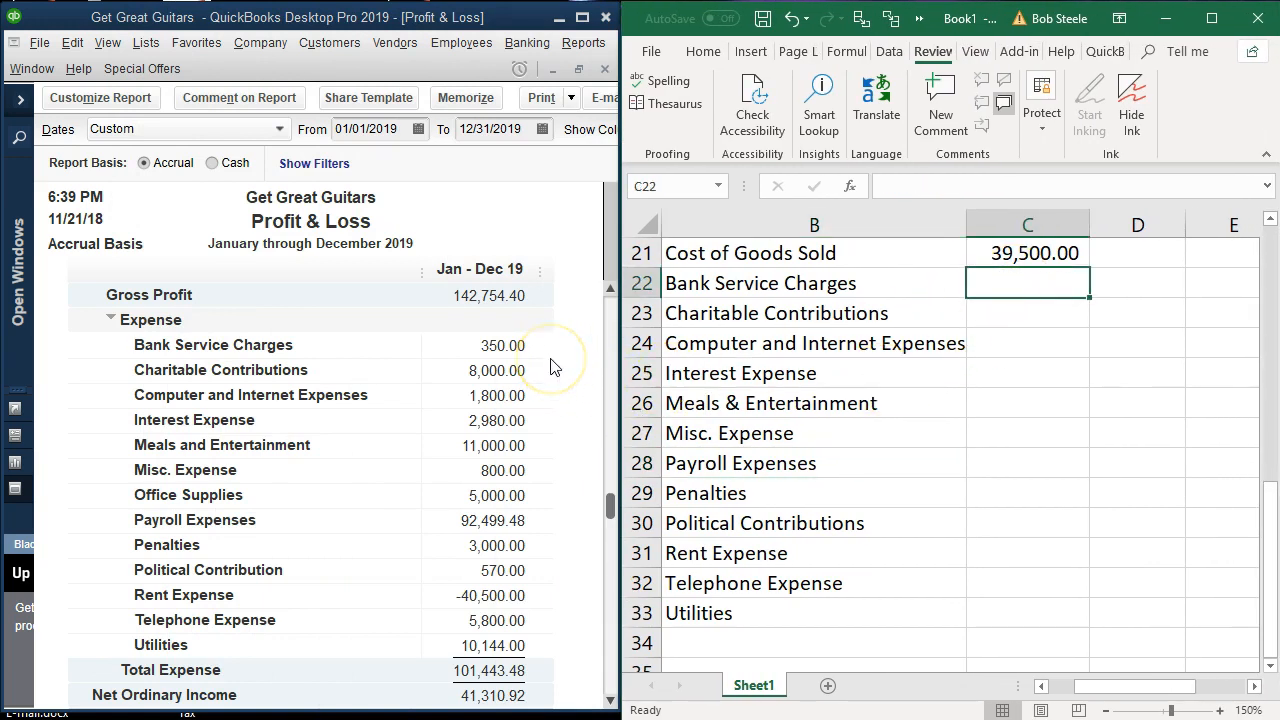
Enter the expense amounts 350.00, 18, 2980, 92,499.48, 3000, 5 and 101 down column C from C22
text(350.00)
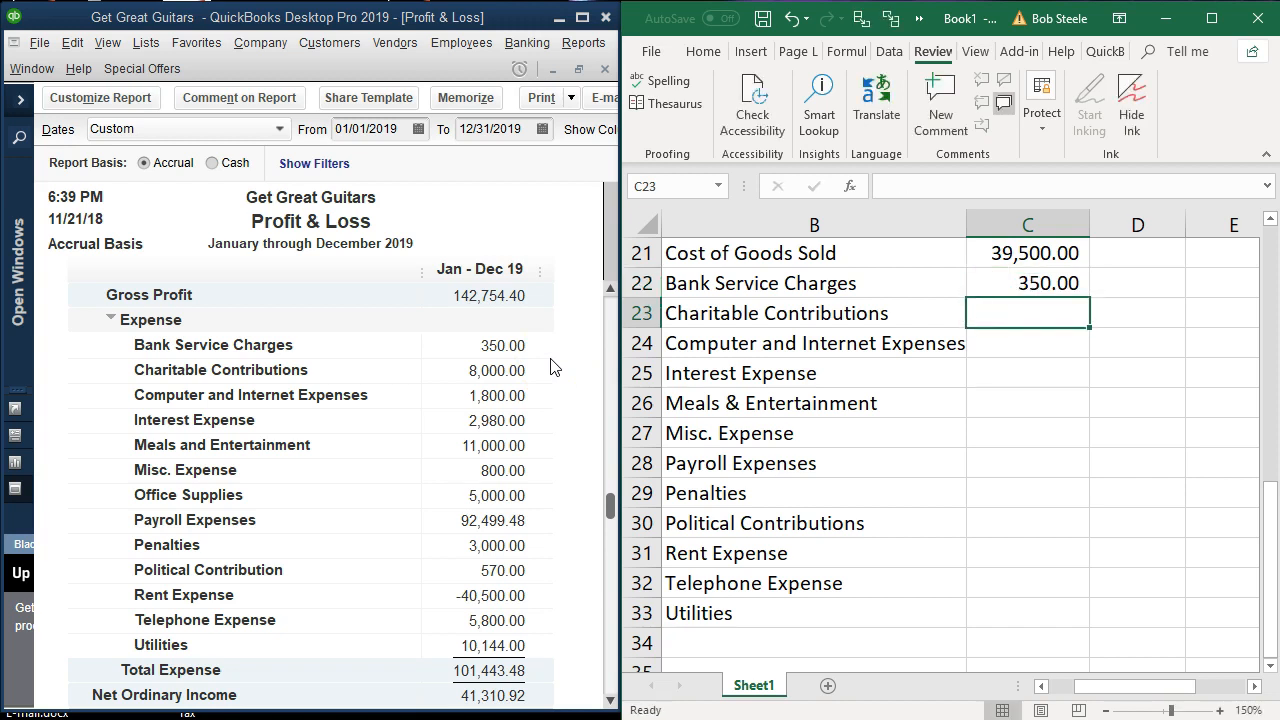
text(18)
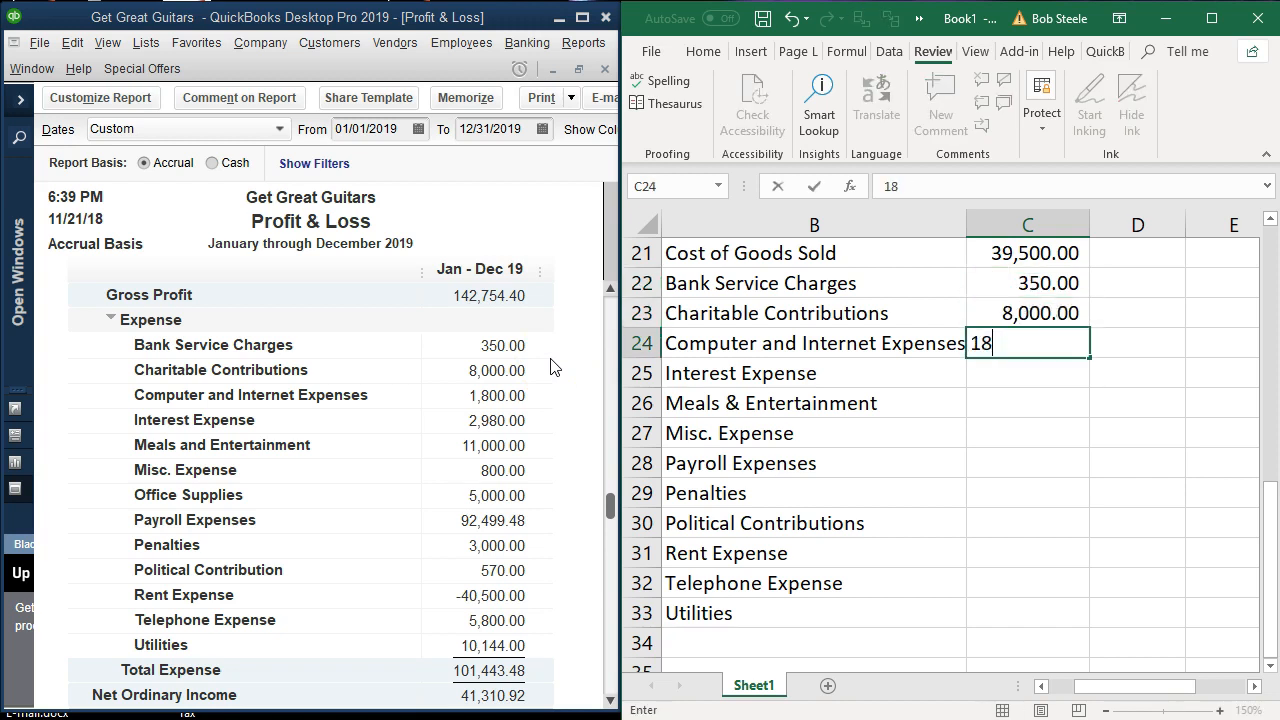
text(2980)
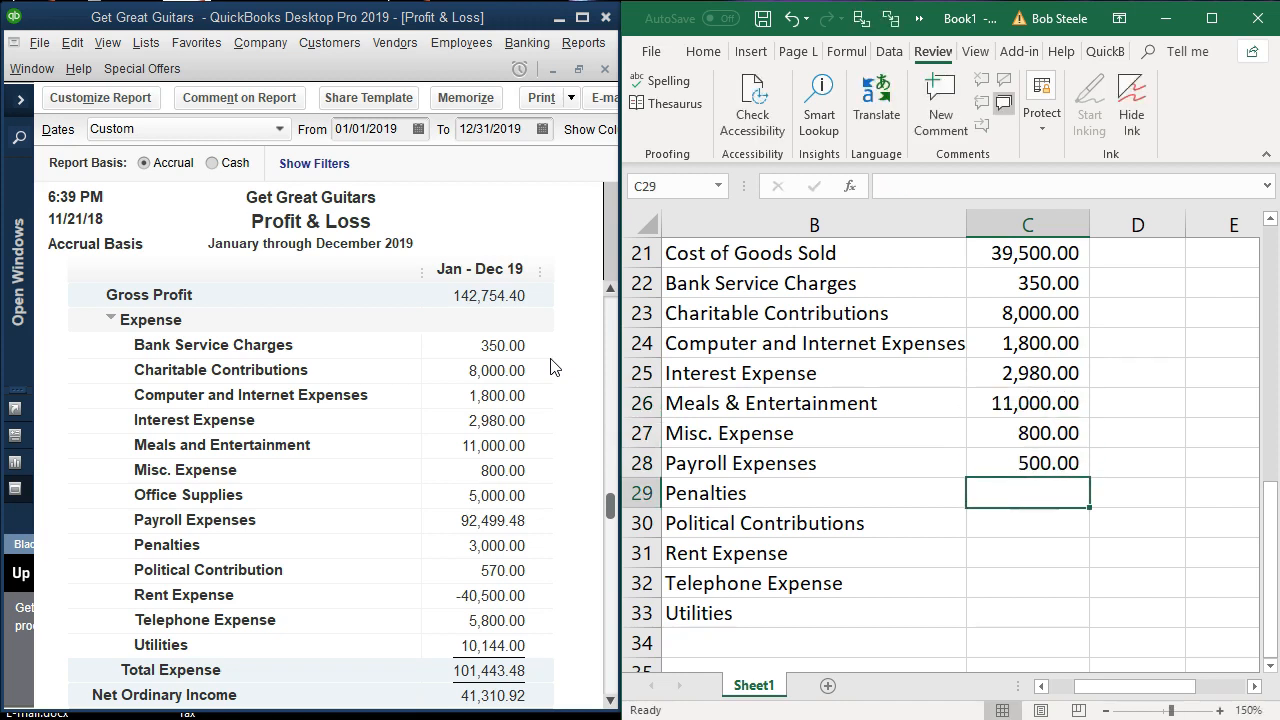
text(92,499.48)
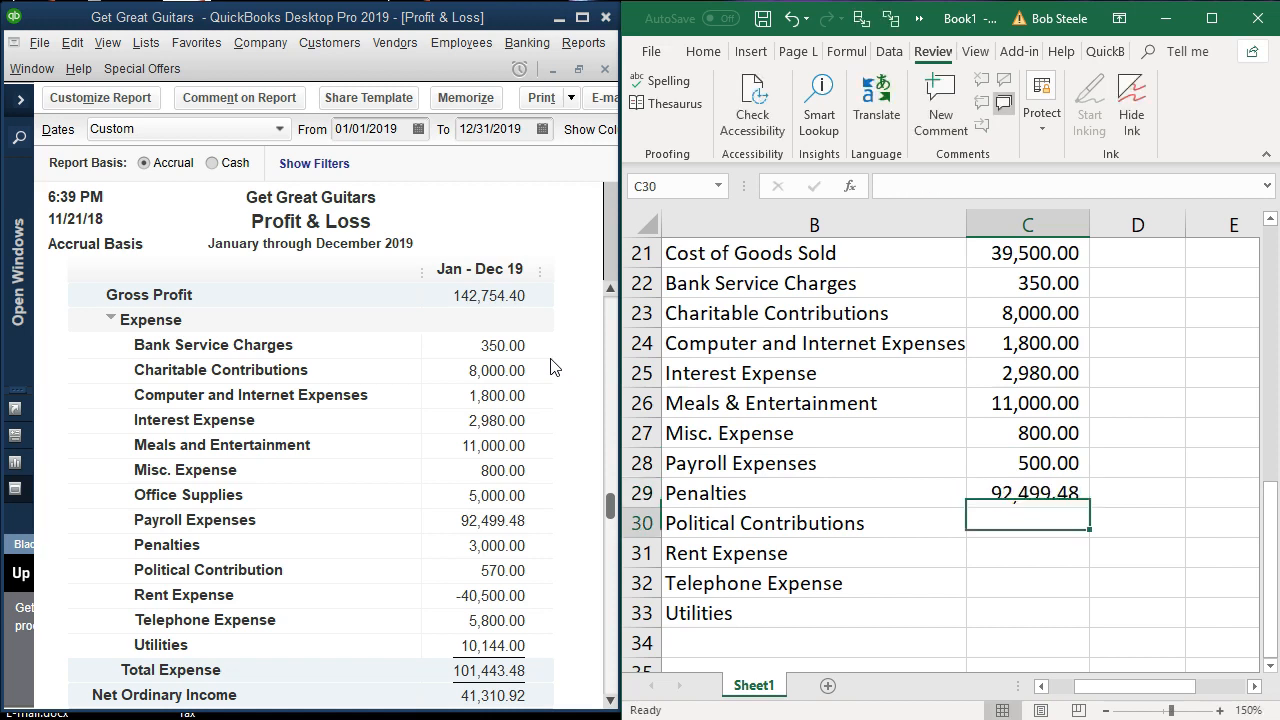
text(3000)
click(1027, 553)
text(570)
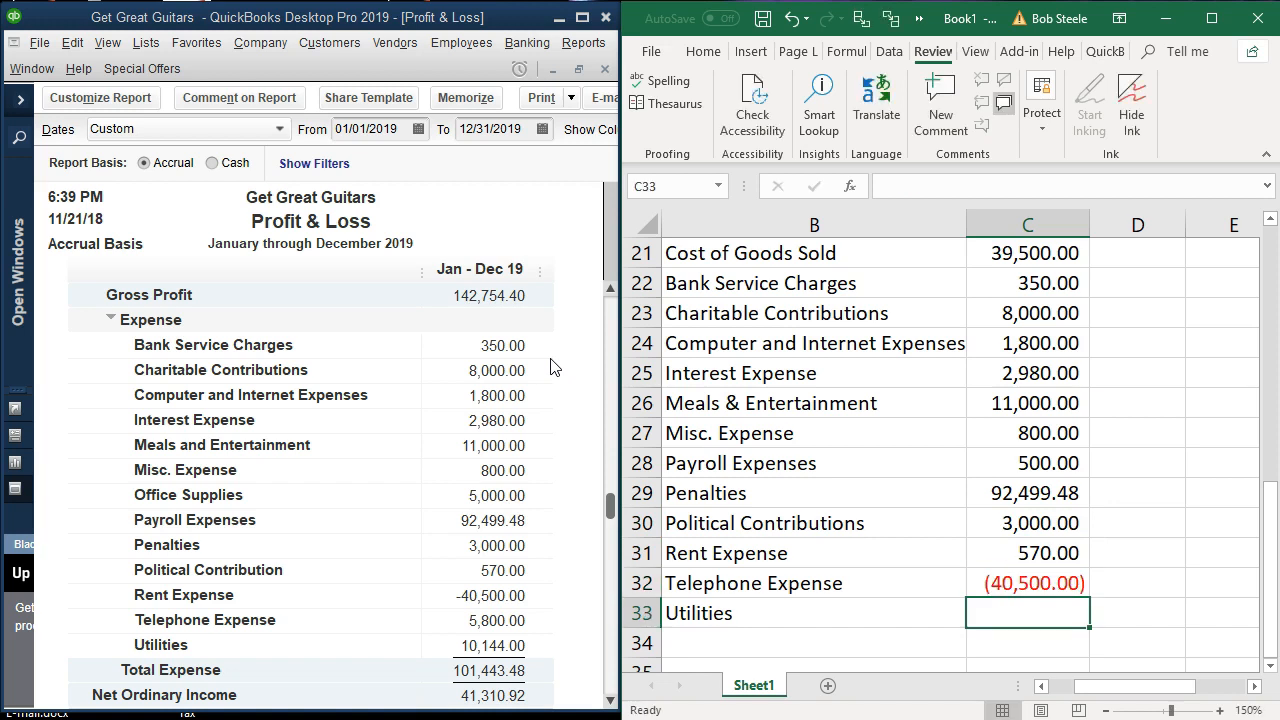
text(5)
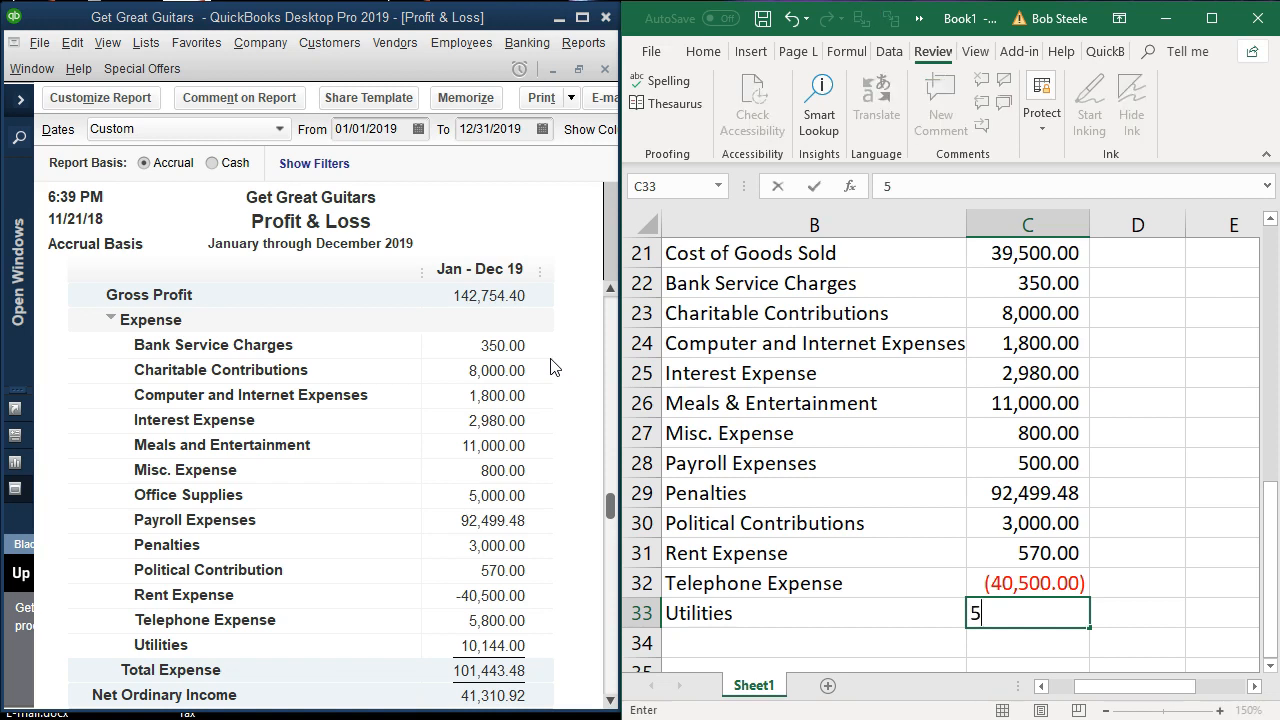
text(101)
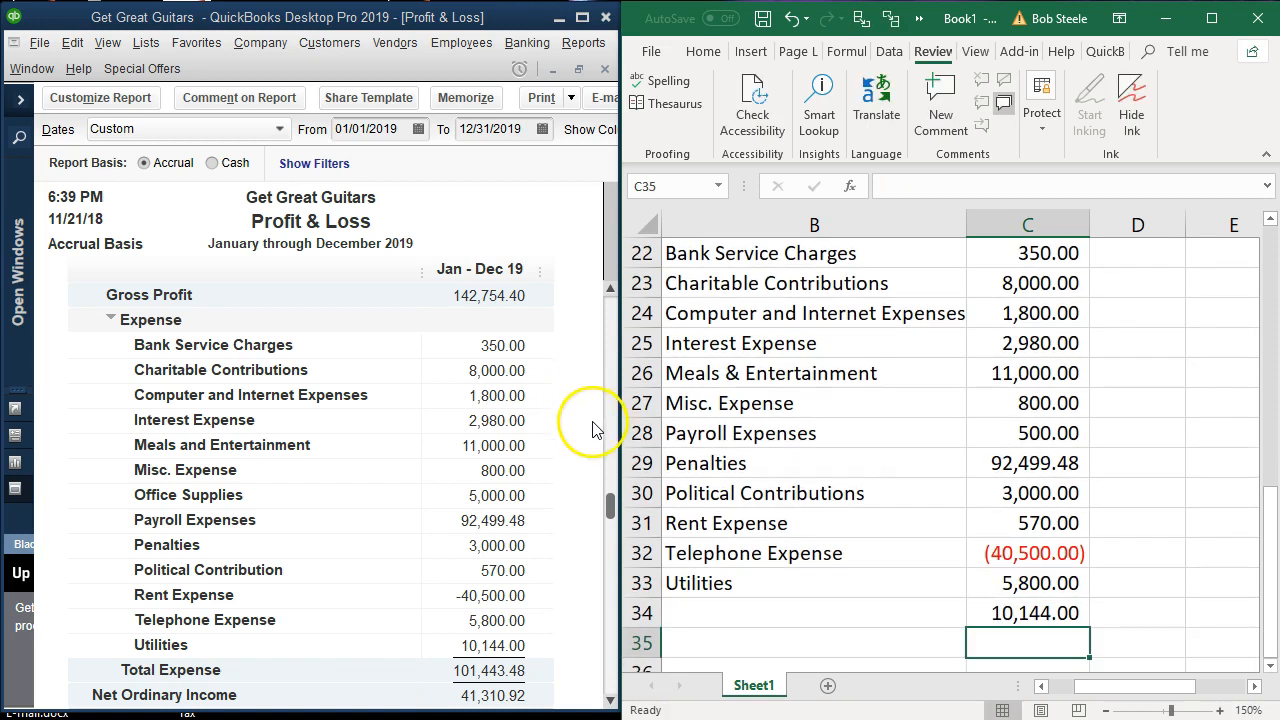
mouse_move(838, 553)
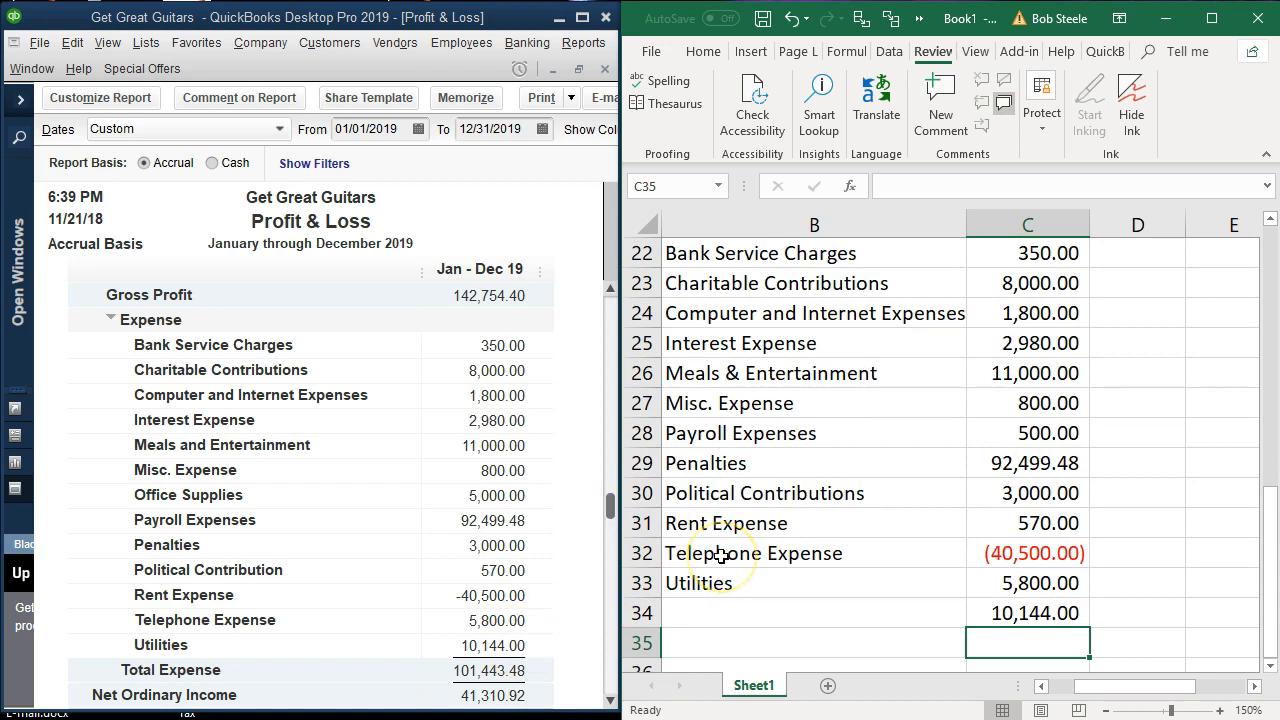
Select Payroll Expenses' amount in C28 to change 500.00 to 5,000.00
click(1027, 403)
text(5,000)
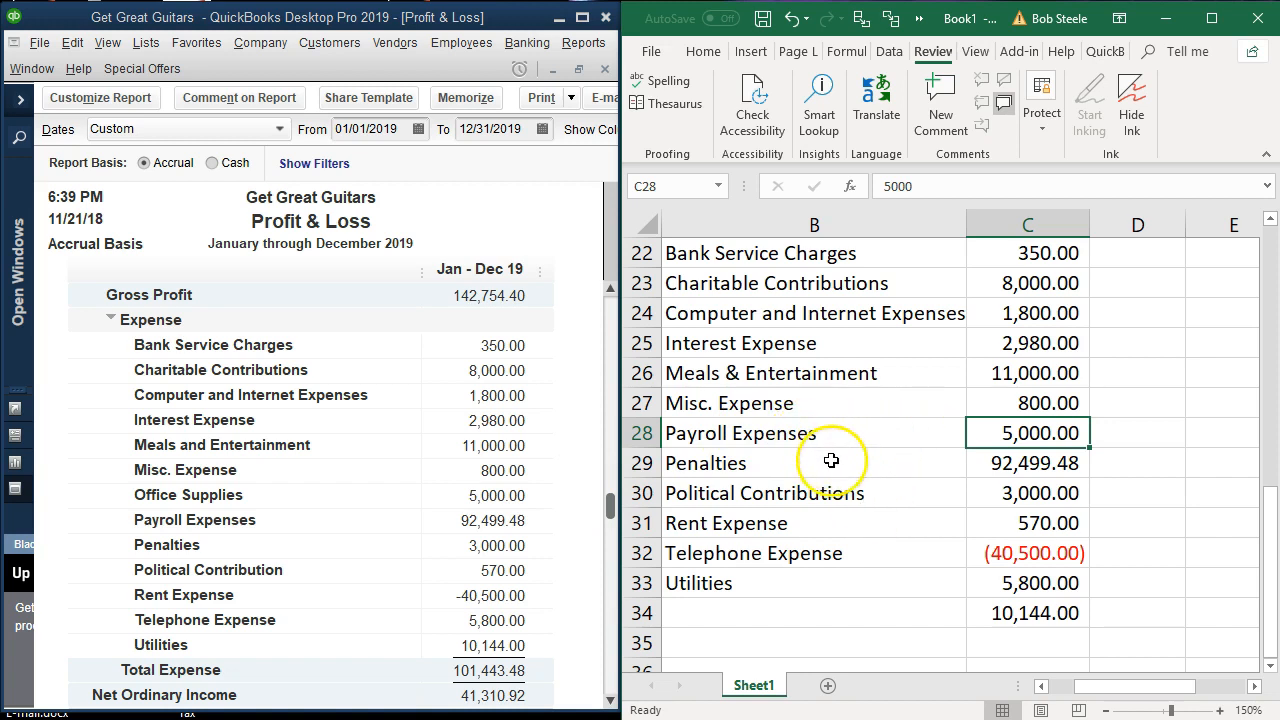
mouse_move(810, 424)
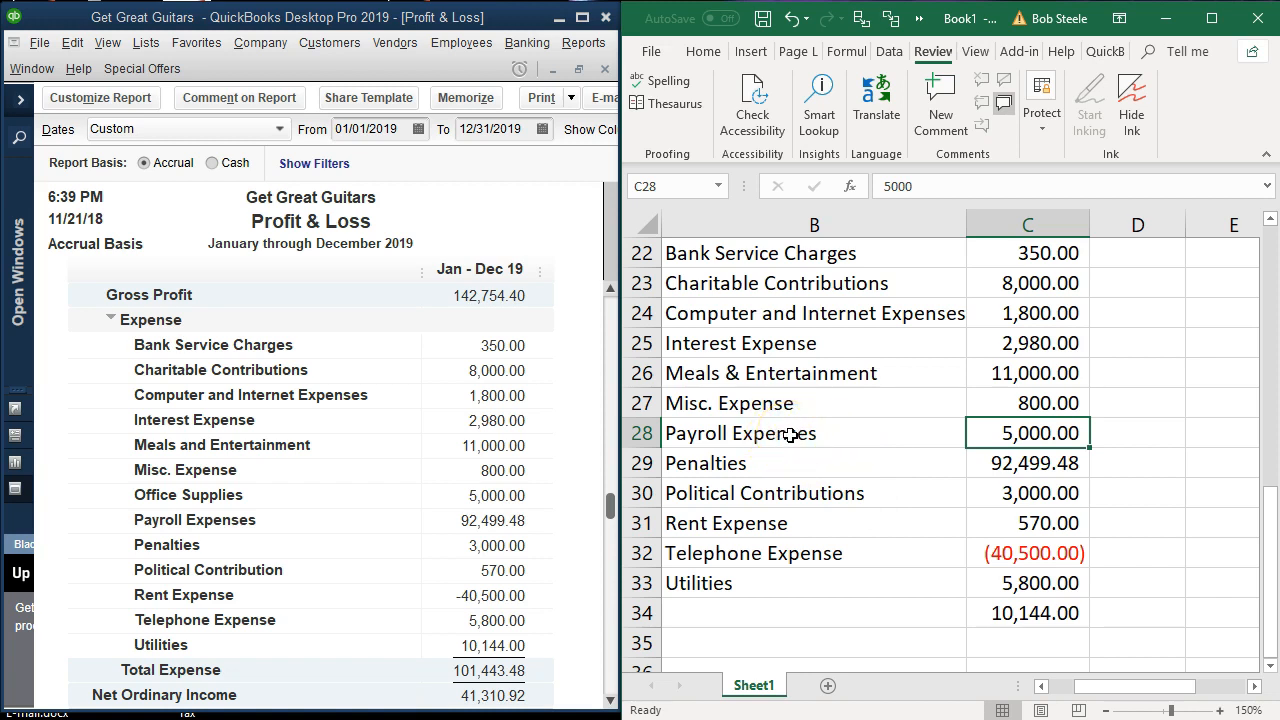
Shift the Payroll Expenses–Utilities names down one row and label B28 'Office Supplies'
click(813, 433)
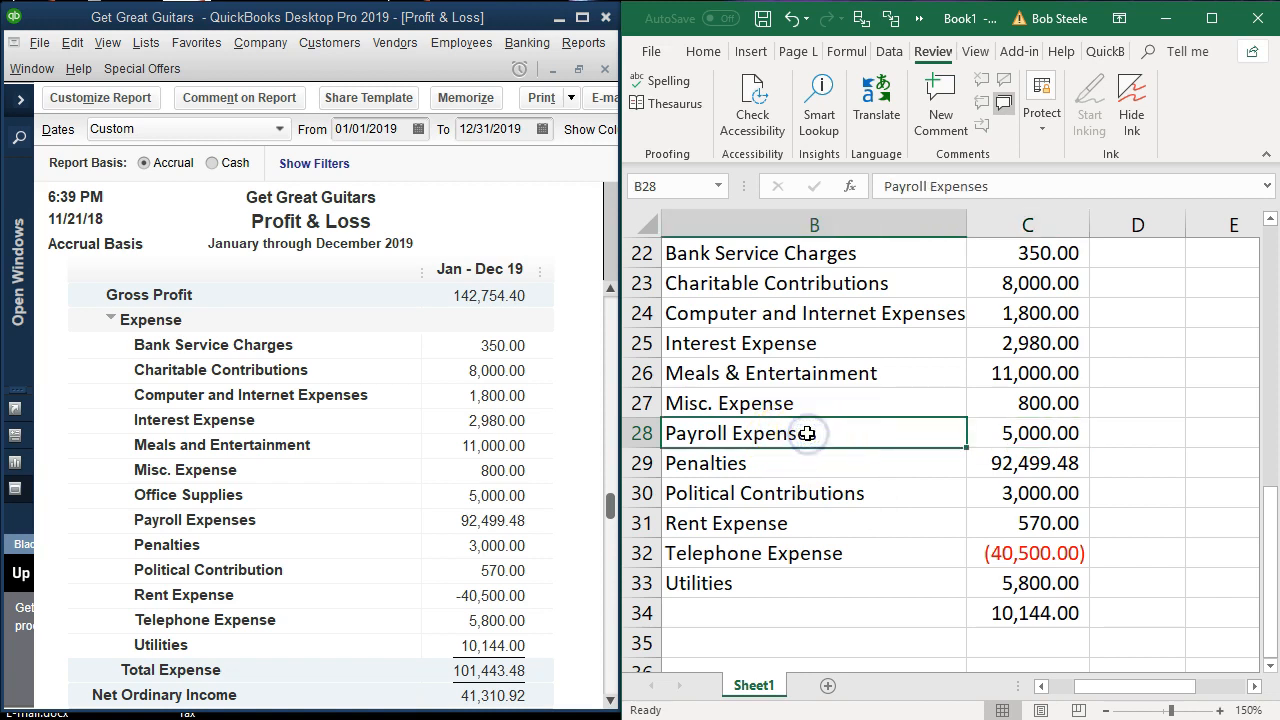
drag(810, 433, 795, 493)
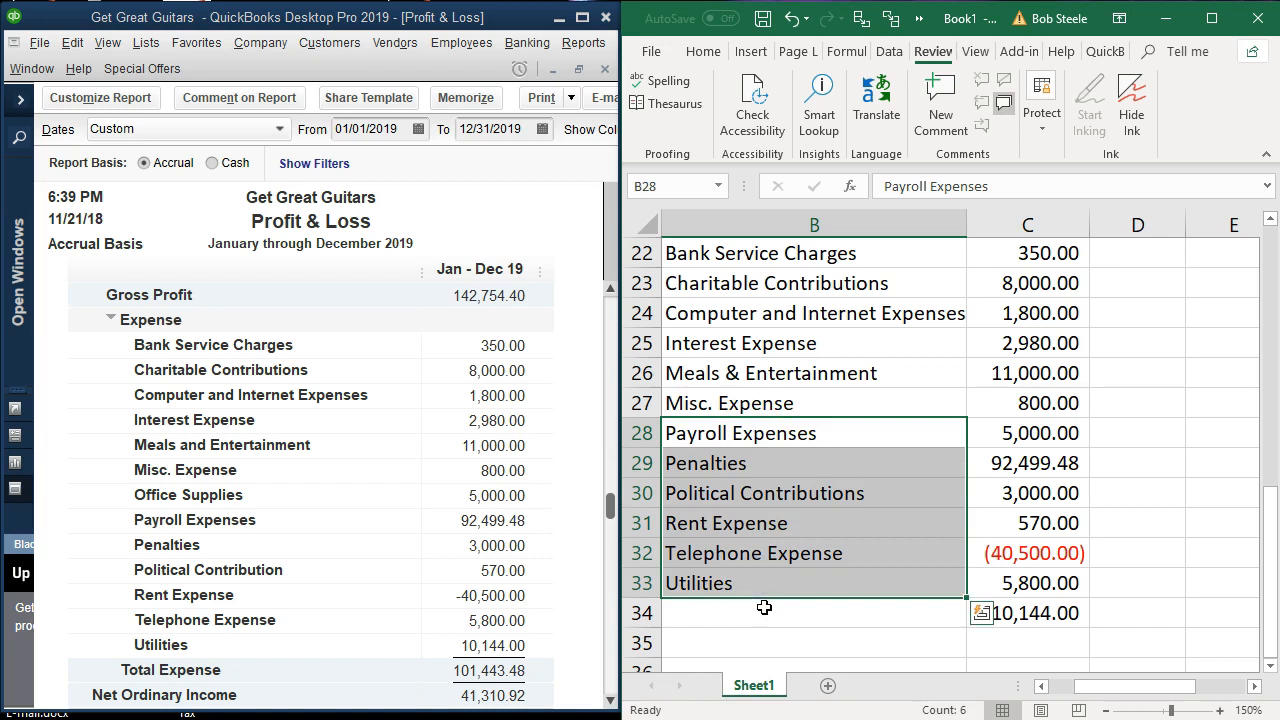
right_click(741, 432)
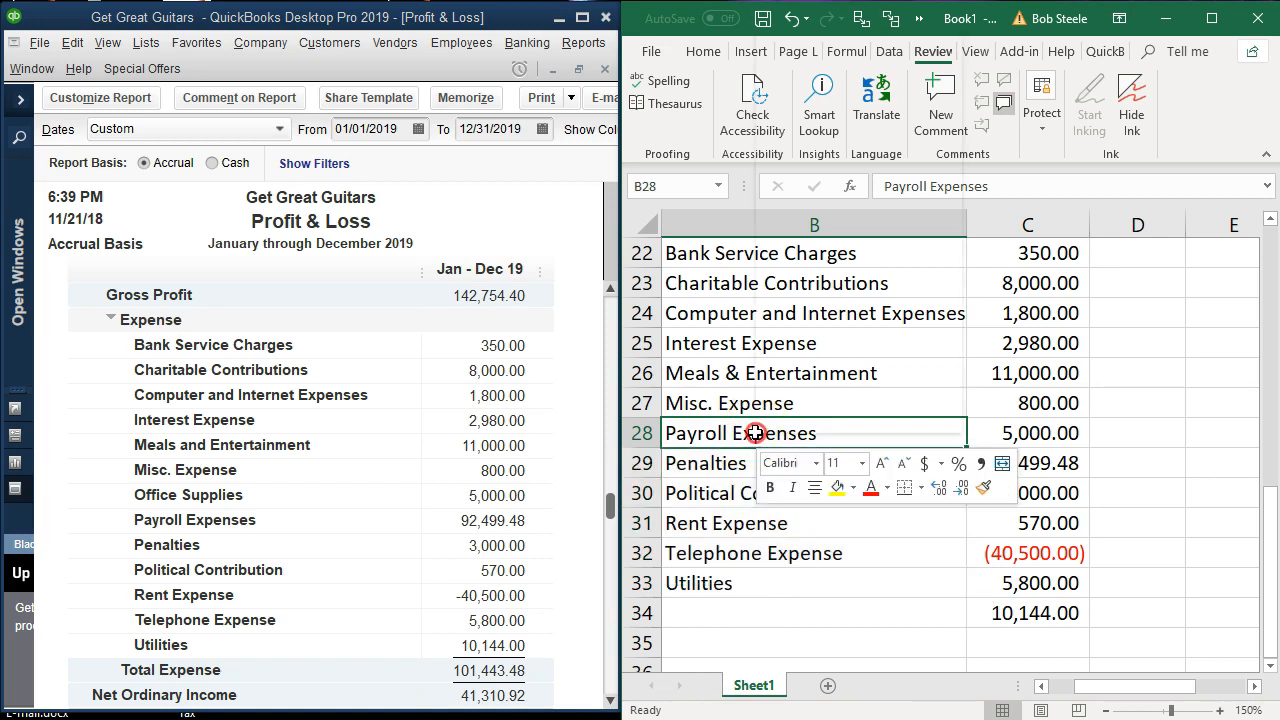
right_click(739, 433)
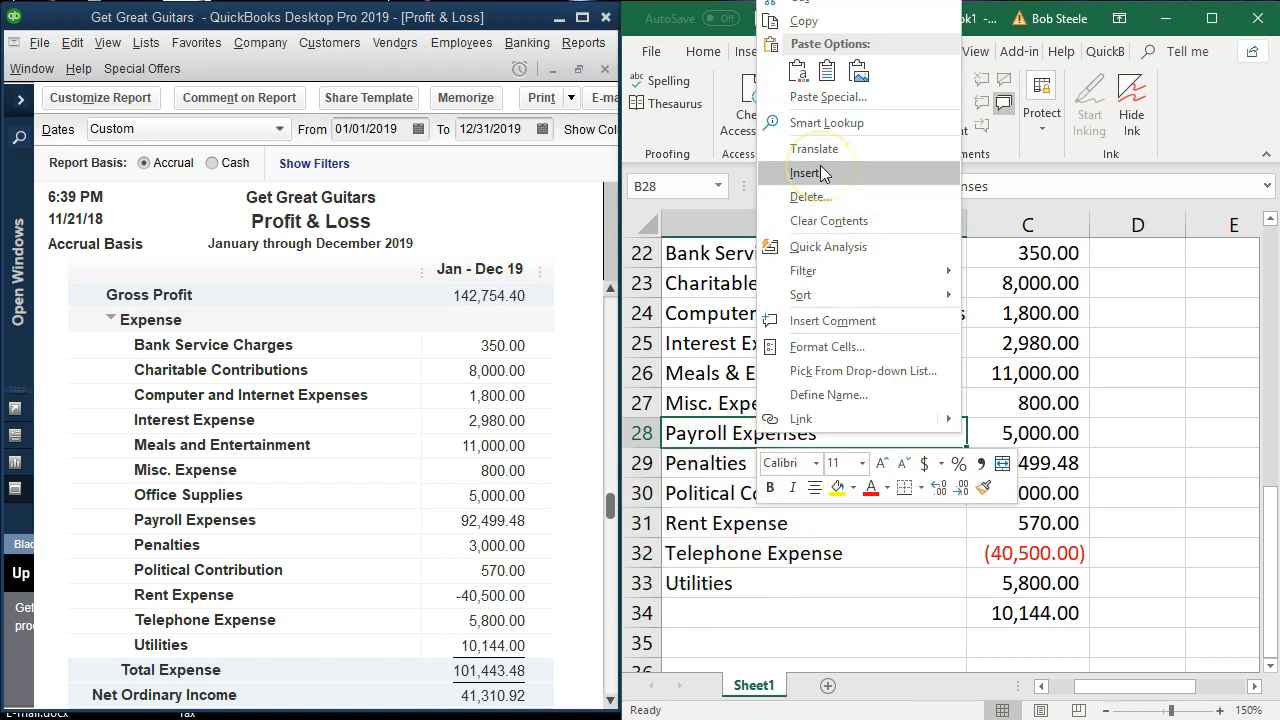
click(808, 172)
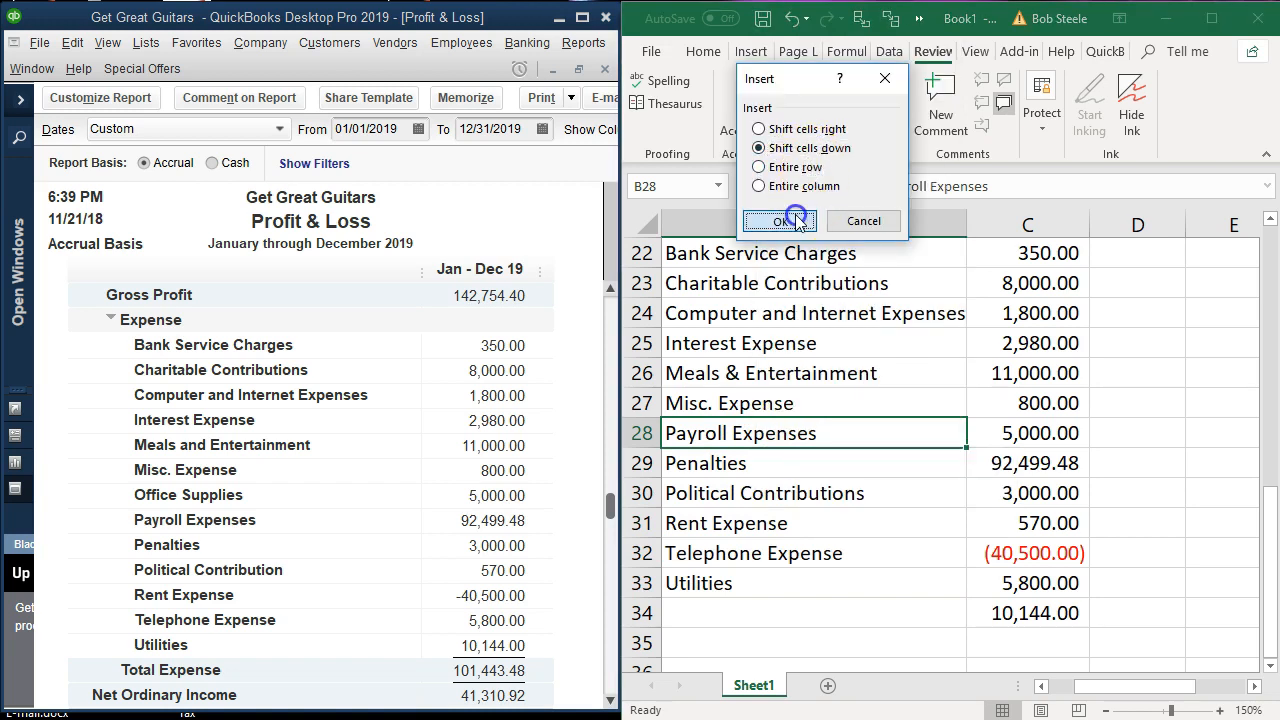
click(779, 221)
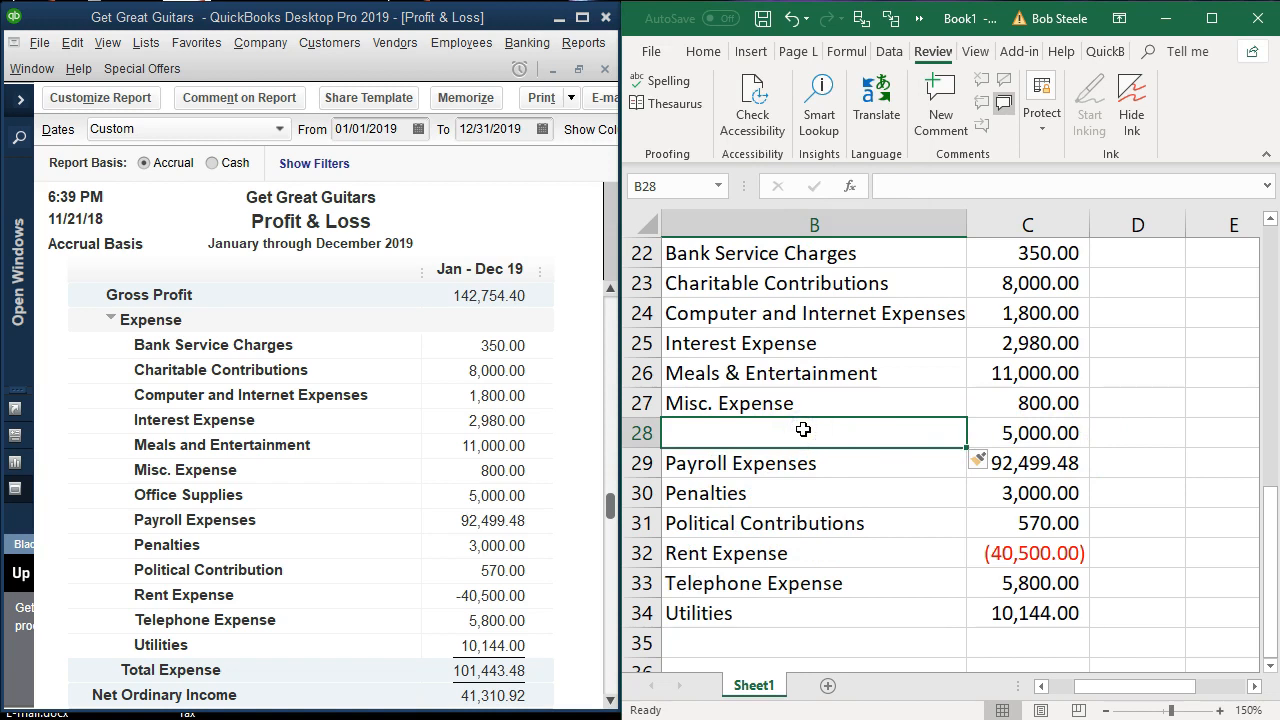
text(Office Supplies)
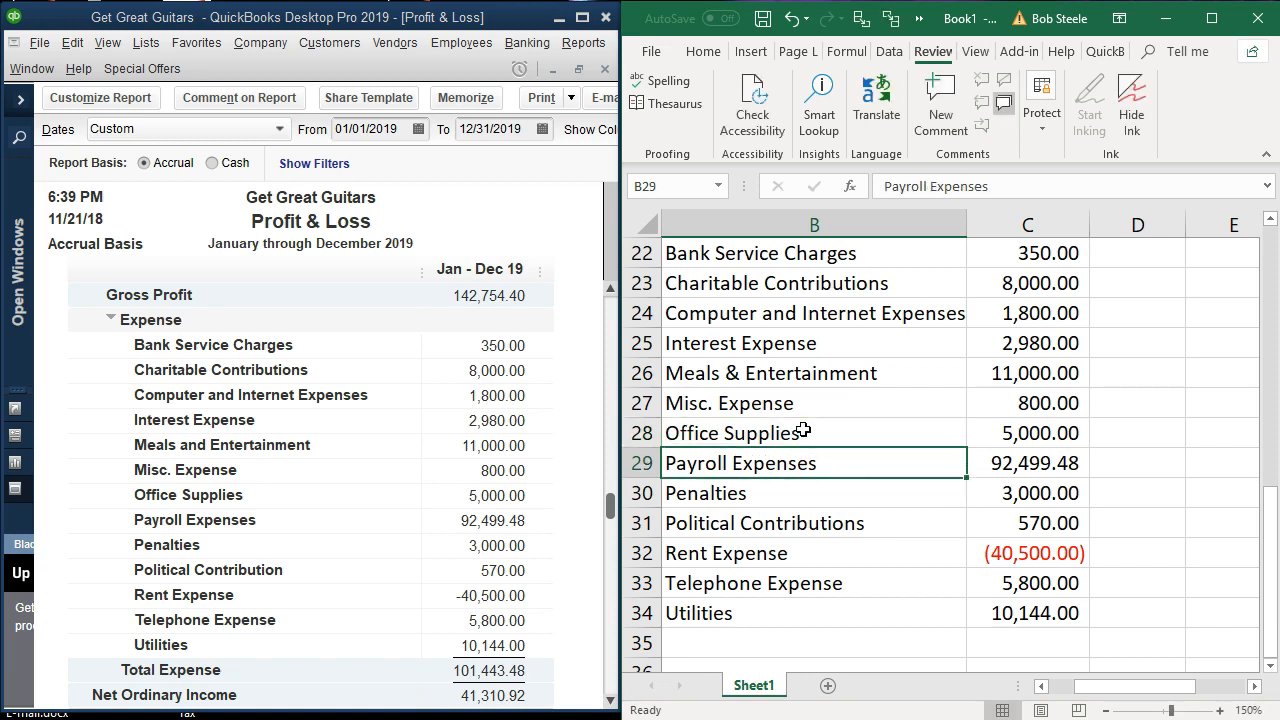
click(814, 553)
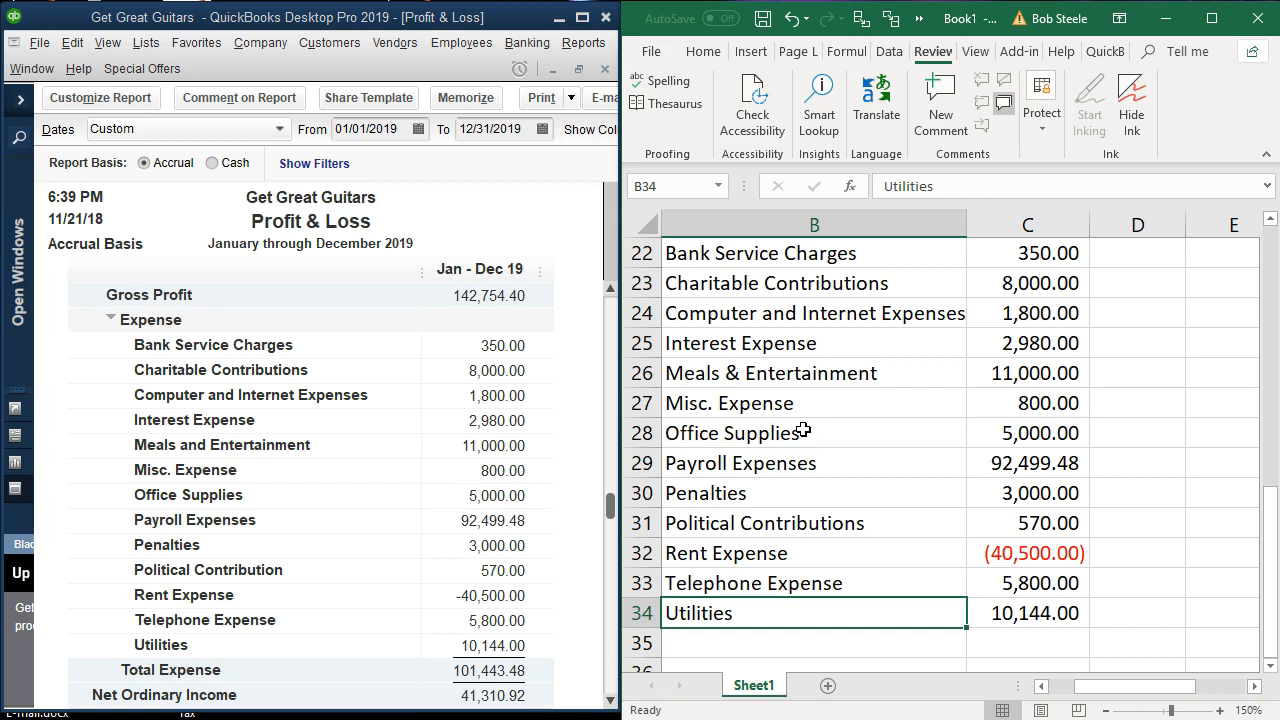
mouse_move(920, 389)
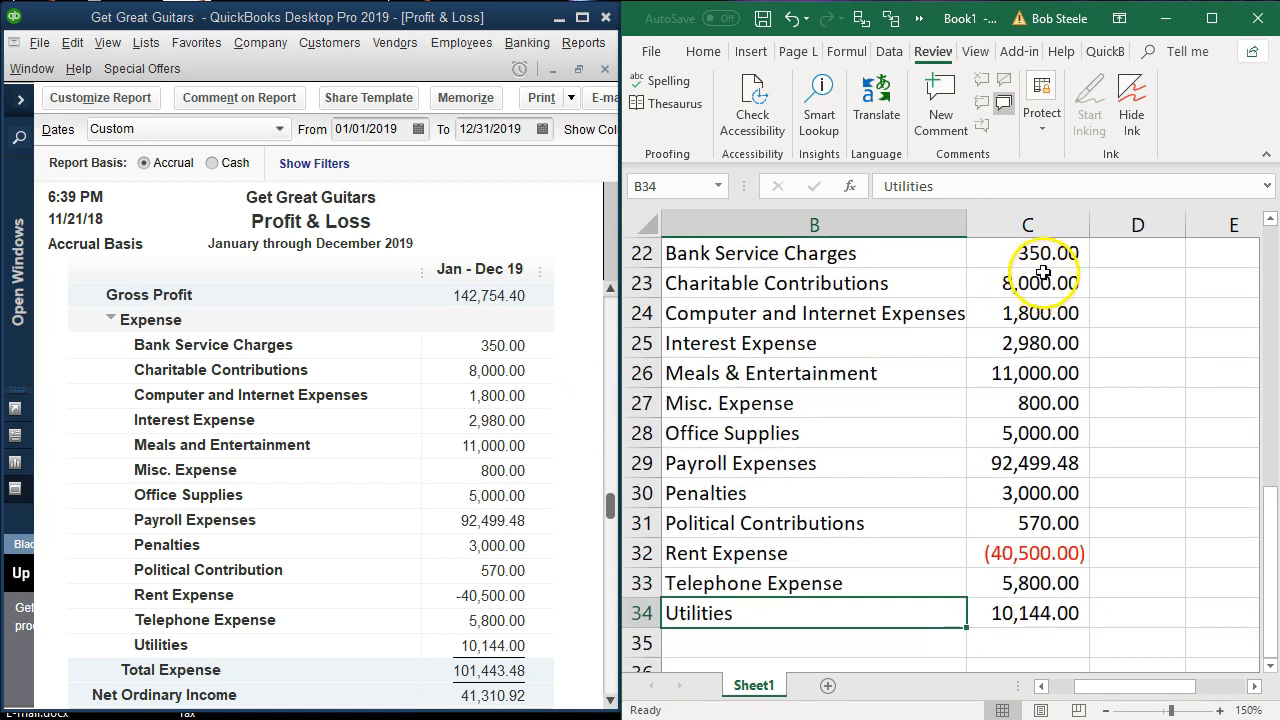
drag(1027, 252, 1027, 613)
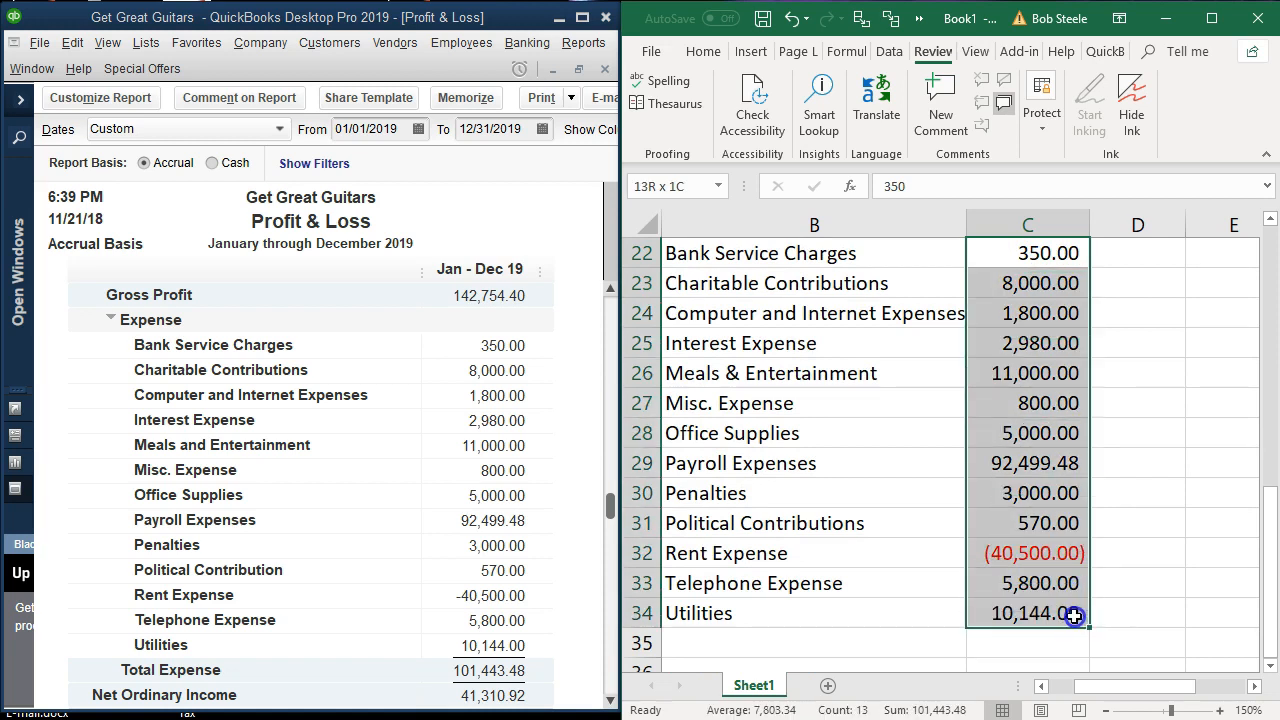
click(1027, 252)
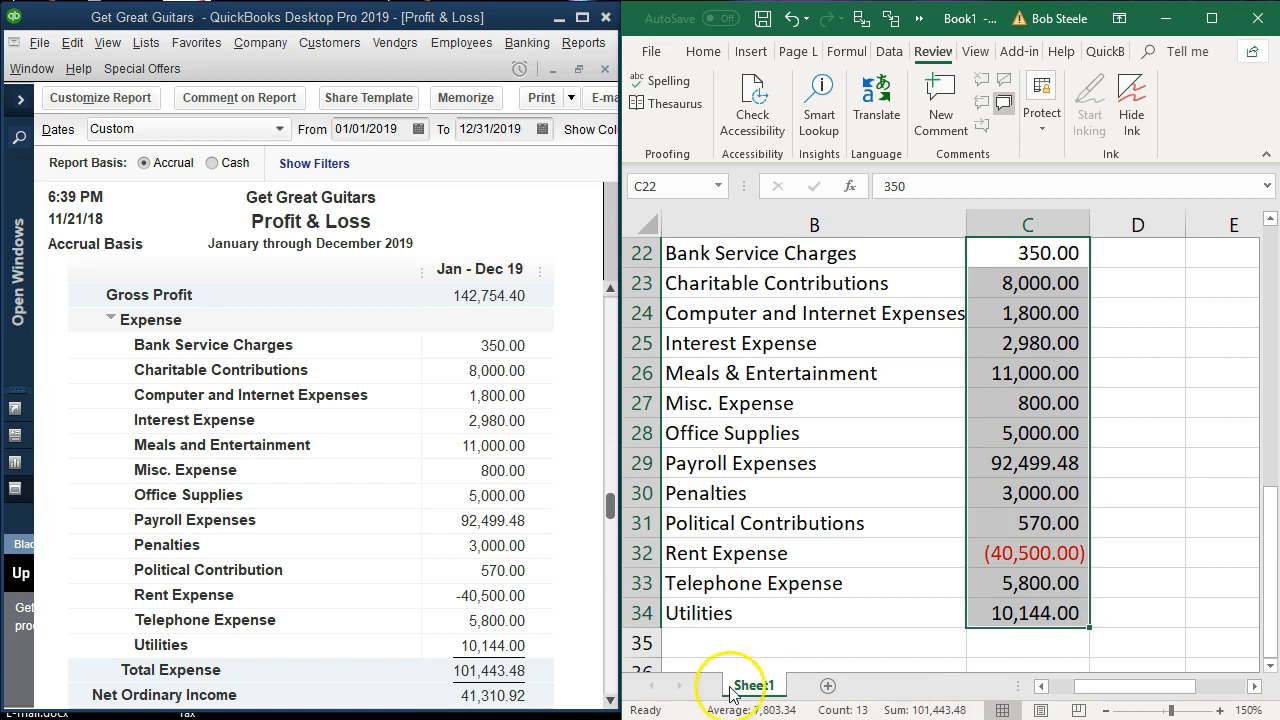
mouse_move(535, 690)
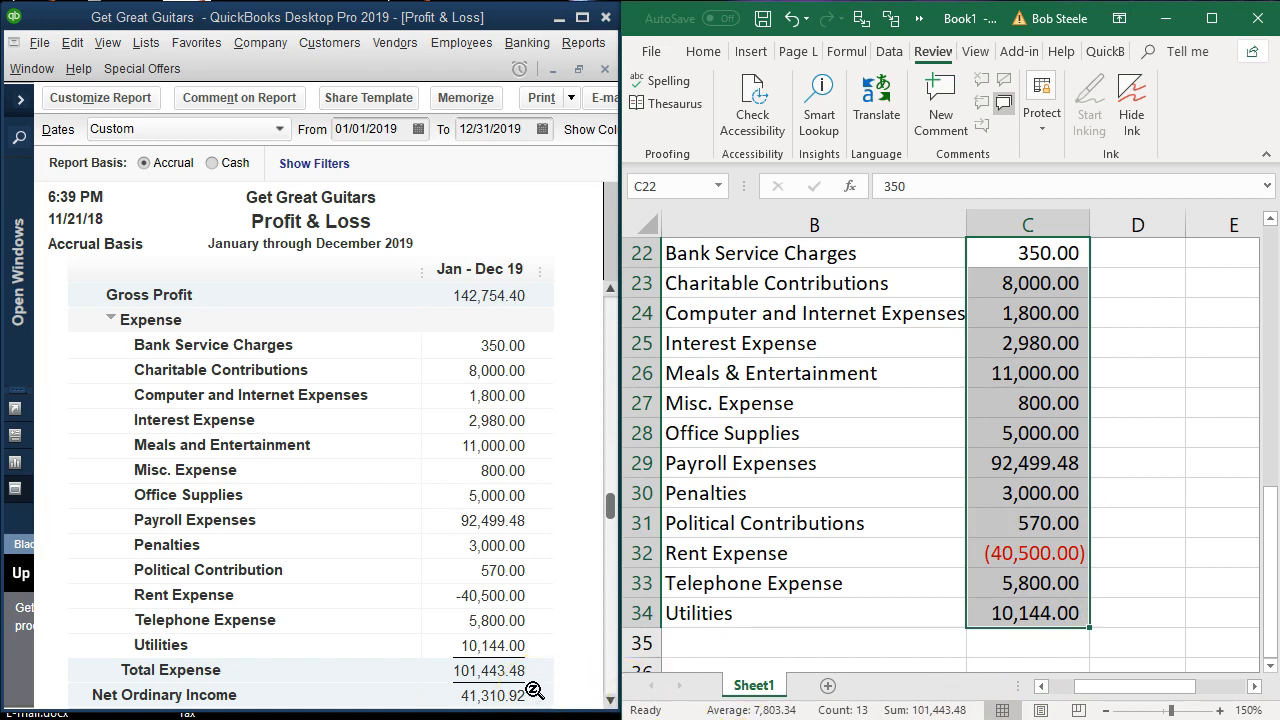
mouse_move(777, 584)
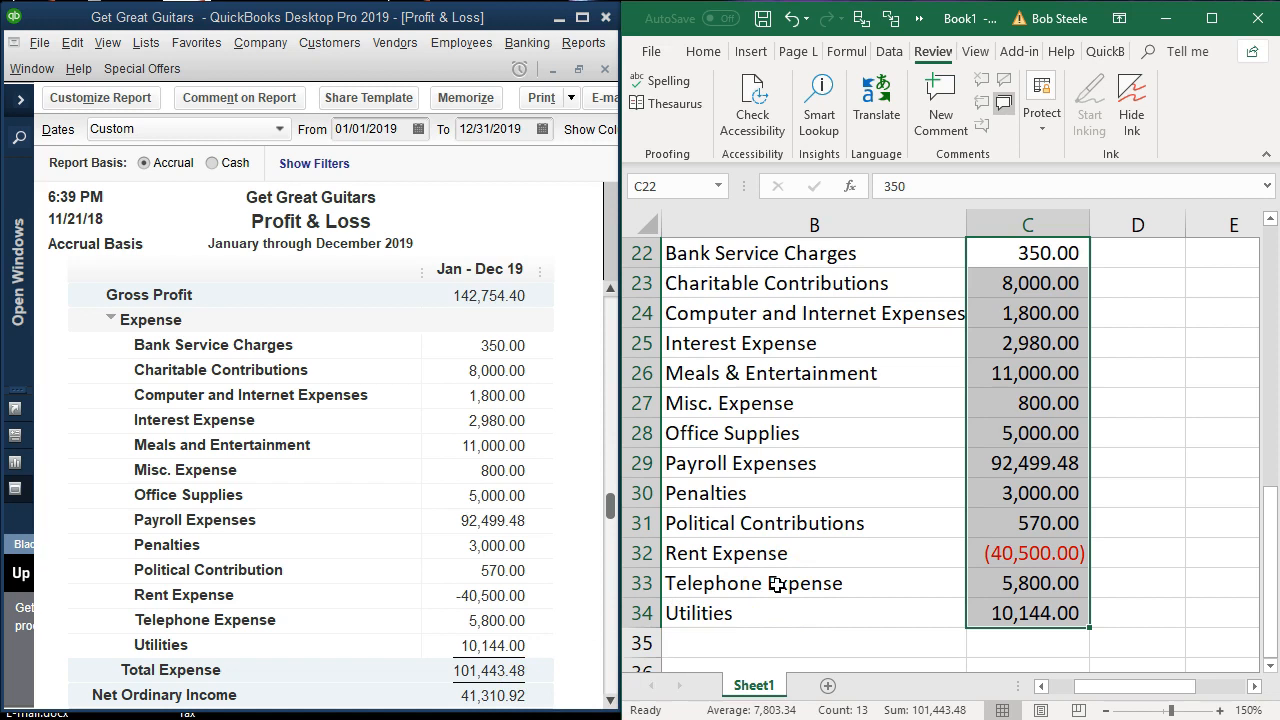
click(813, 583)
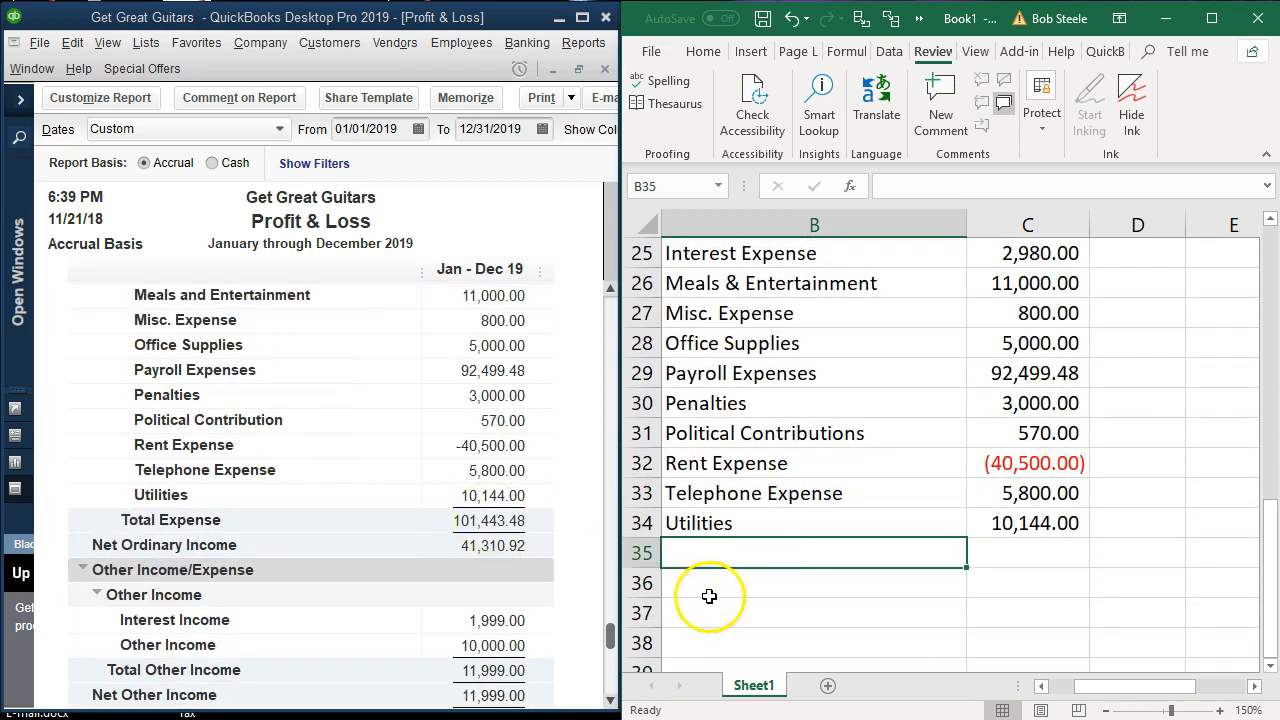
mouse_move(877, 528)
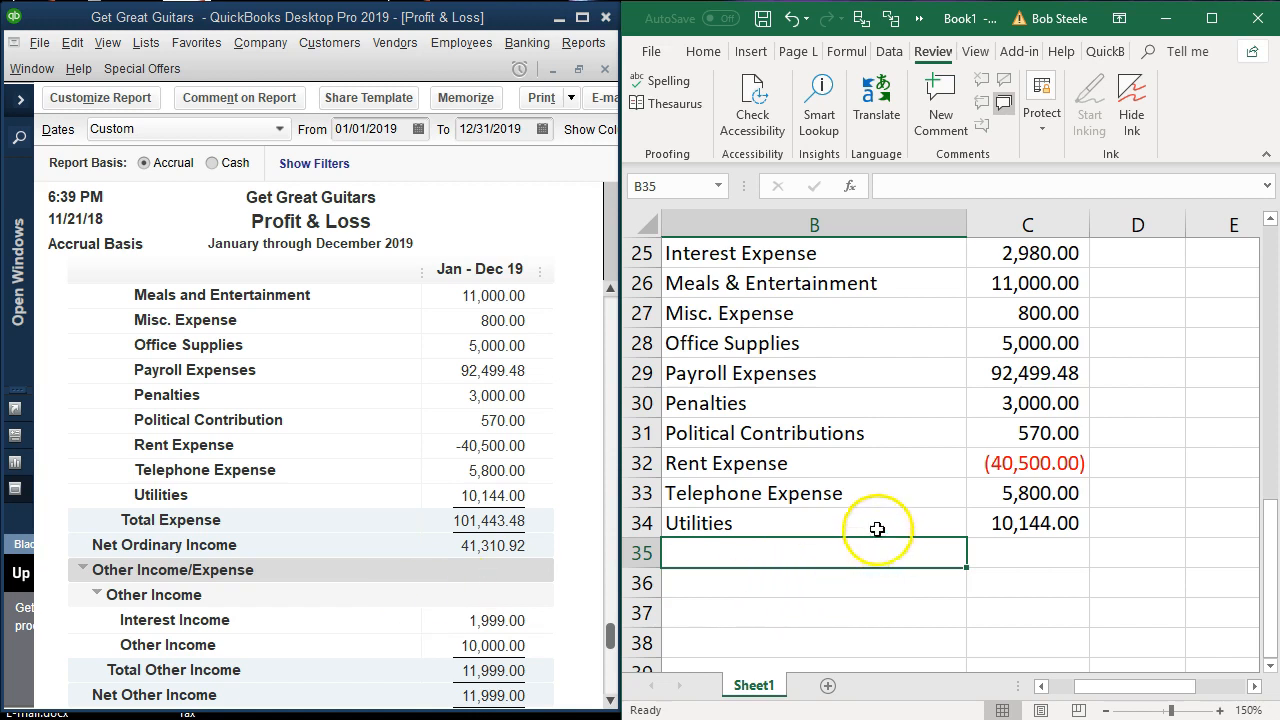
mouse_move(792, 520)
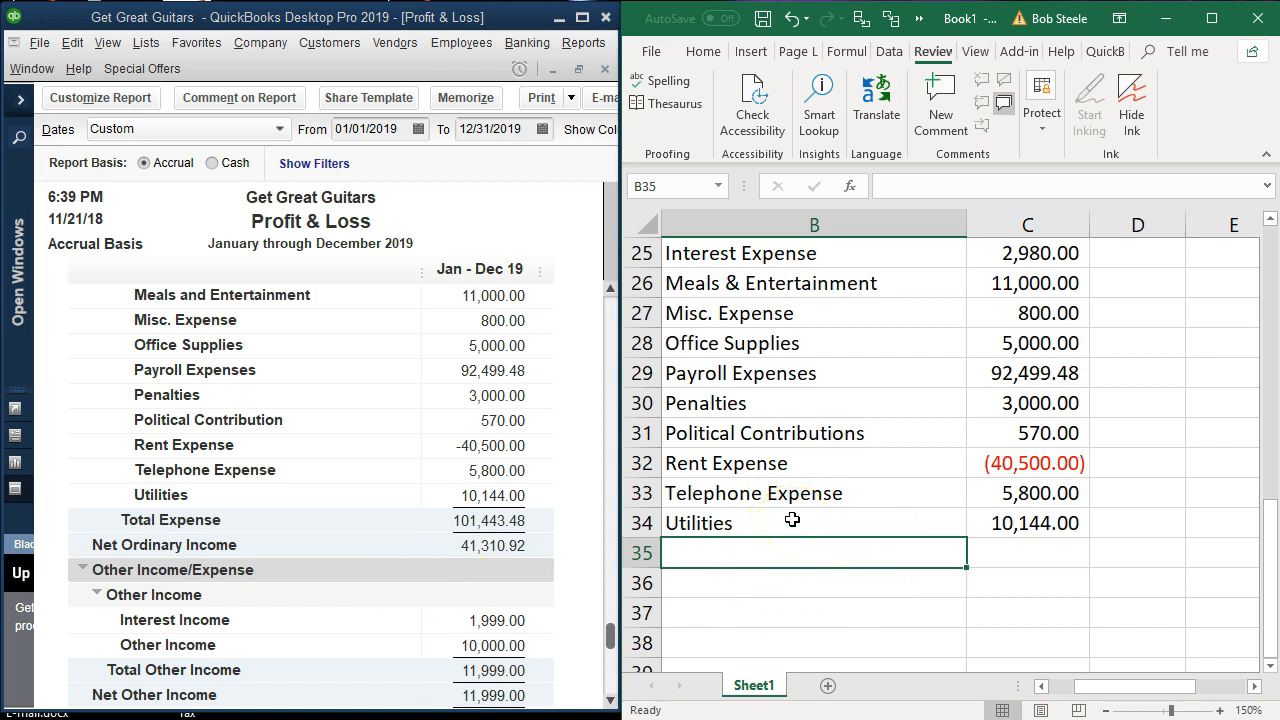
Label rows 35–36 Interest Income and Other Income, entering amounts 1999 and 10000
text(Interest Expense)
click(813, 583)
text(Other Income)
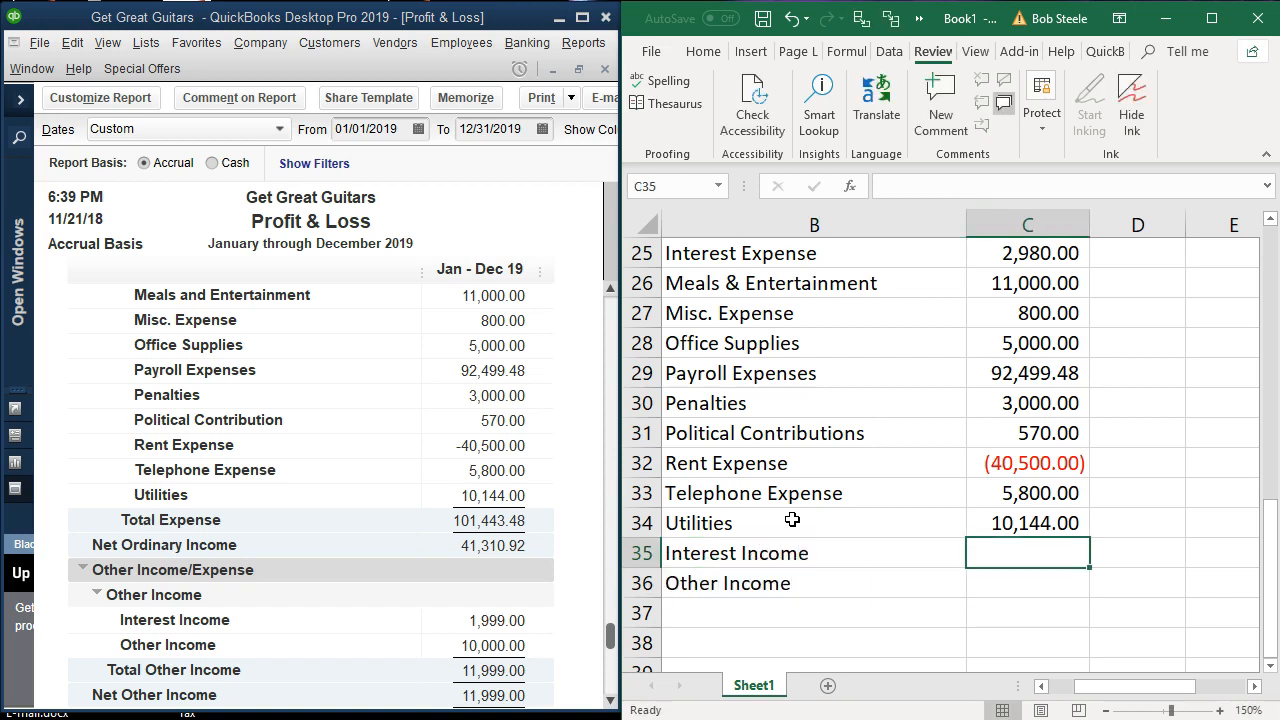
text(1999)
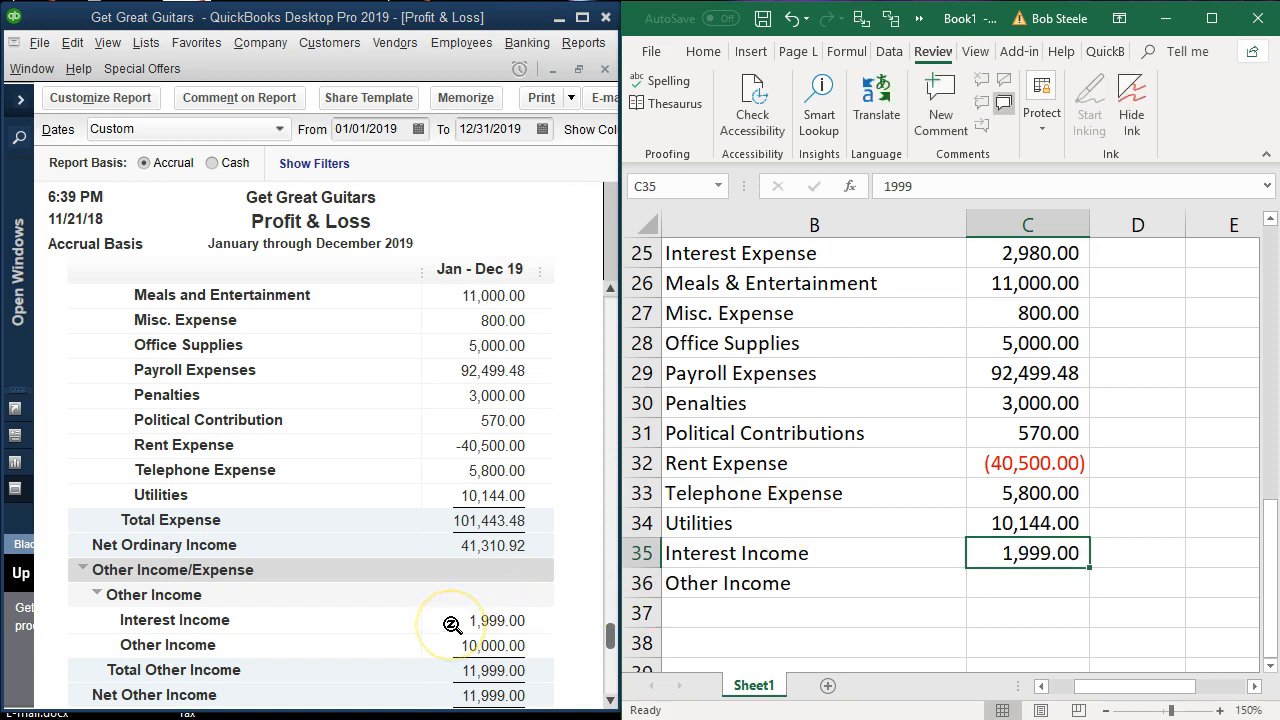
text(-1)
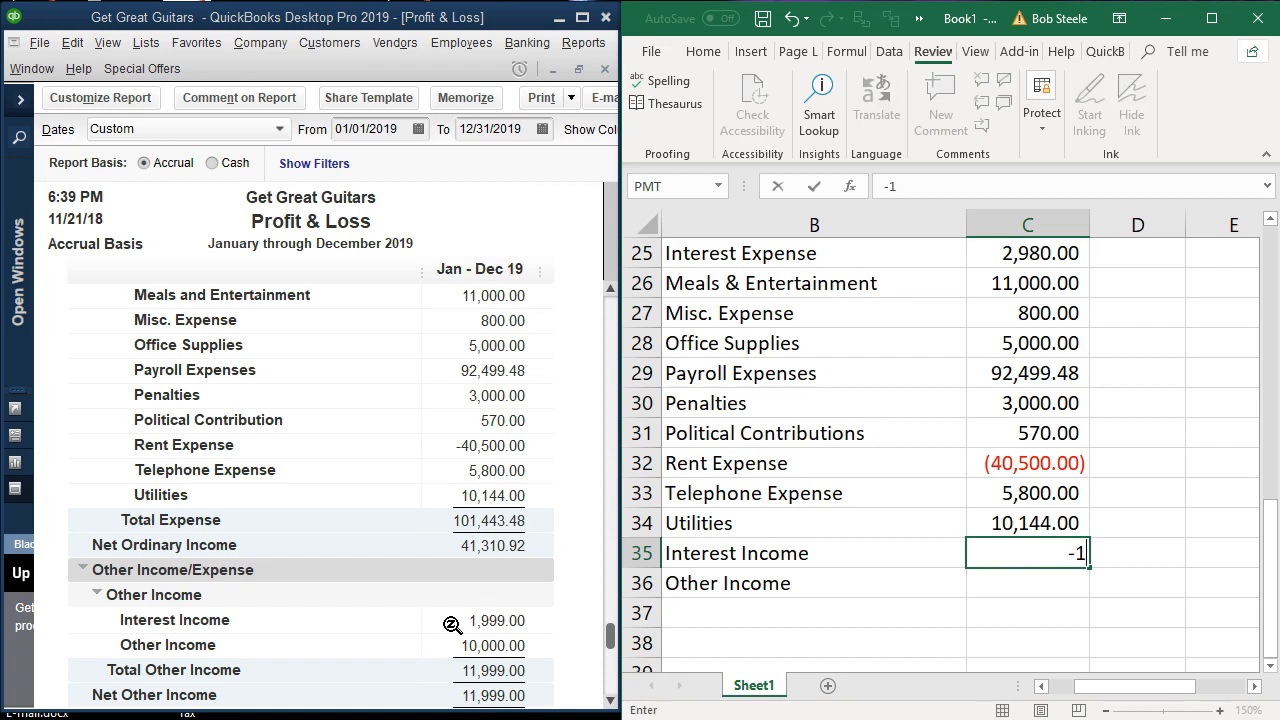
key(enter)
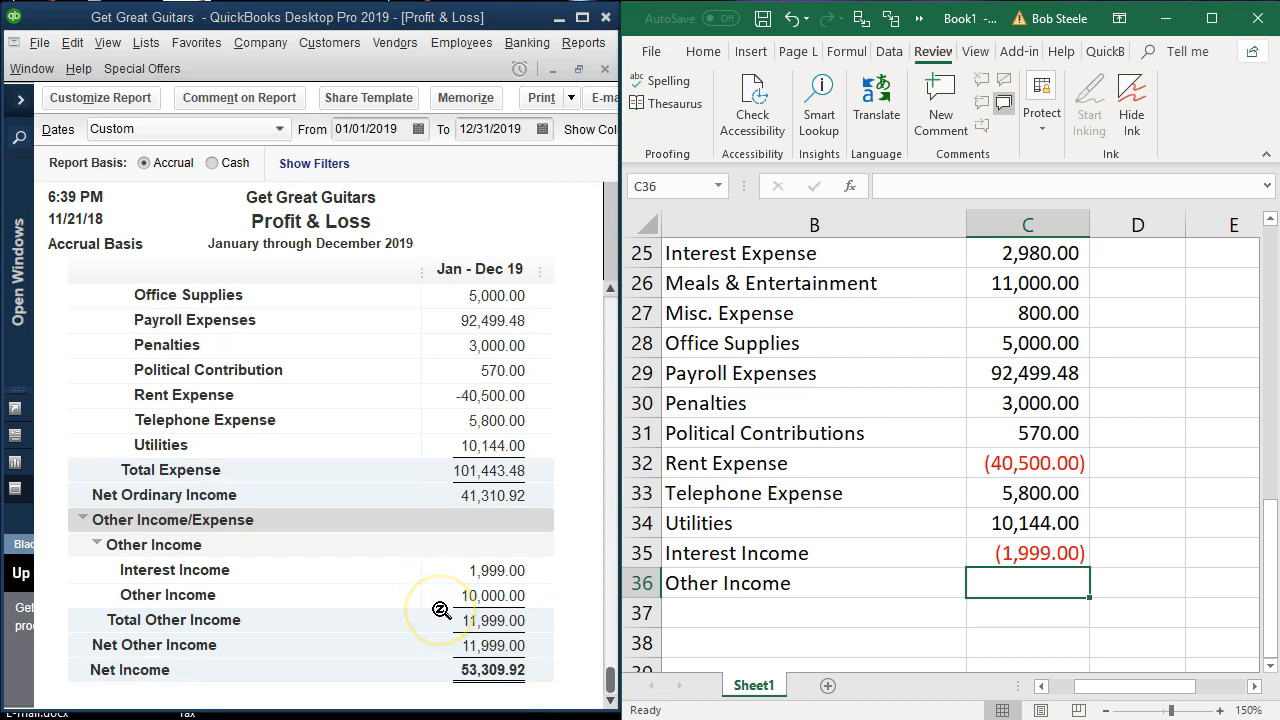
text(-1999)
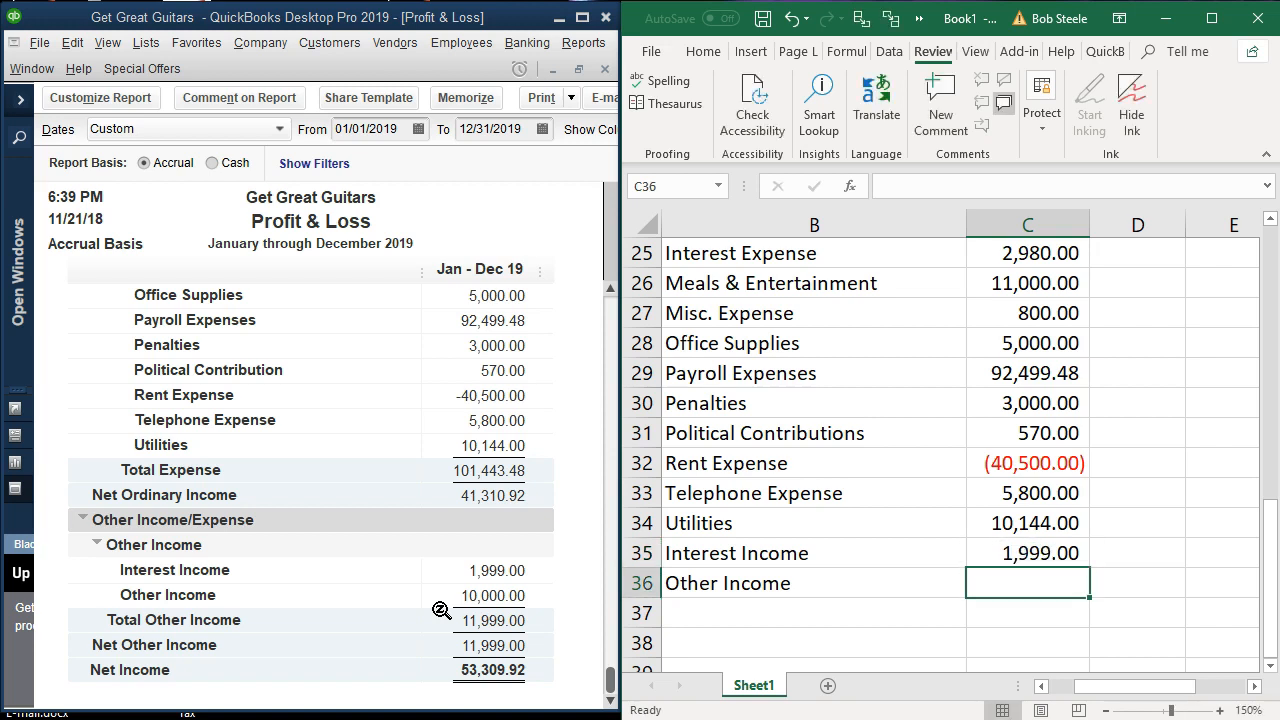
text(100)
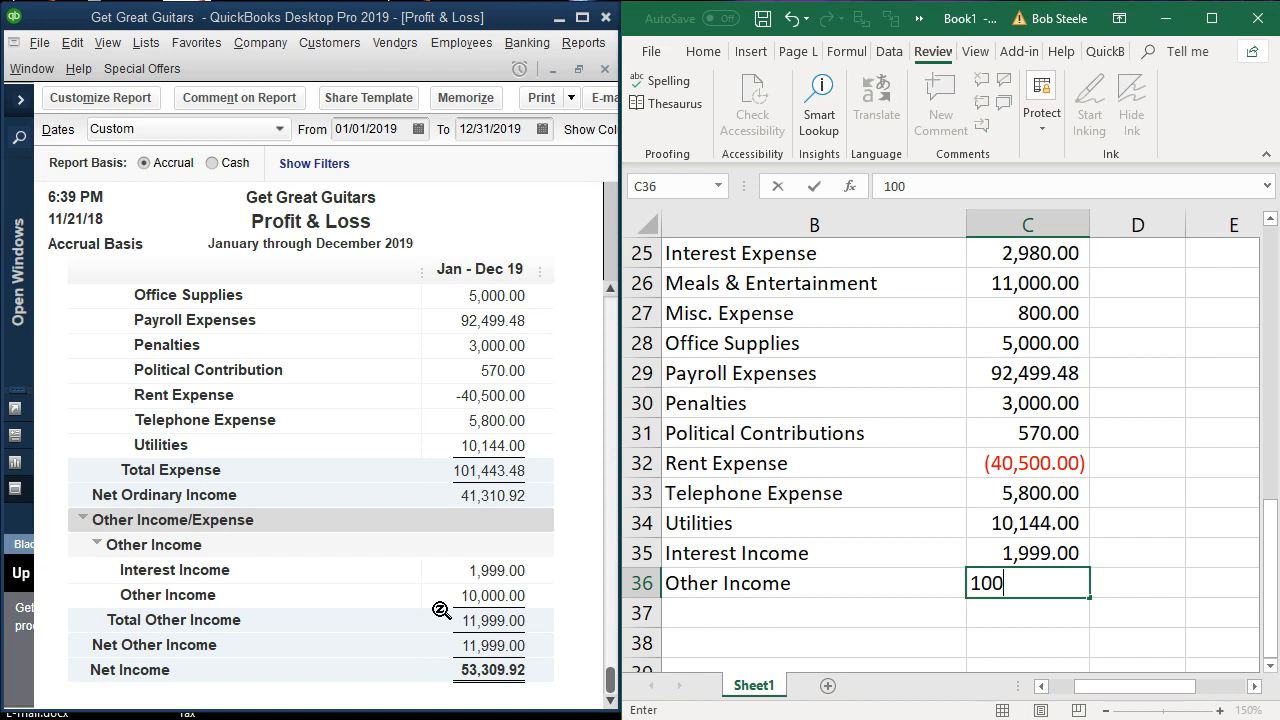
key(enter)
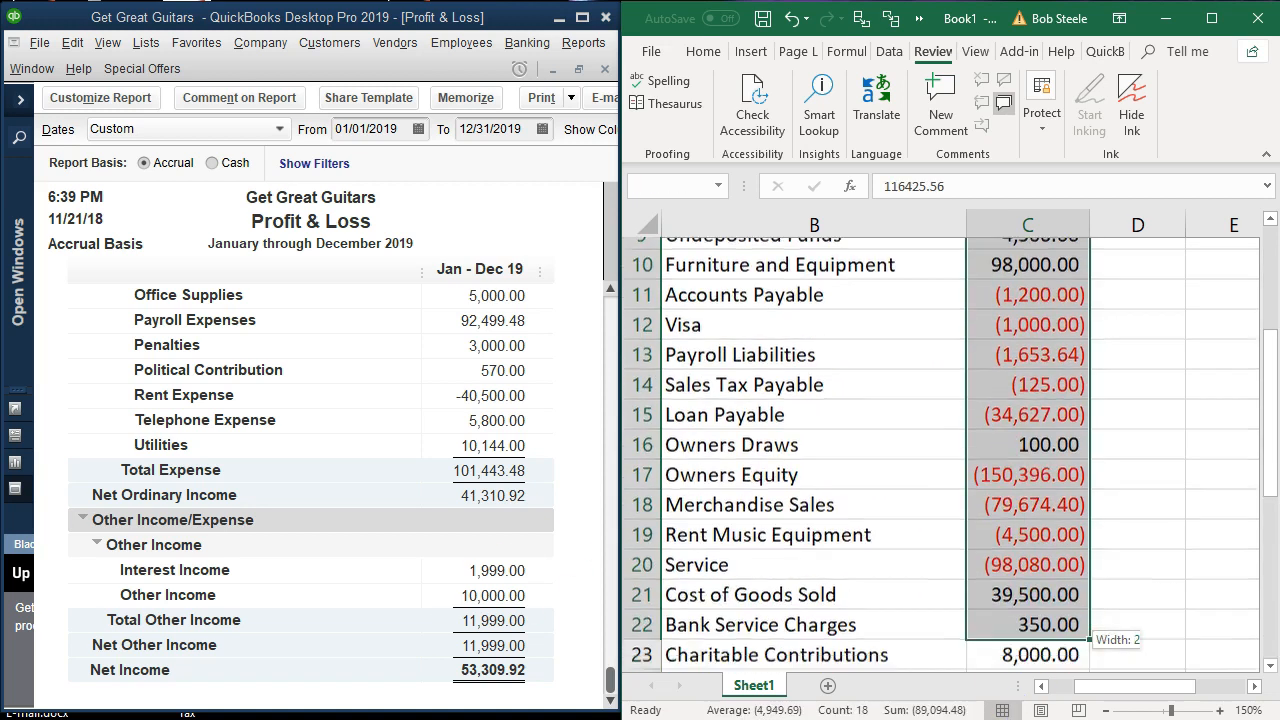
Put a =SUM total of 23,998.00 in C37, a 2 in C38 and a C37-based formula in C39
scroll(down, 3)
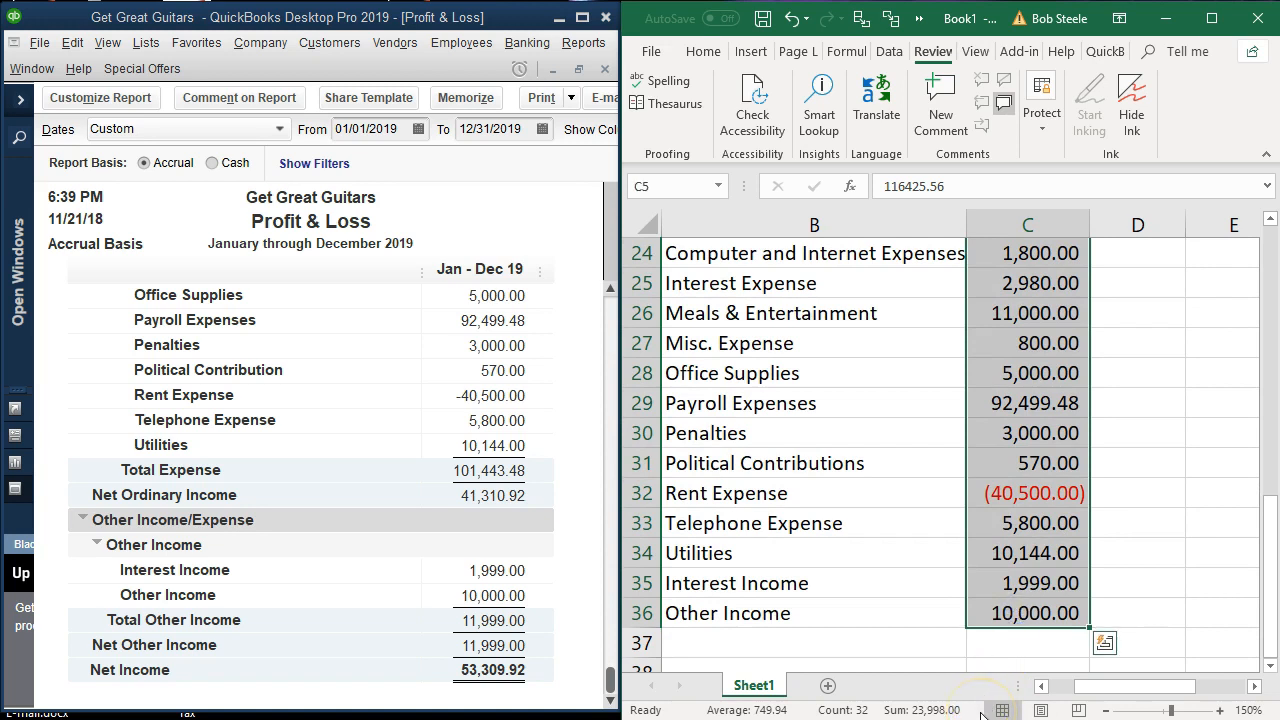
mouse_move(1015, 648)
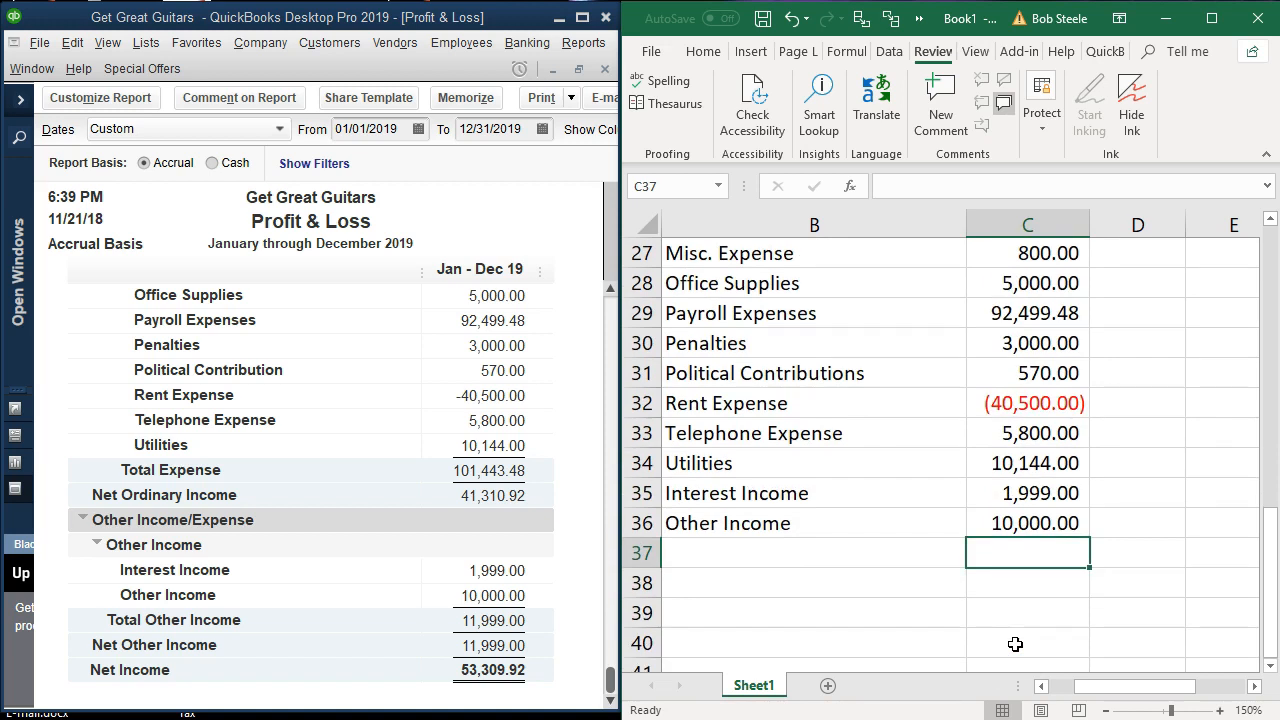
text(=)
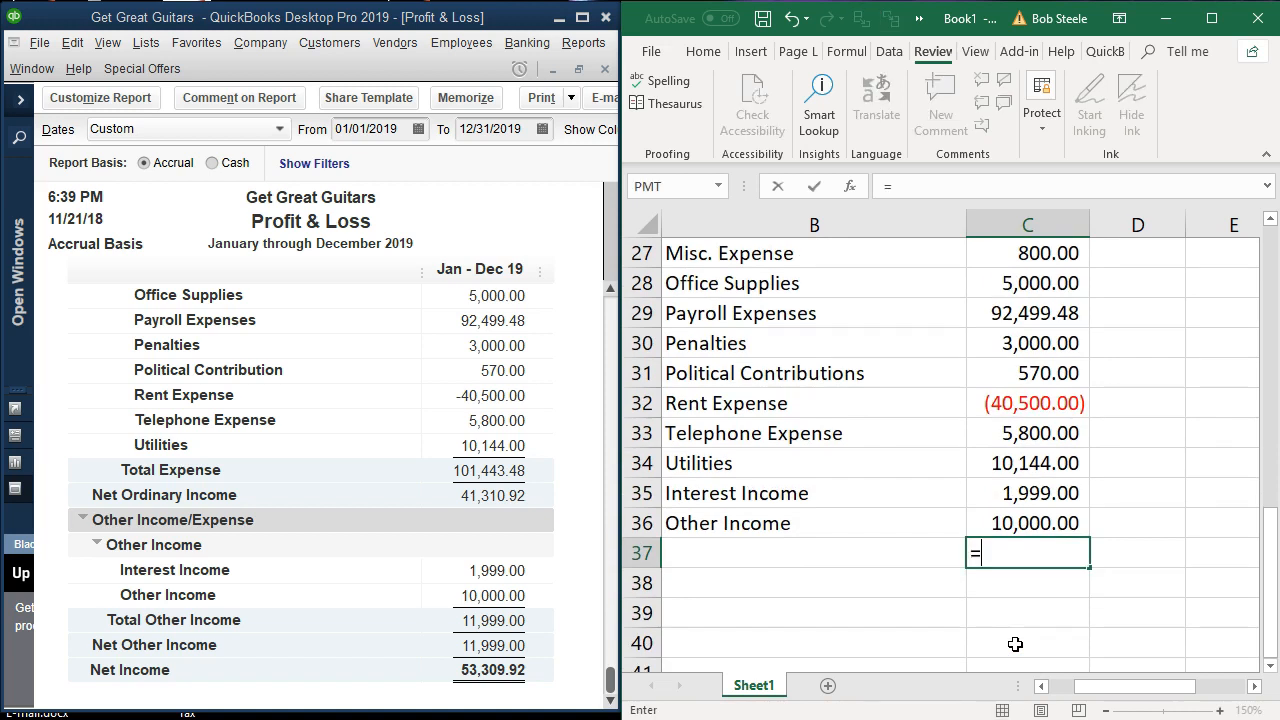
text(sum()
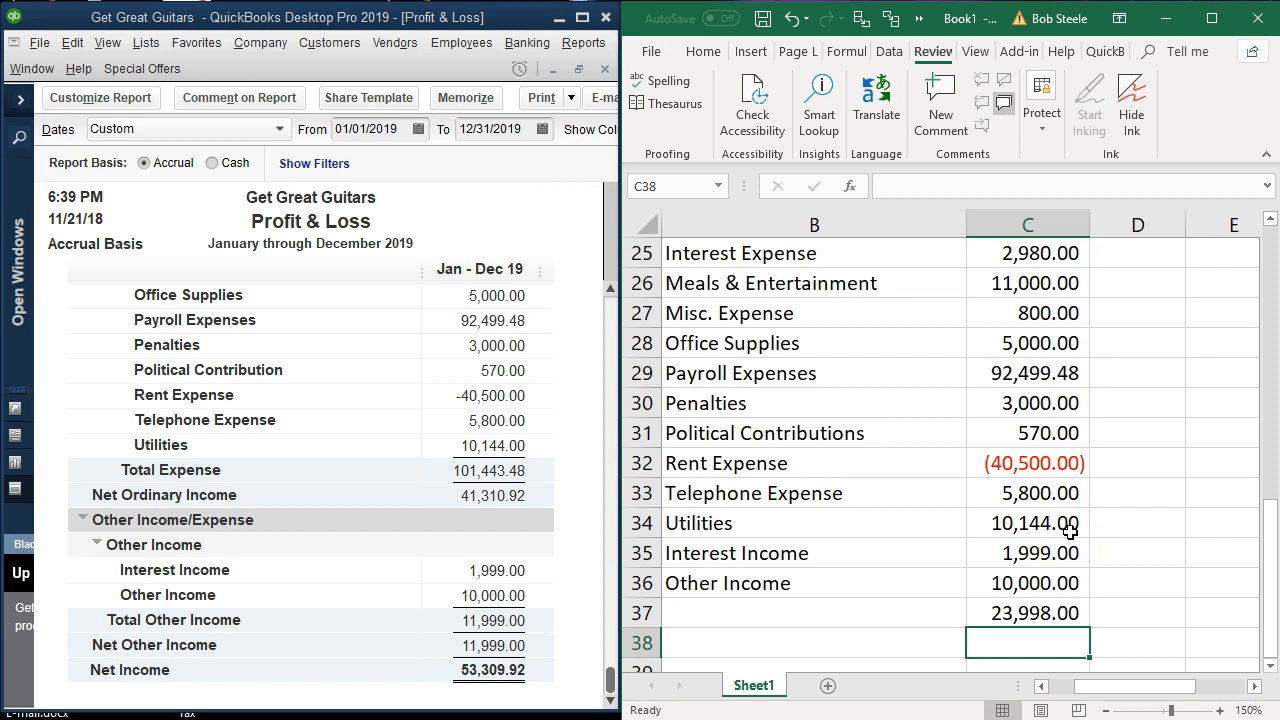
text(2.00)
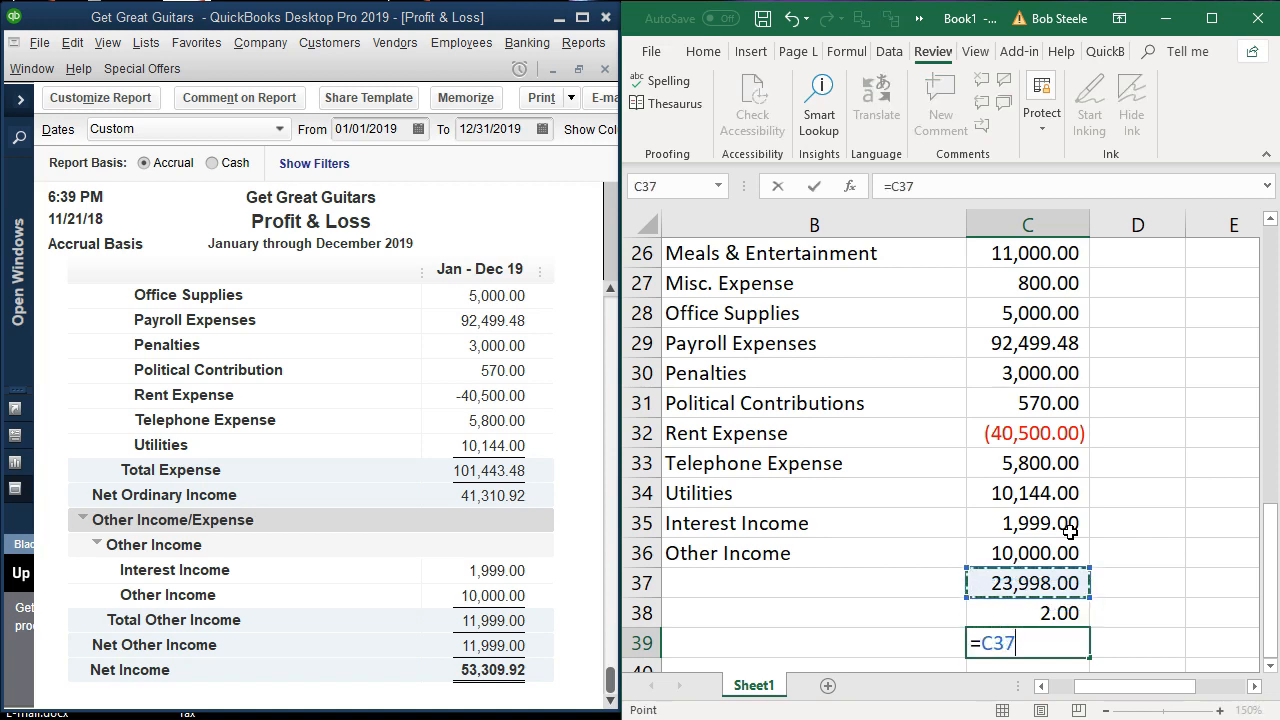
key(enter)
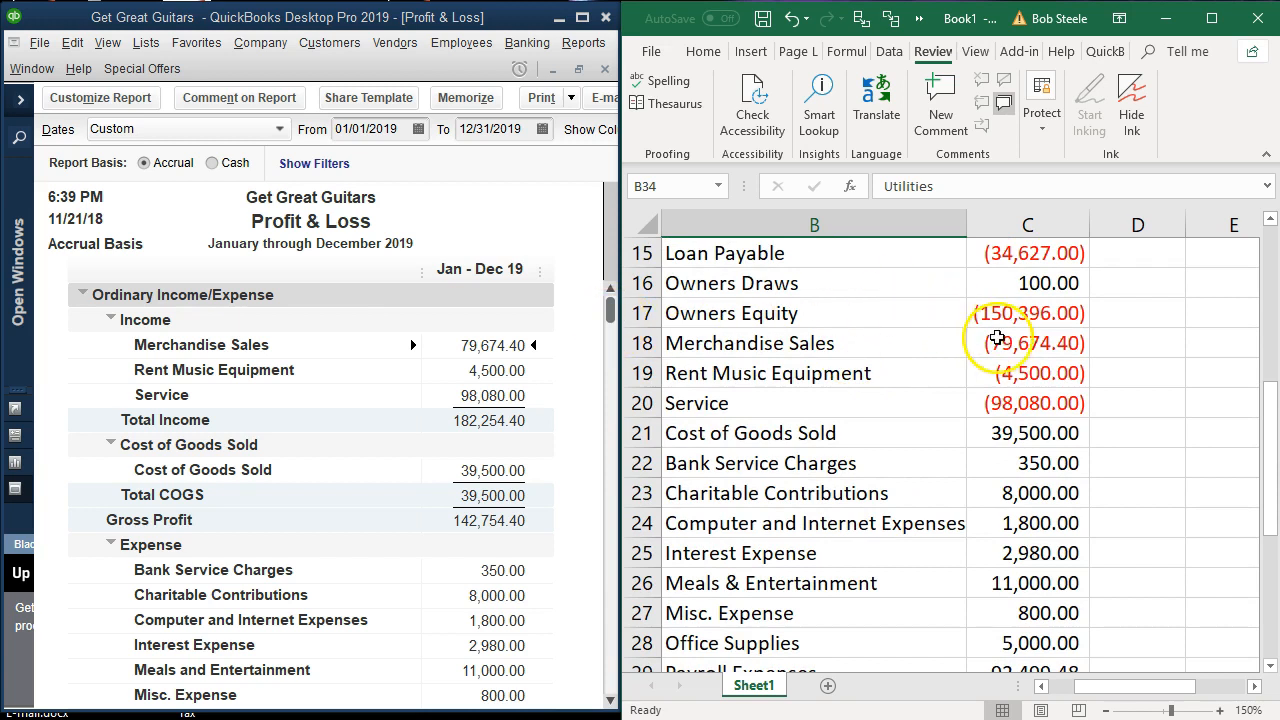
Select the P&L income amounts in C18:C36 and open their yellow fill options
drag(1027, 343, 1027, 403)
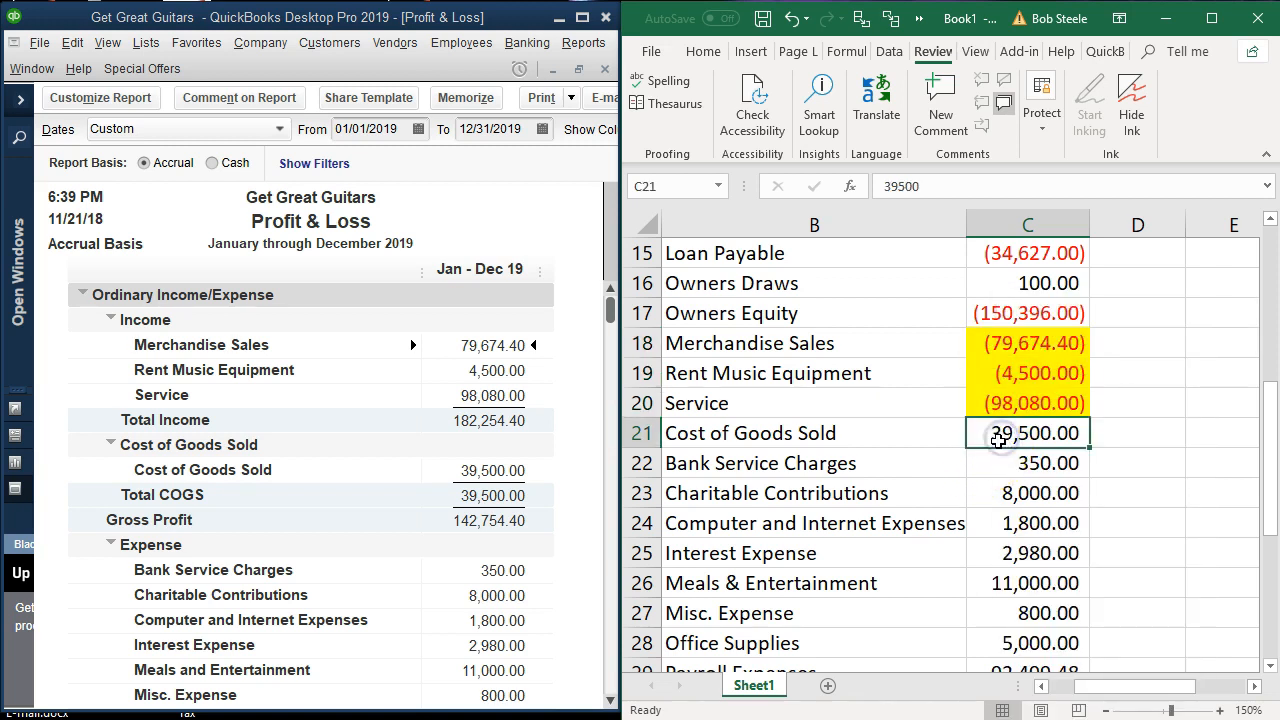
right_click(1028, 432)
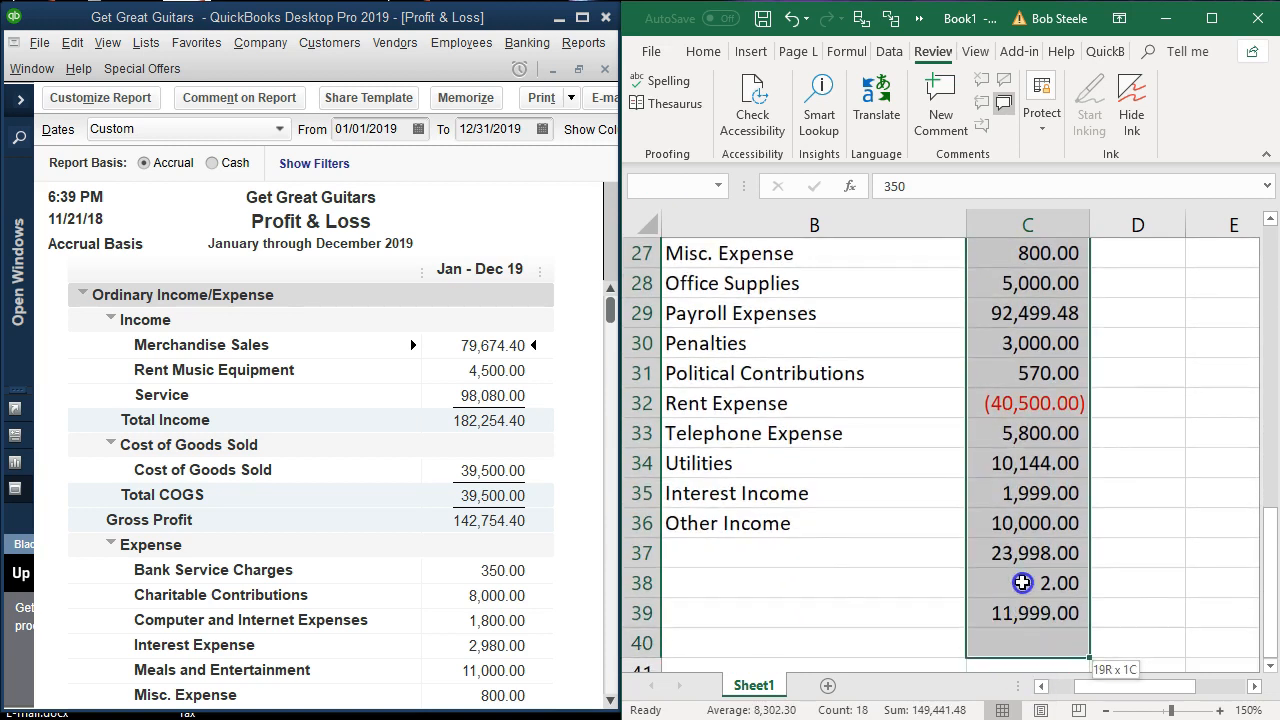
click(1027, 463)
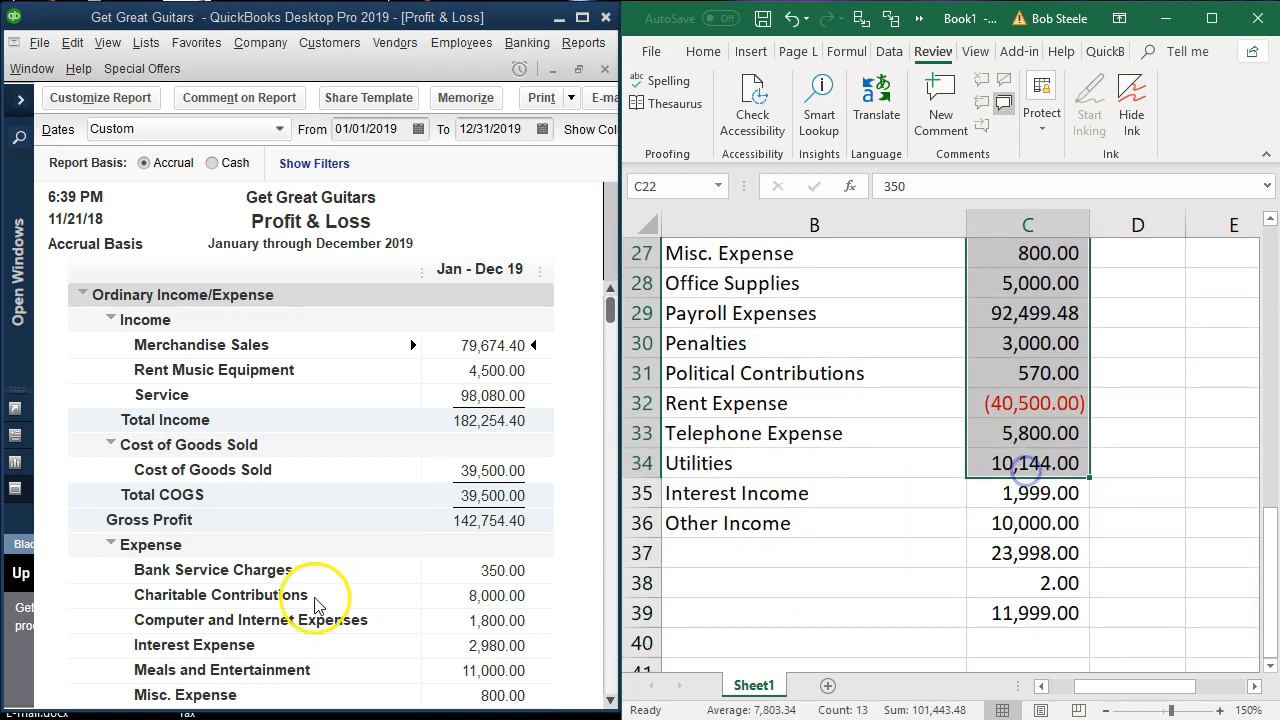
scroll(down, 3)
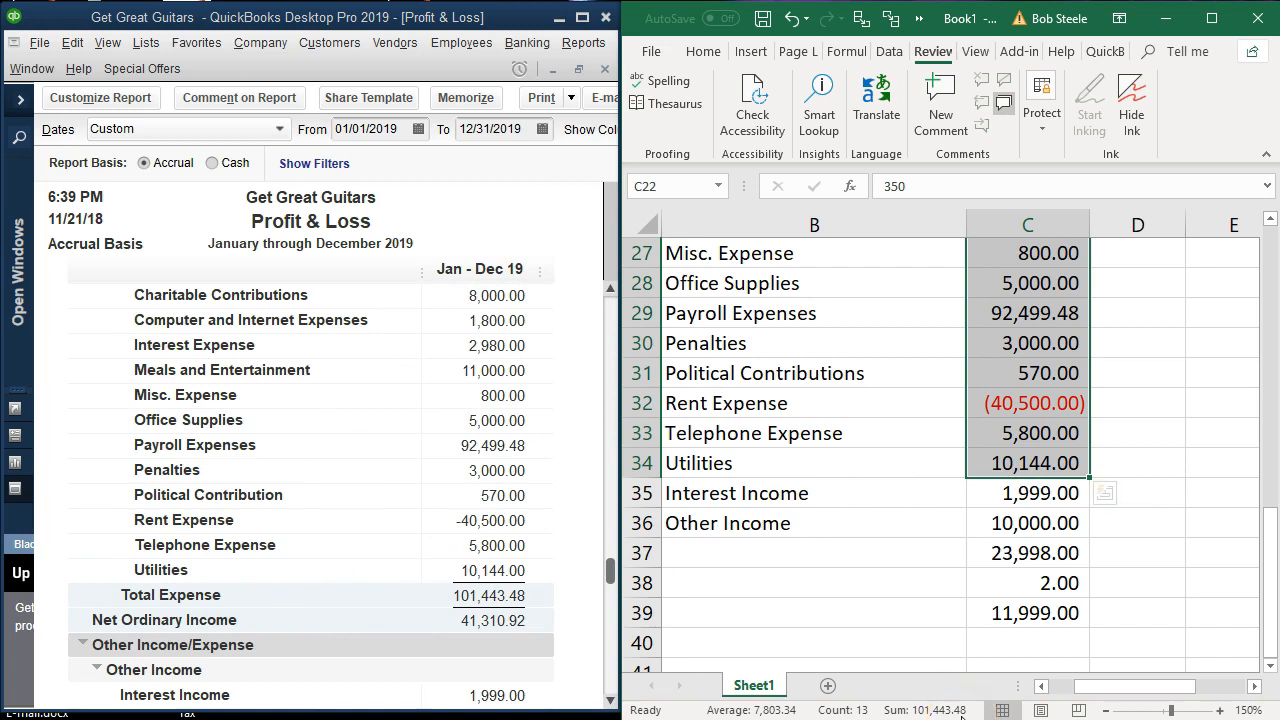
mouse_move(531, 610)
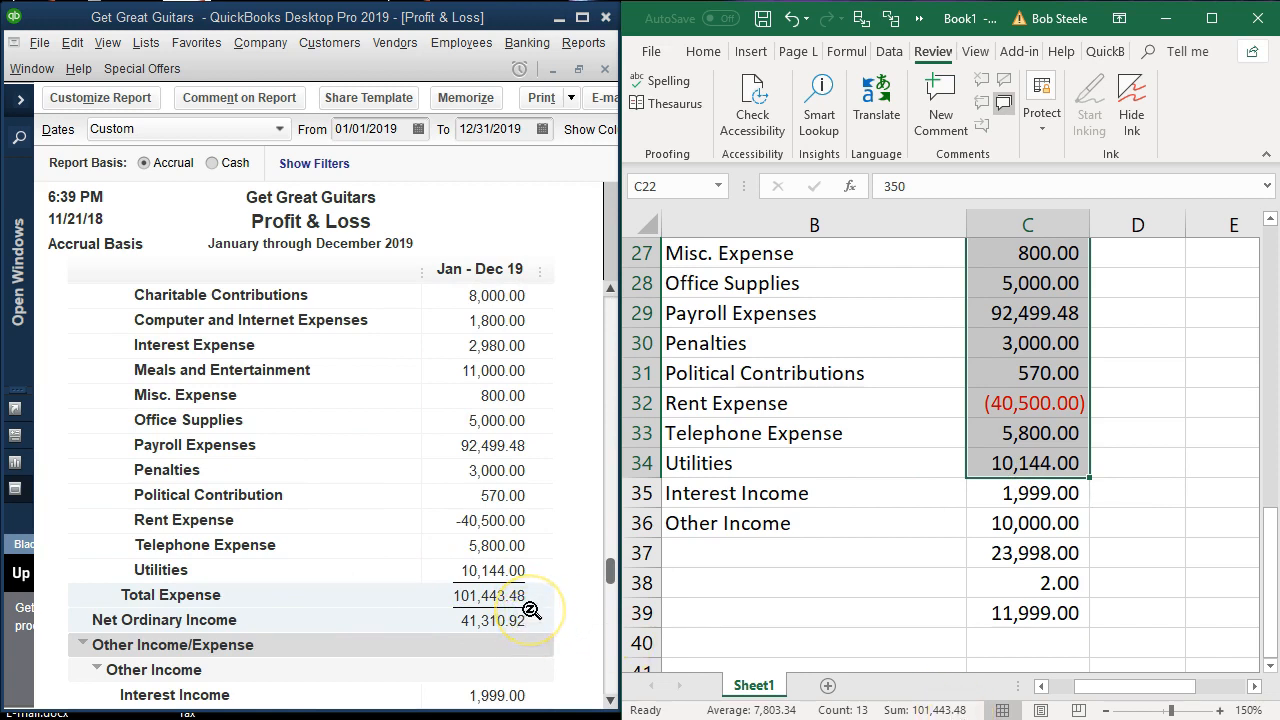
right_click(1010, 345)
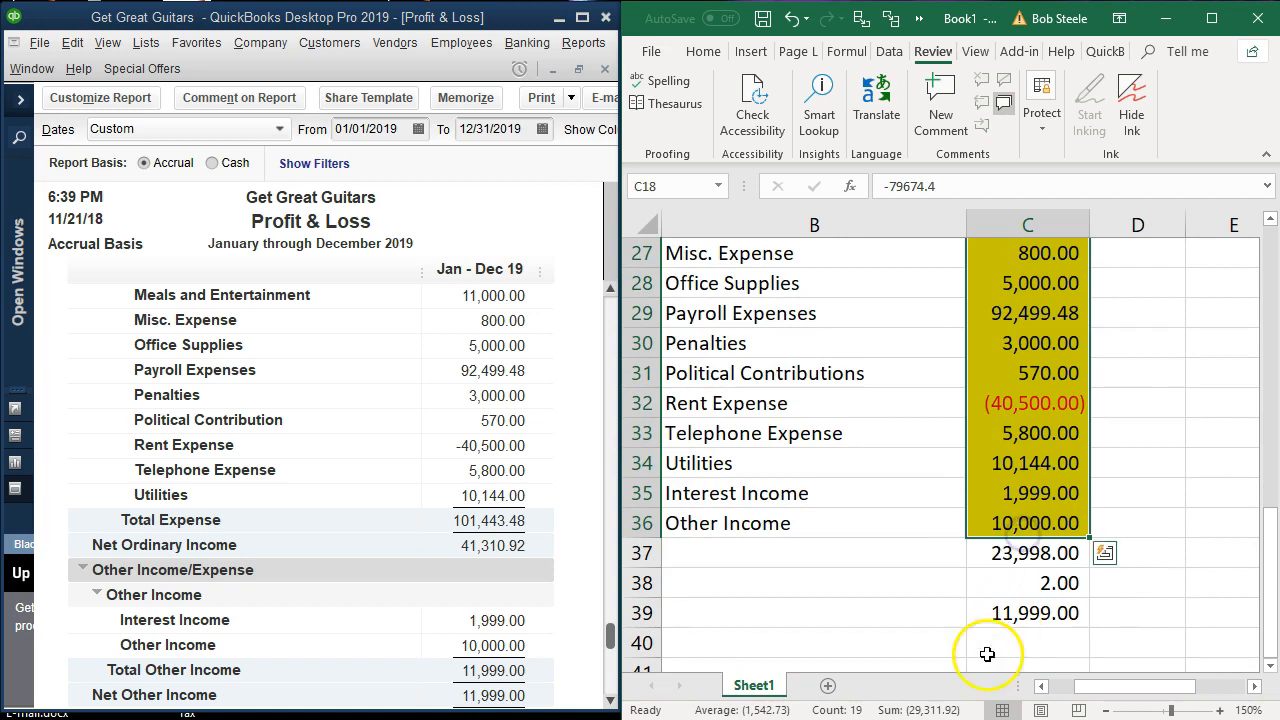
mouse_move(595, 630)
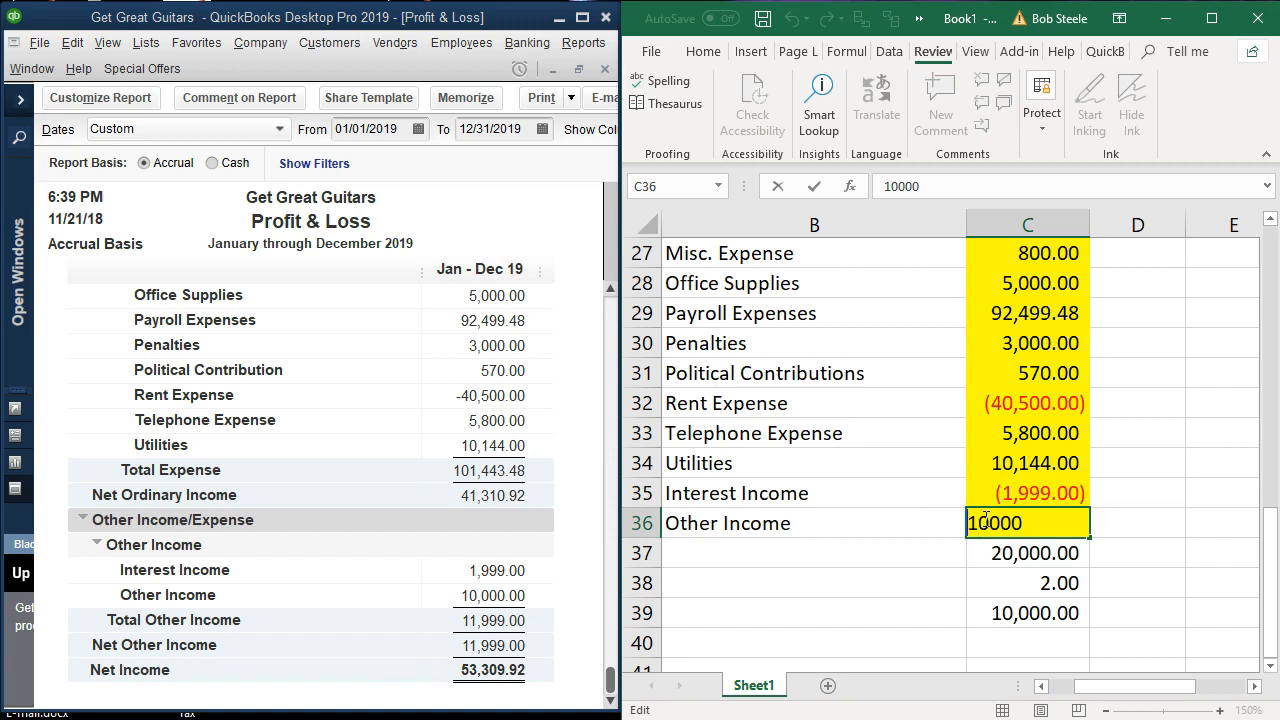
Enter Other Income as -10,000 and remove the helper calculations in rows 38–39
key(enter)
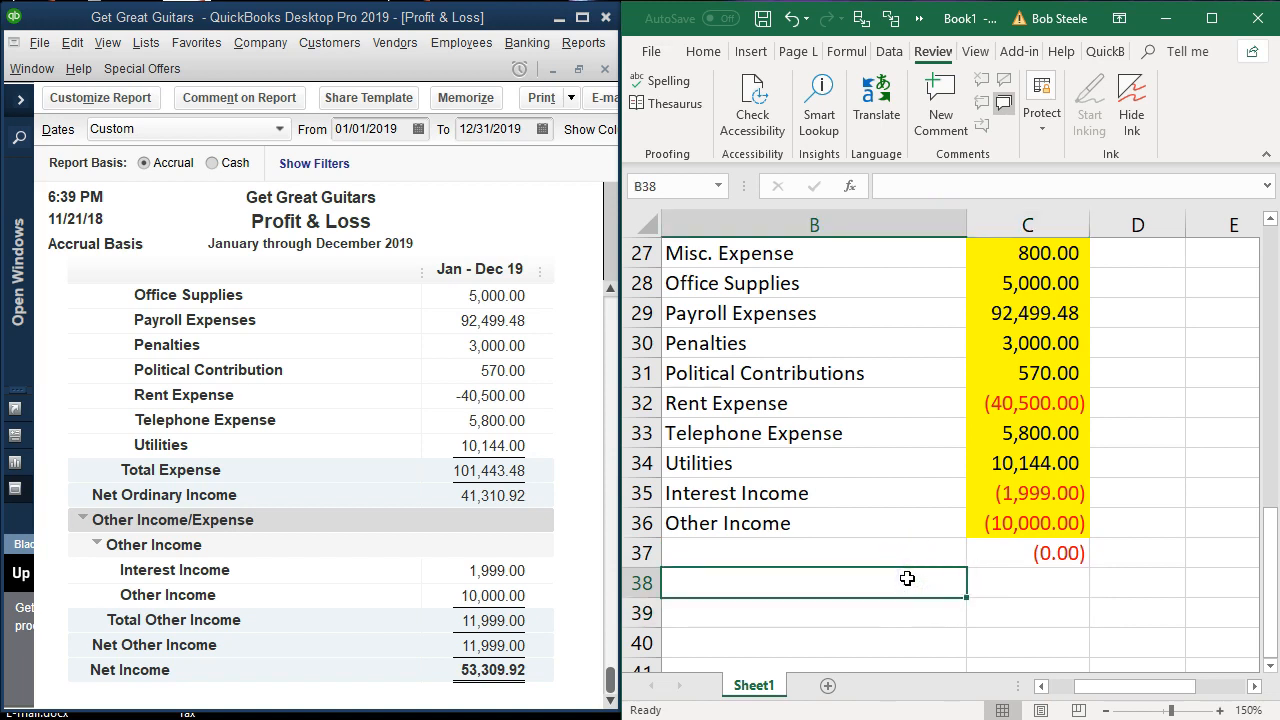
mouse_move(899, 547)
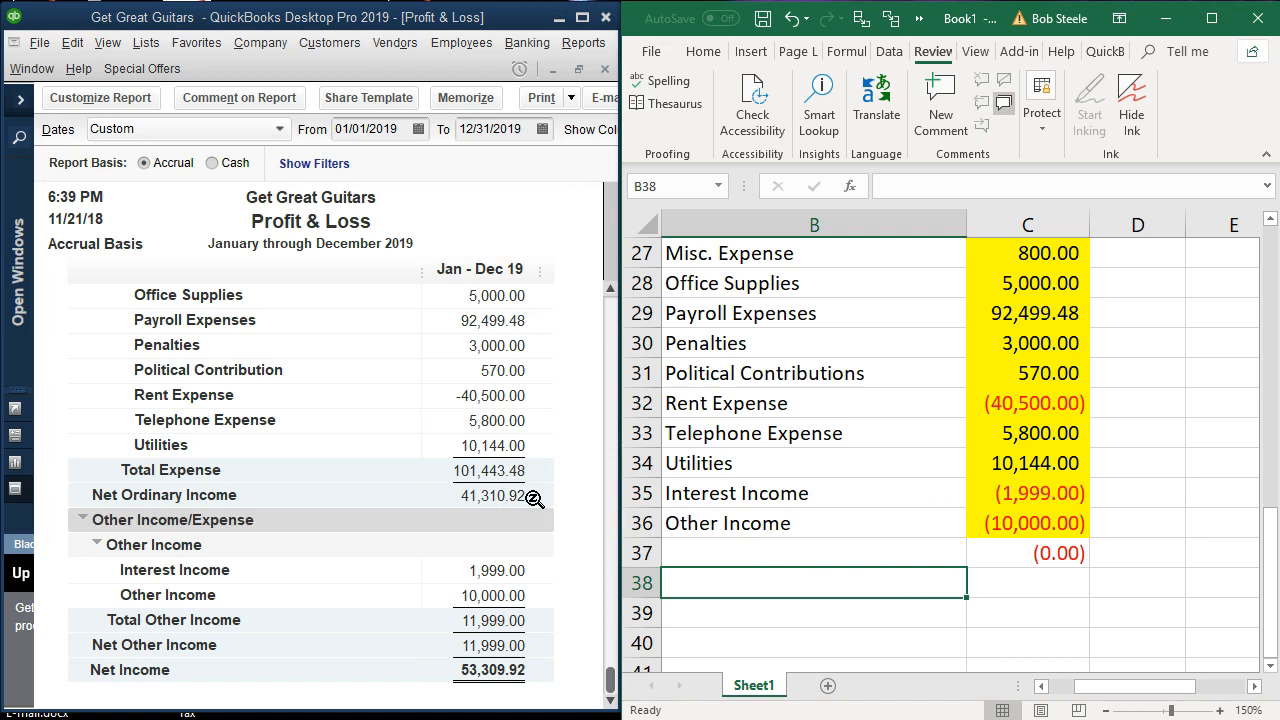
click(813, 462)
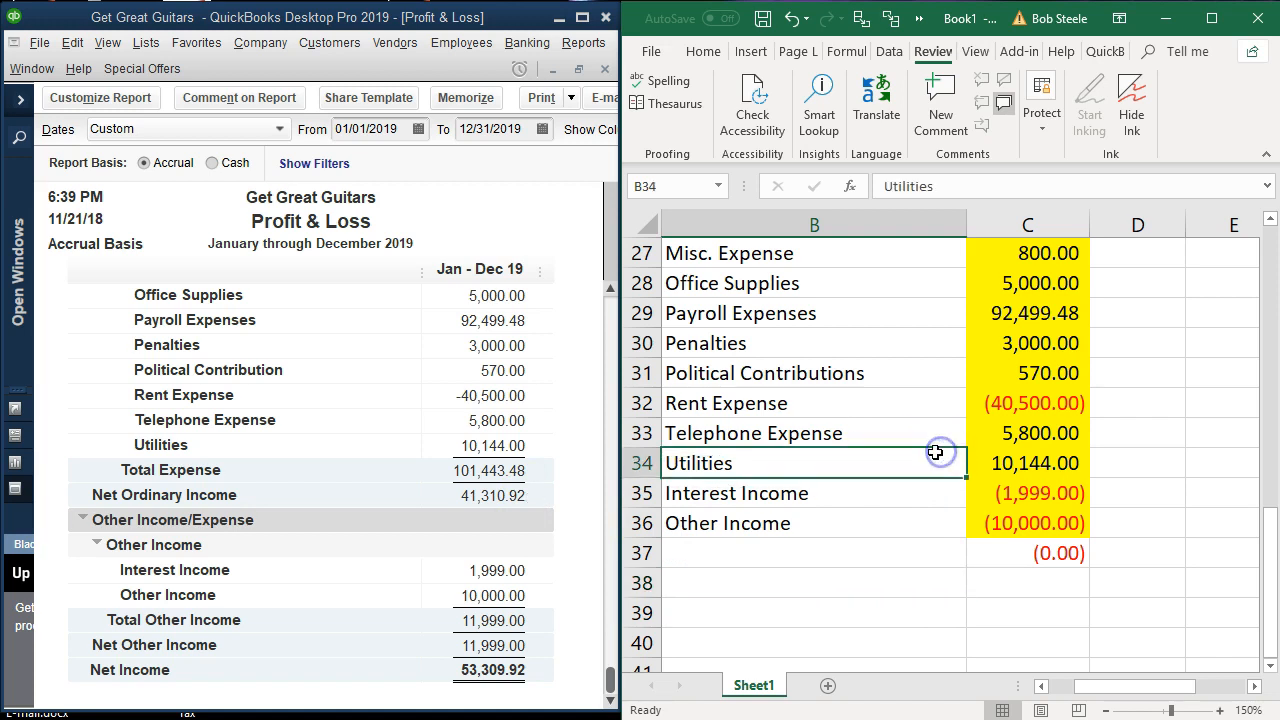